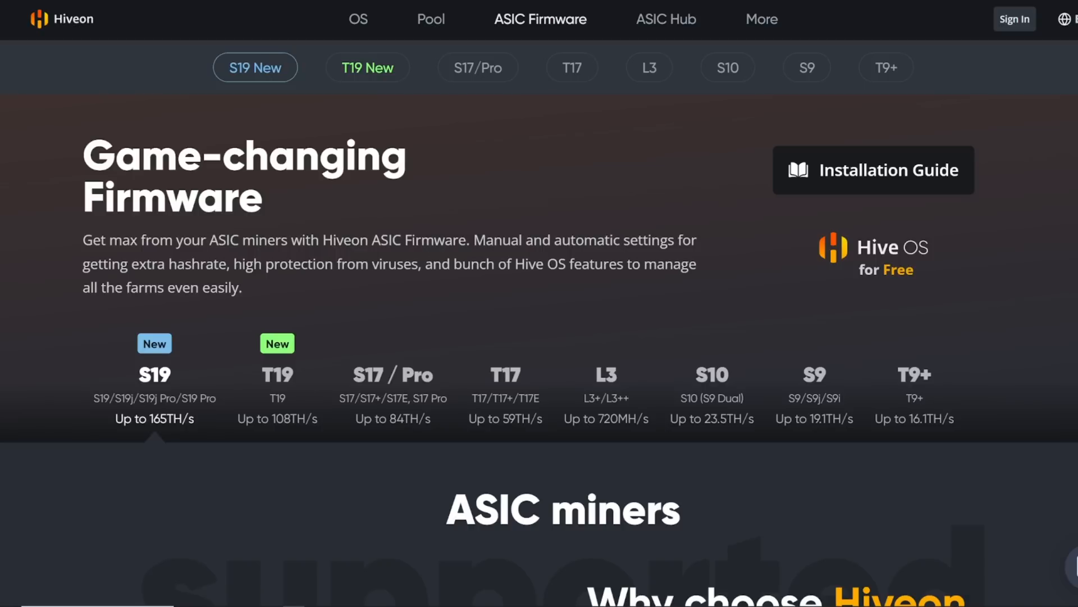
- Scroll the firmware page and point out the 2790 W Hiveon S19J Pro figure
{"action": "scroll", "scroll_direction": "down", "scroll_amount": 3}
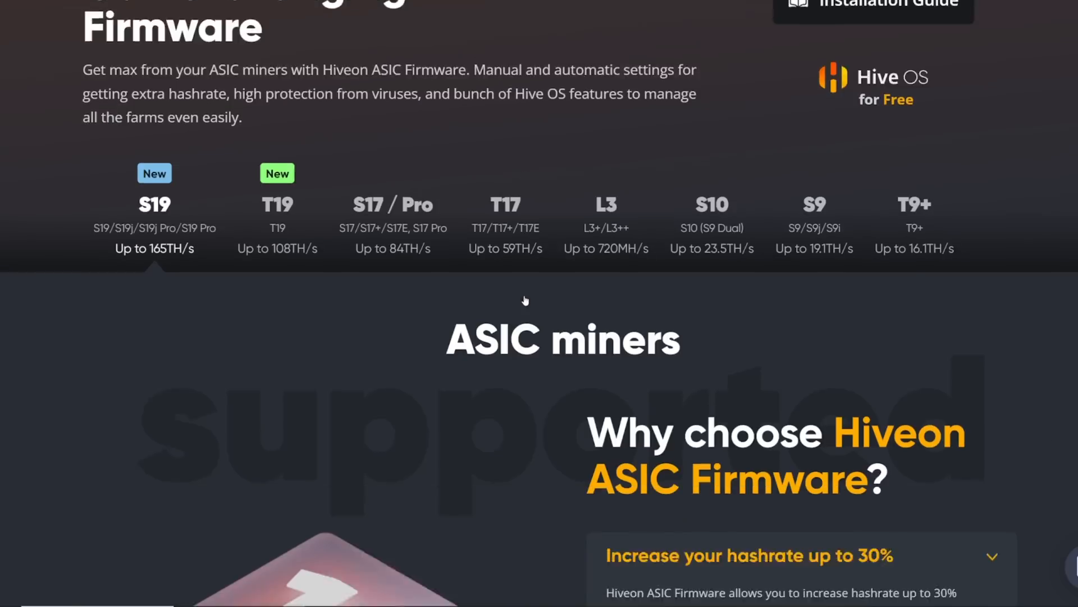
{"action": "scroll", "scroll_direction": "down", "scroll_amount": 3}
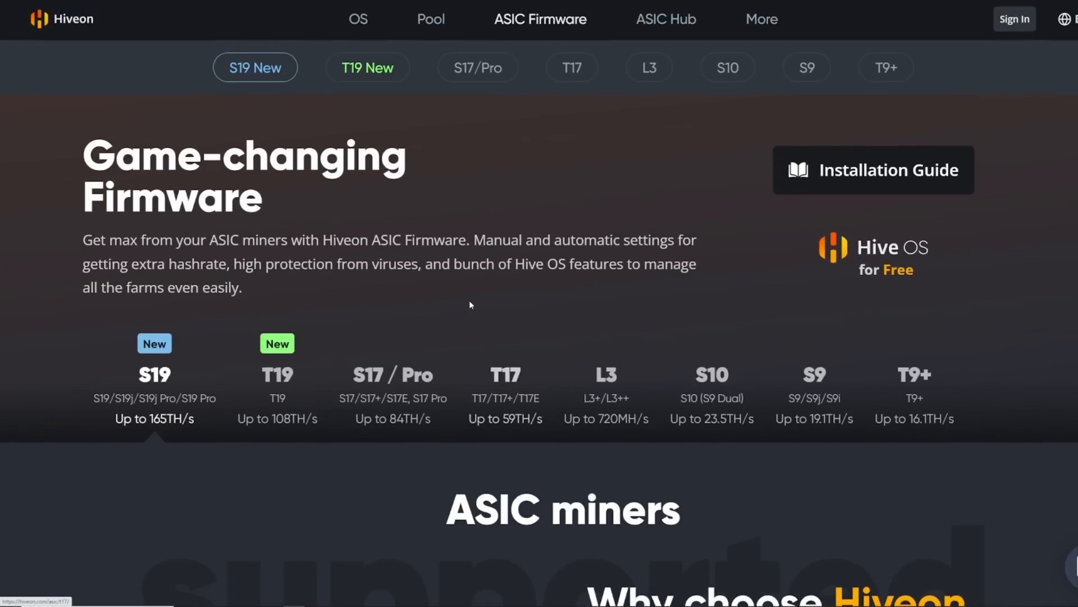
{"action": "mouse_move", "coordinate": [427, 296]}
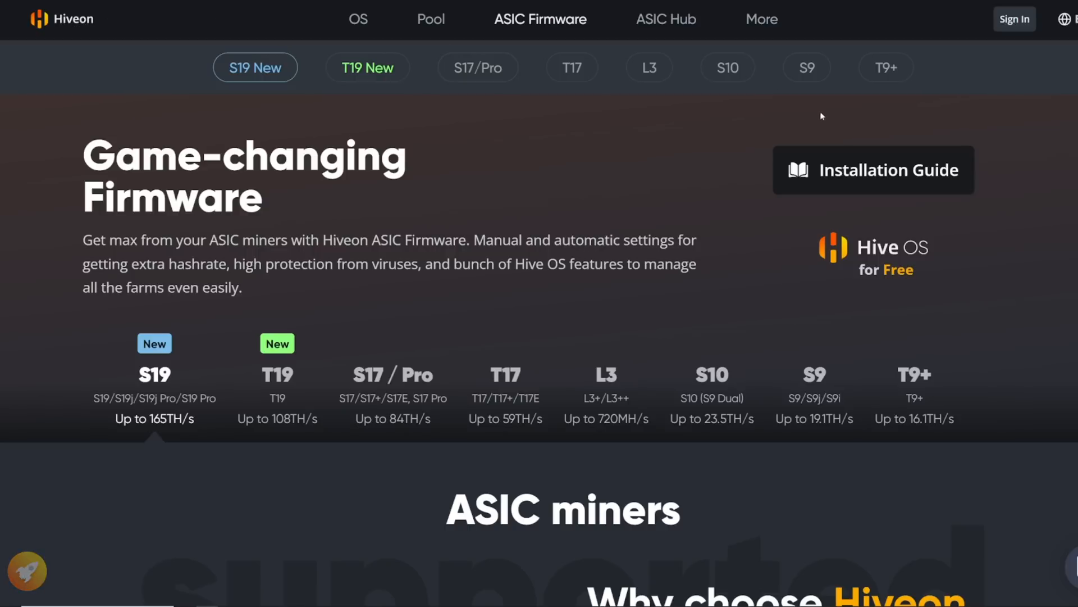
{"action": "mouse_move", "coordinate": [844, 178]}
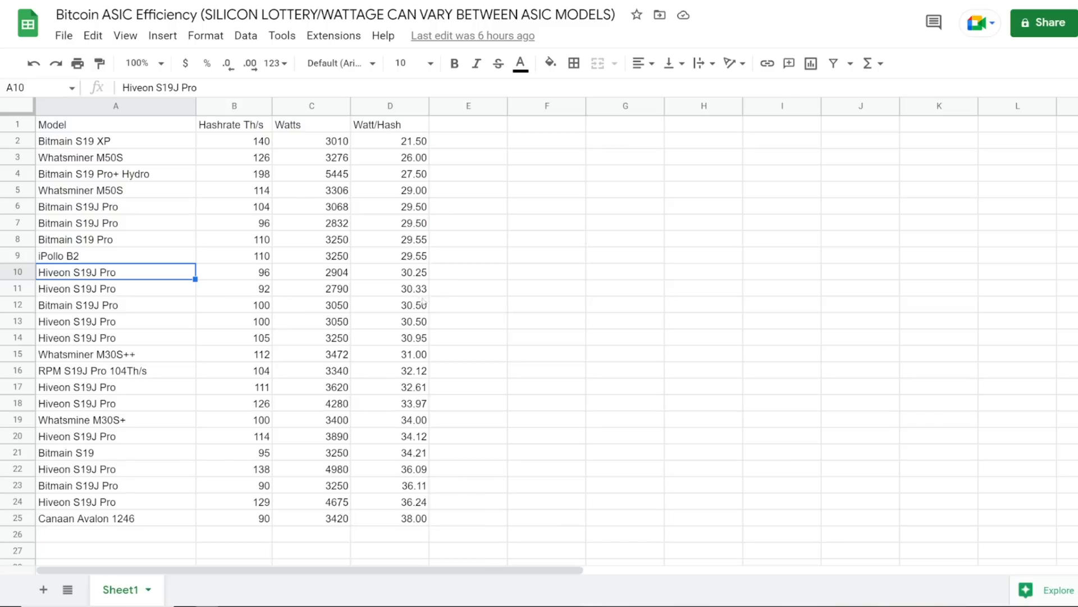
{"action": "mouse_move", "coordinate": [204, 282]}
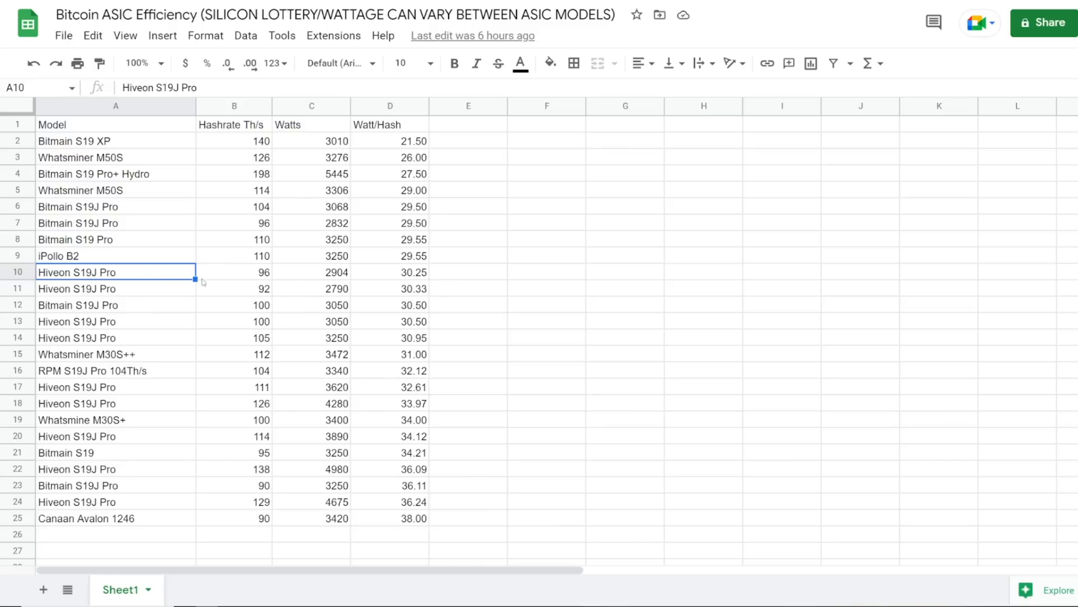
{"action": "left_click", "coordinate": [310, 288]}
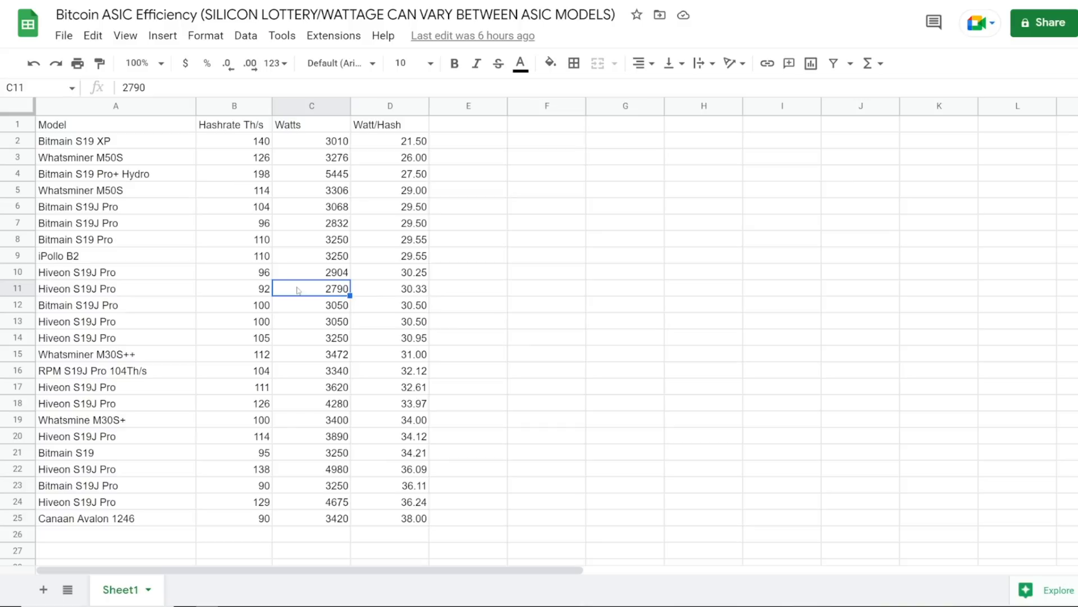
{"action": "left_click", "coordinate": [116, 271]}
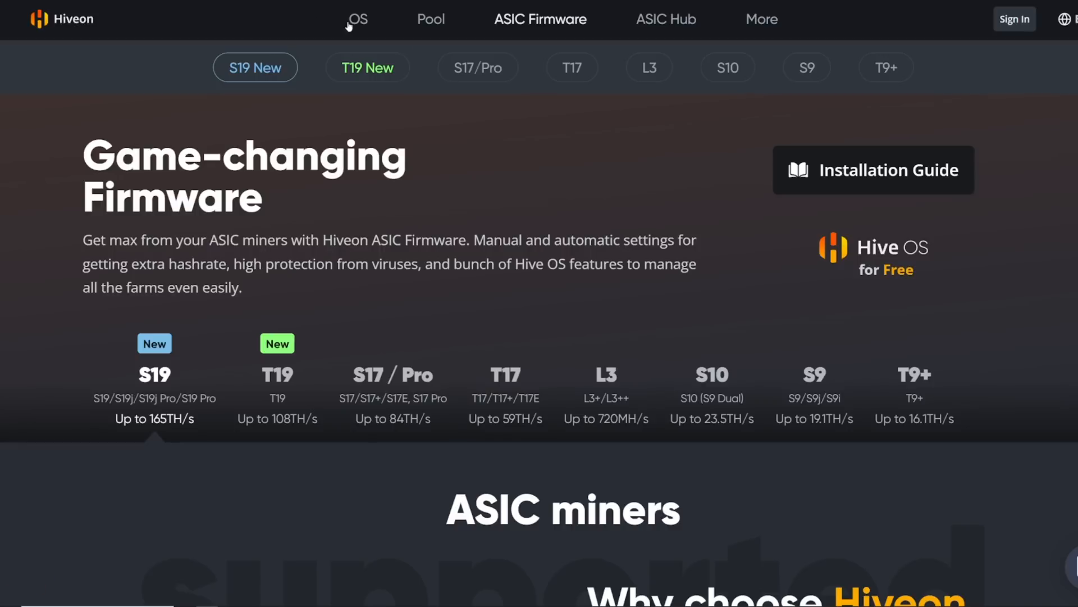
{"action": "scroll", "scroll_direction": "down", "scroll_amount": 3}
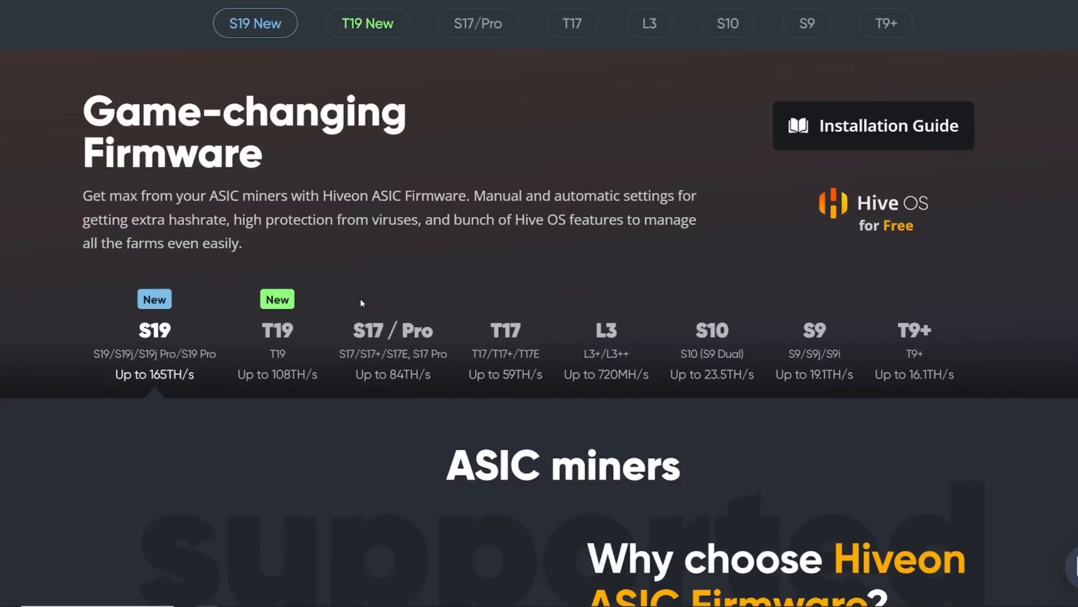
{"action": "scroll", "scroll_direction": "down", "scroll_amount": 3}
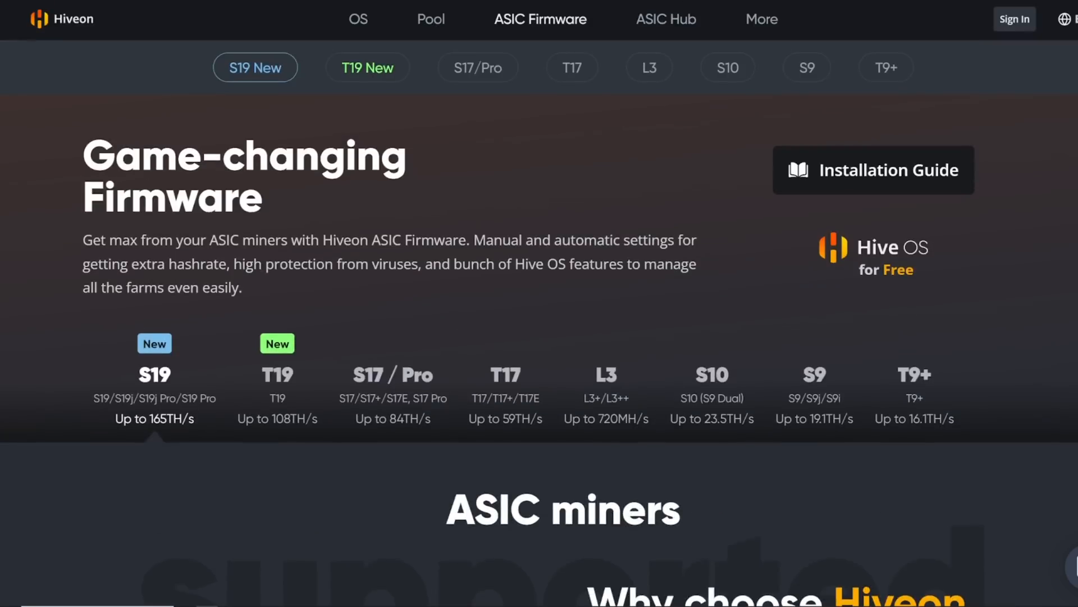
- Open the full installation guide and review its per-model download archives and steps
{"action": "left_click", "coordinate": [873, 169]}
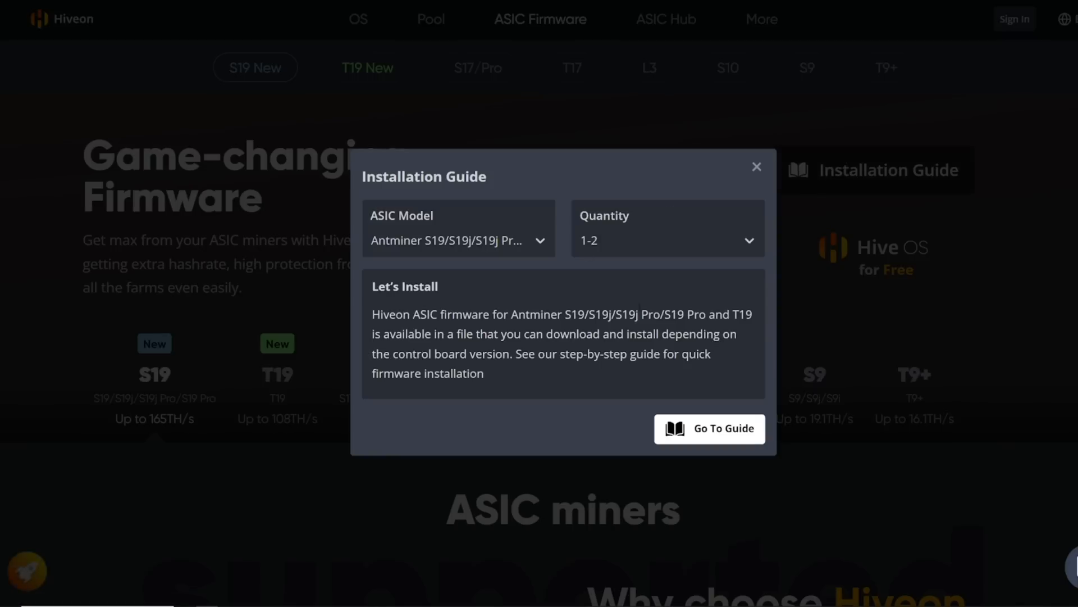
{"action": "left_click", "coordinate": [709, 429]}
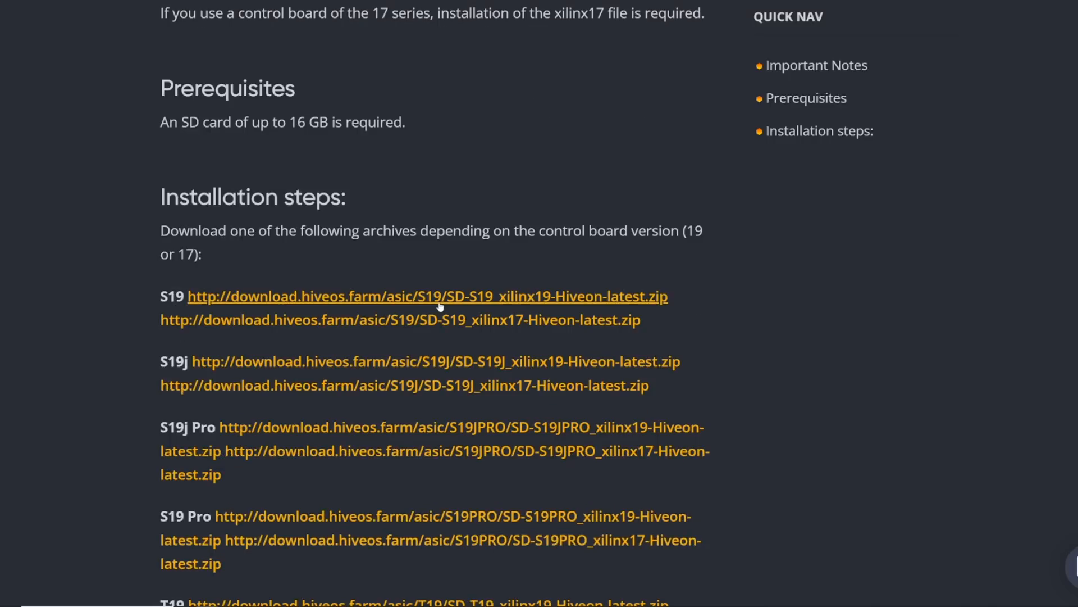
{"action": "scroll", "scroll_direction": "down", "scroll_amount": 3}
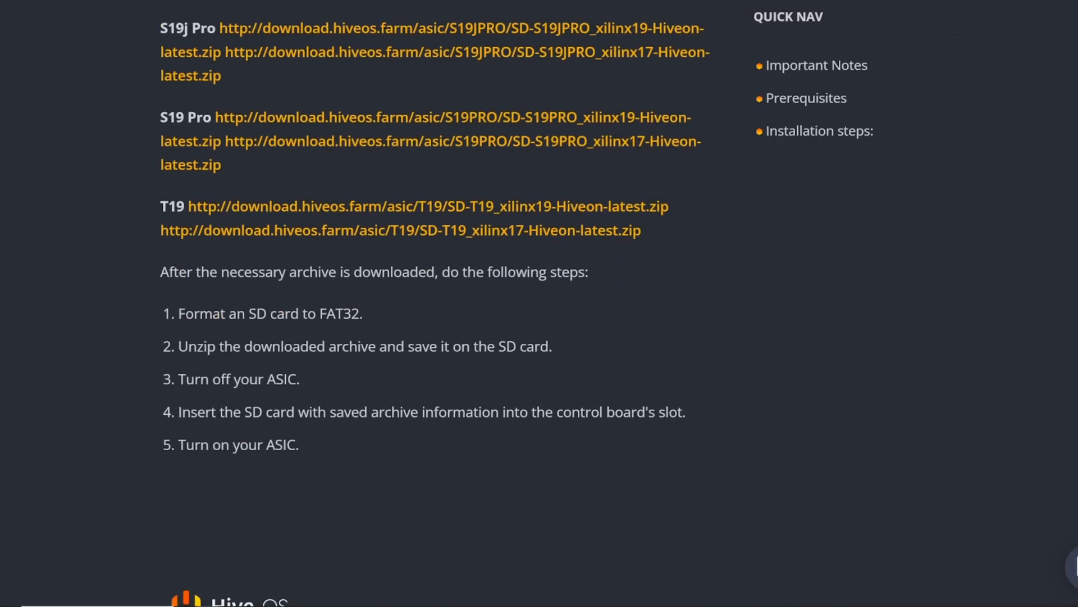
{"action": "mouse_move", "coordinate": [395, 307]}
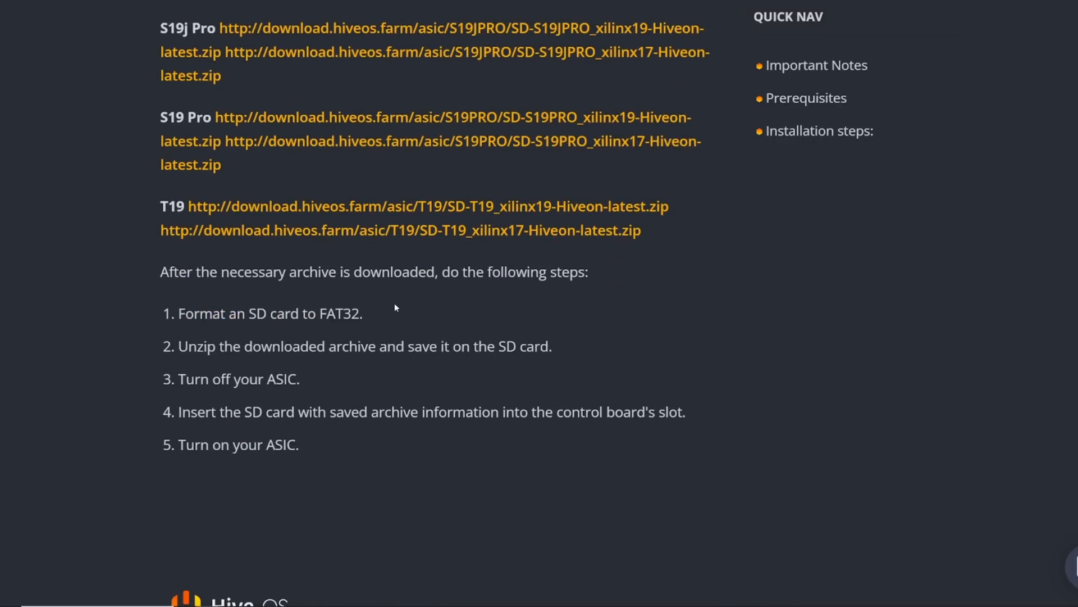
{"action": "scroll", "scroll_direction": "up", "scroll_amount": 3}
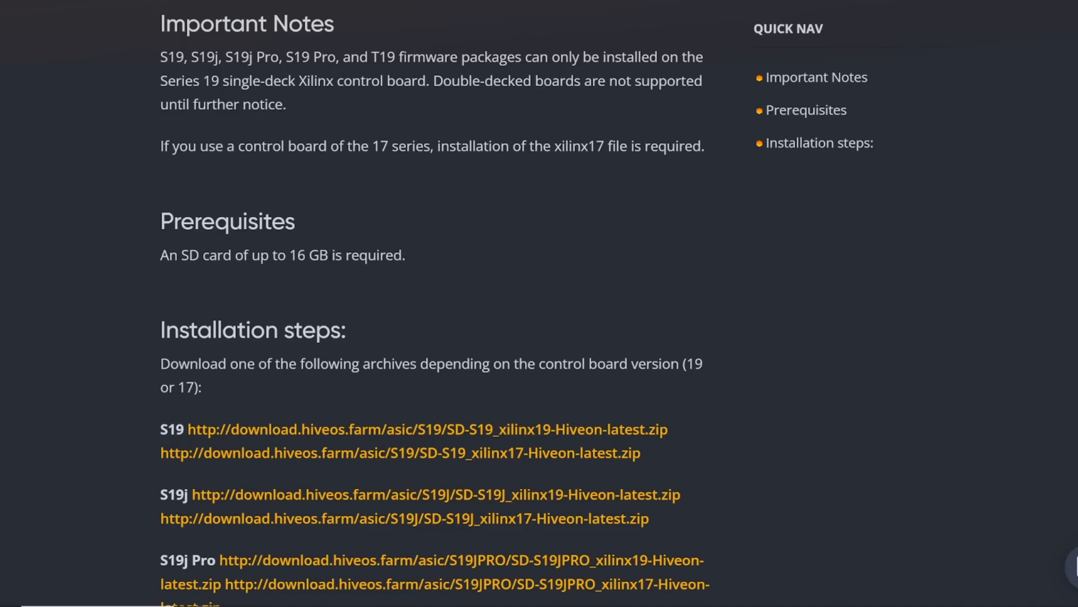
{"action": "scroll", "scroll_direction": "down", "scroll_amount": 3}
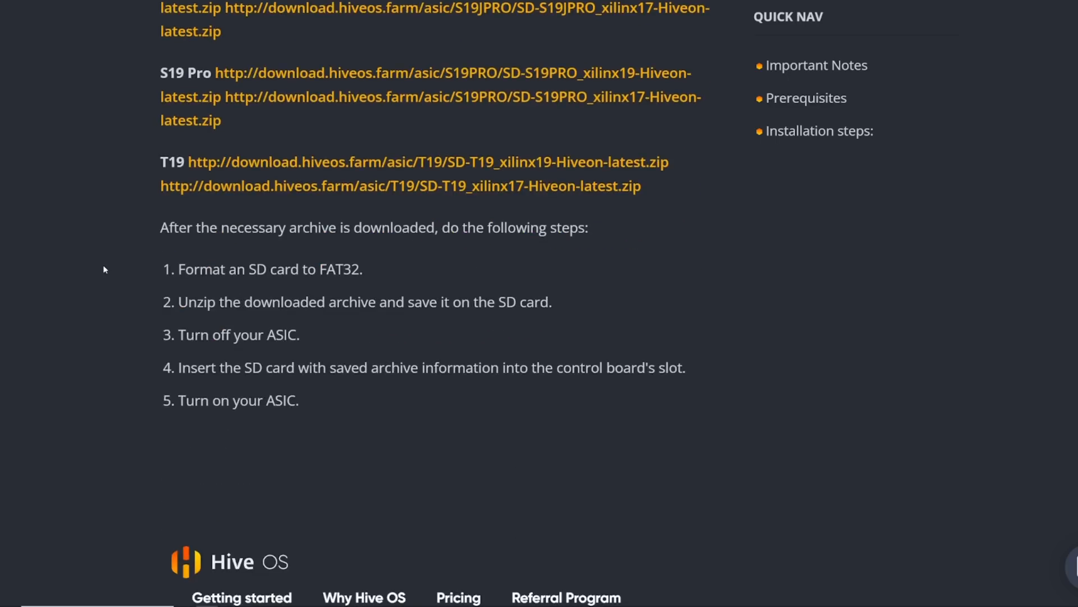
{"action": "scroll", "scroll_direction": "down", "scroll_amount": 3}
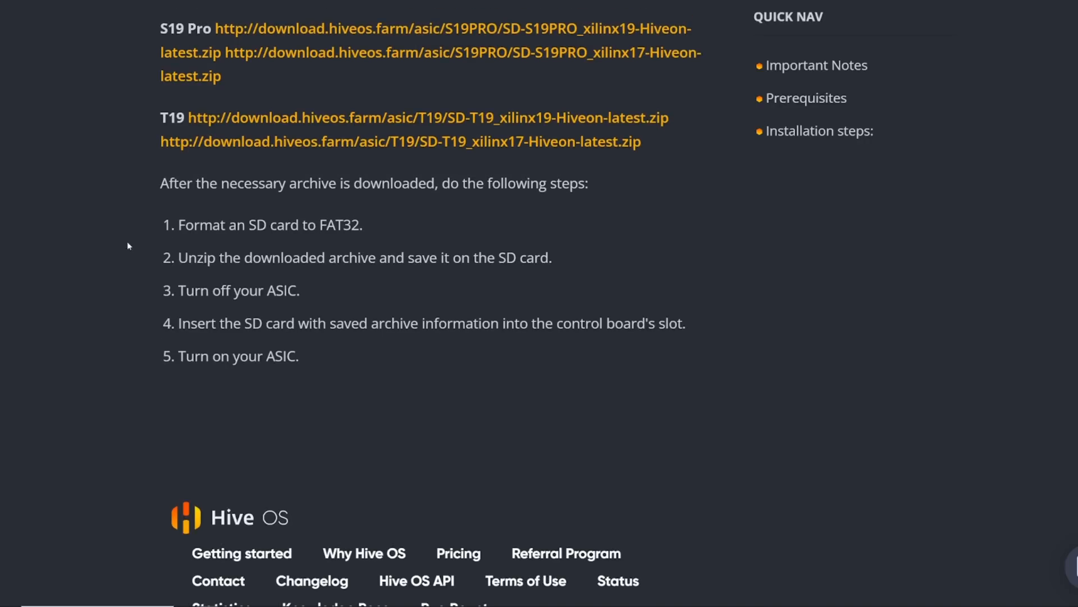
{"action": "mouse_move", "coordinate": [199, 244]}
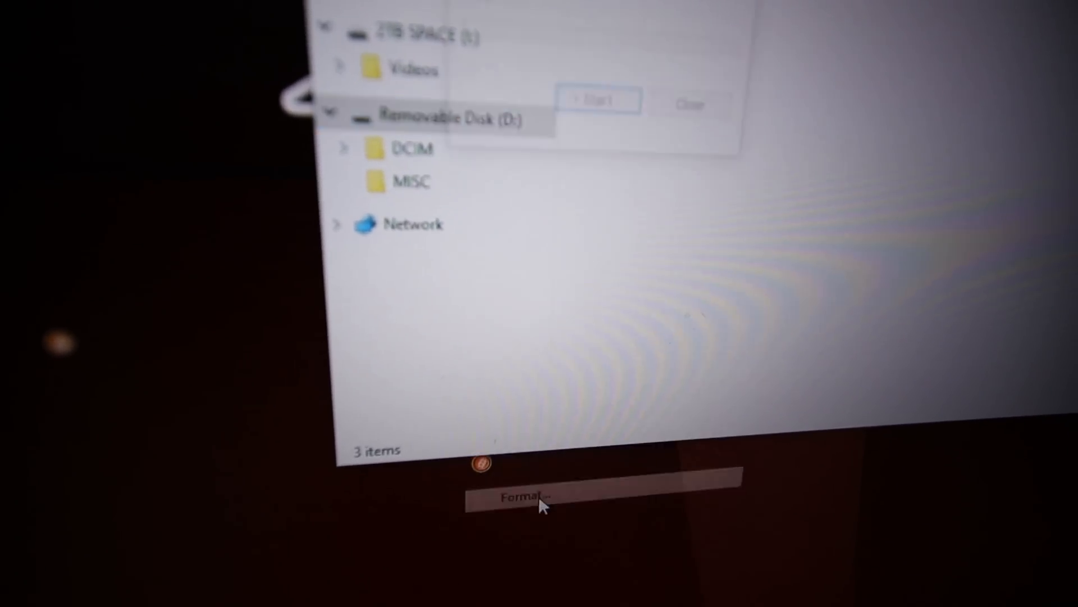
- Format the removable disk as FAT32, then choose an action for the downloaded S19J Pro archive
{"action": "left_click", "coordinate": [536, 456]}
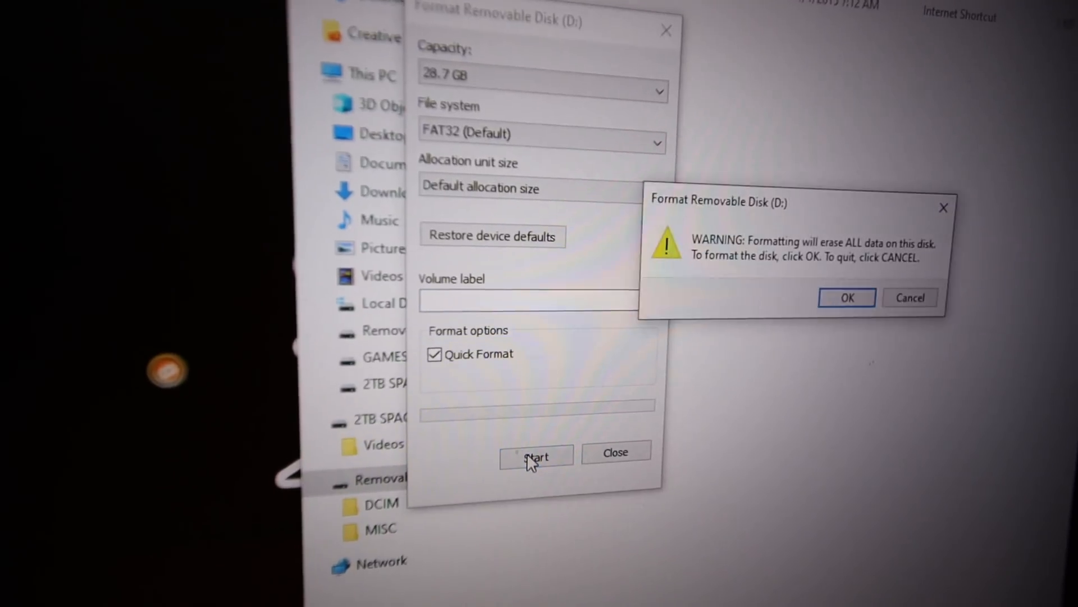
{"action": "left_click", "coordinate": [847, 297]}
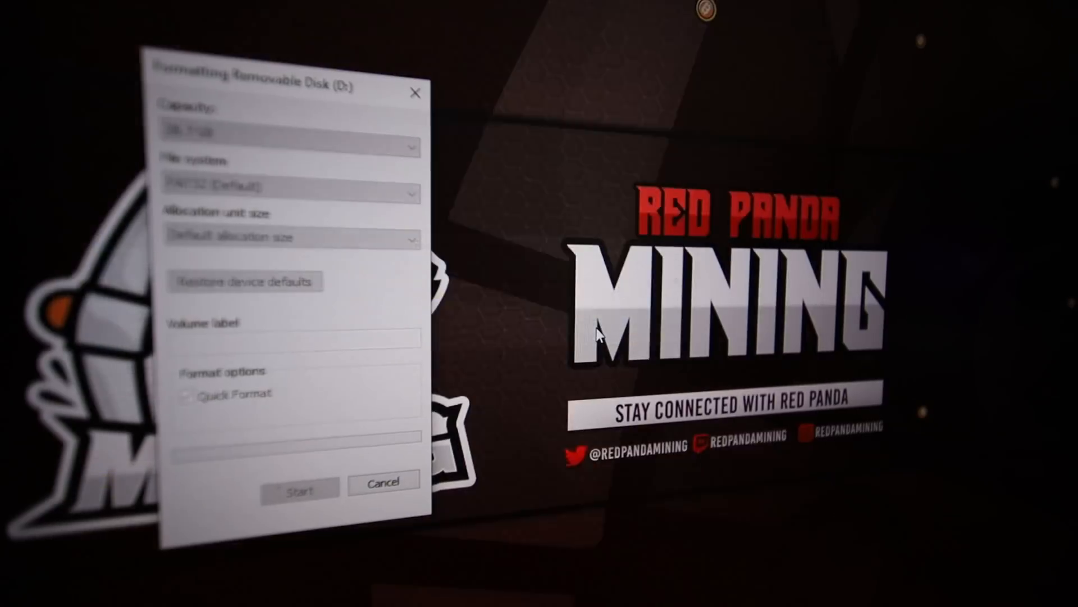
{"action": "right_click", "coordinate": [426, 296]}
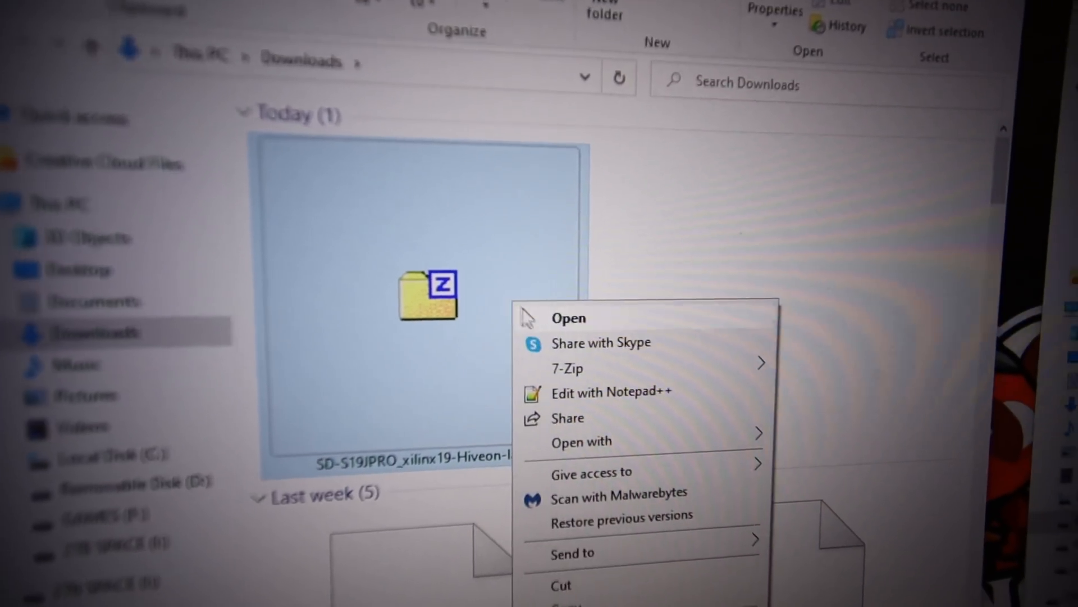
{"action": "left_click", "coordinate": [567, 317]}
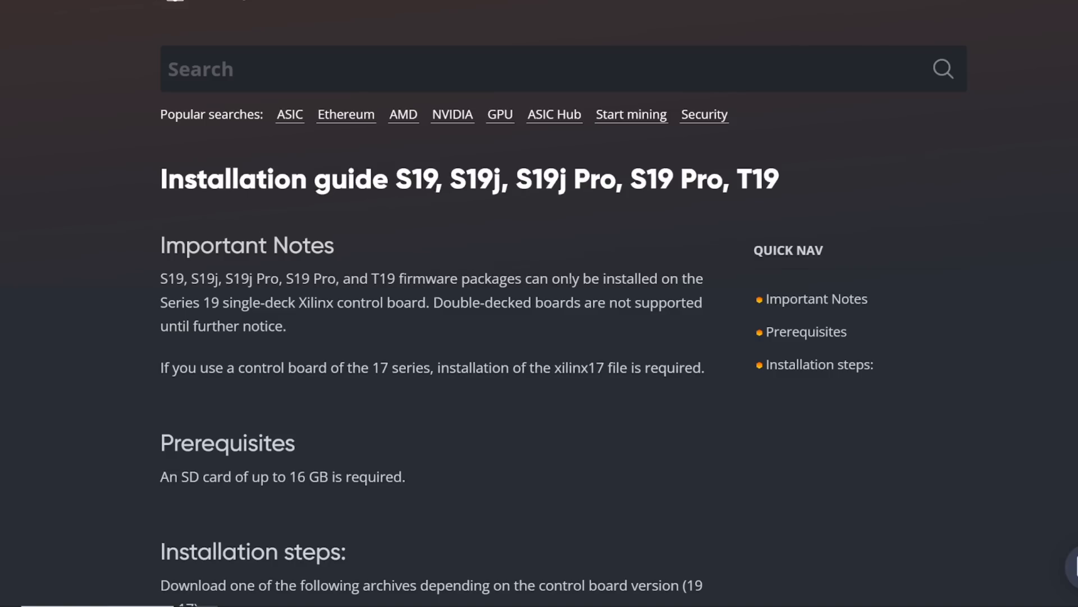
- Highlight the unsupported double-decked boards note and scroll through the guide's steps
{"action": "left_click_drag", "start_coordinate": [573, 279], "coordinate": [273, 303]}
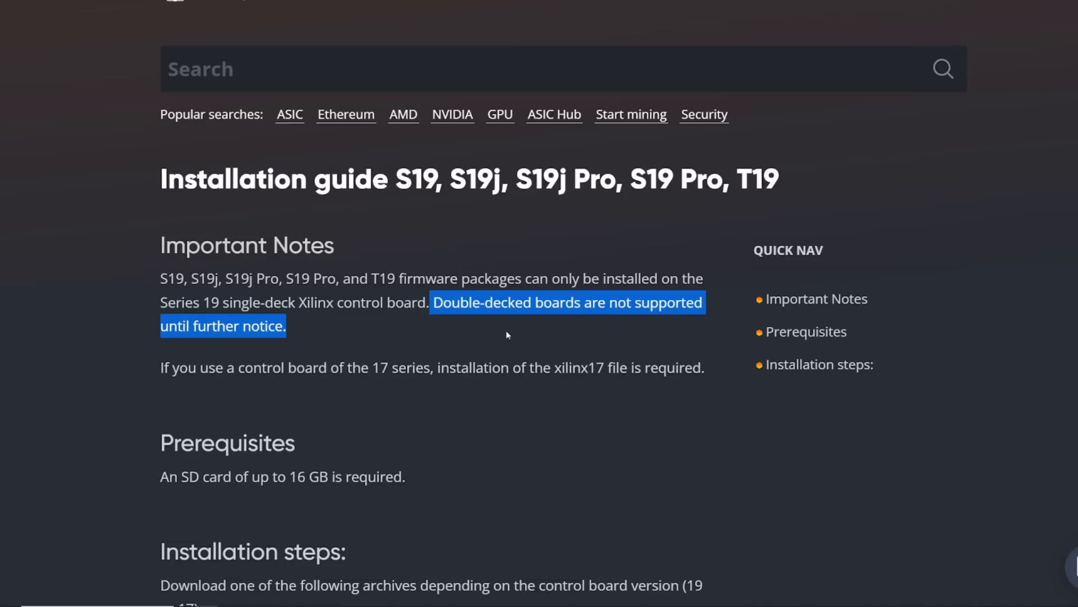
{"action": "scroll", "scroll_direction": "down", "scroll_amount": 3}
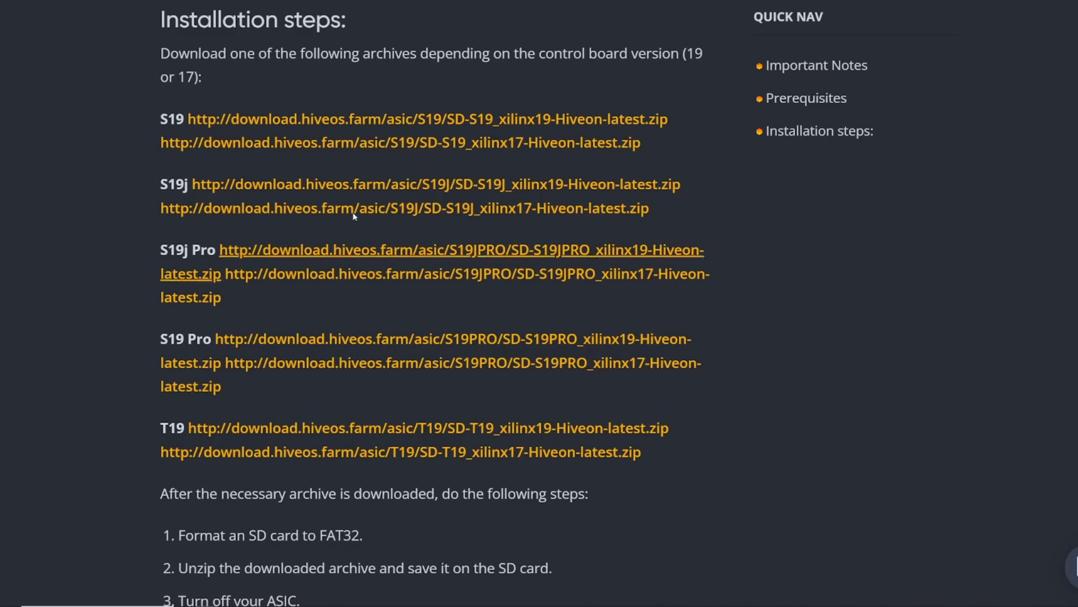
{"action": "scroll", "scroll_direction": "up", "scroll_amount": 3}
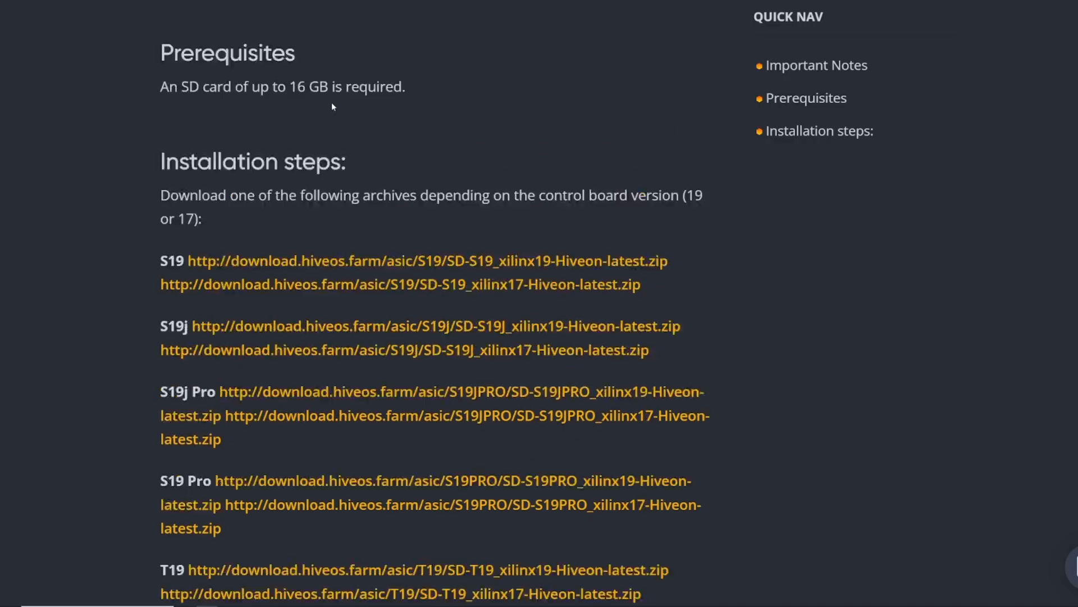
{"action": "scroll", "scroll_direction": "up", "scroll_amount": 3}
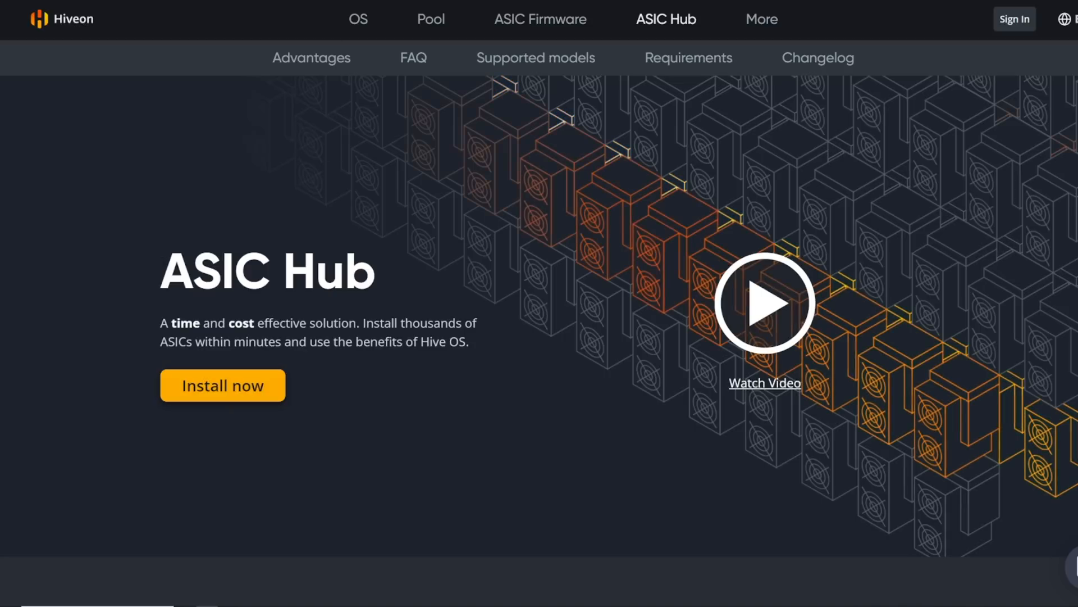
{"action": "left_click", "coordinate": [539, 18]}
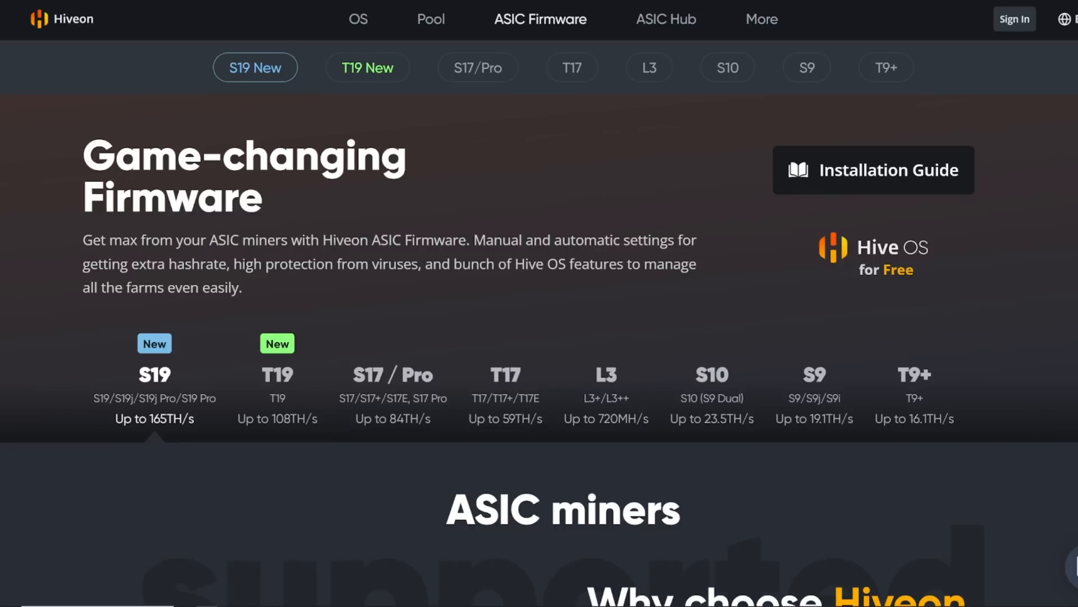
{"action": "scroll", "scroll_direction": "down", "scroll_amount": 3}
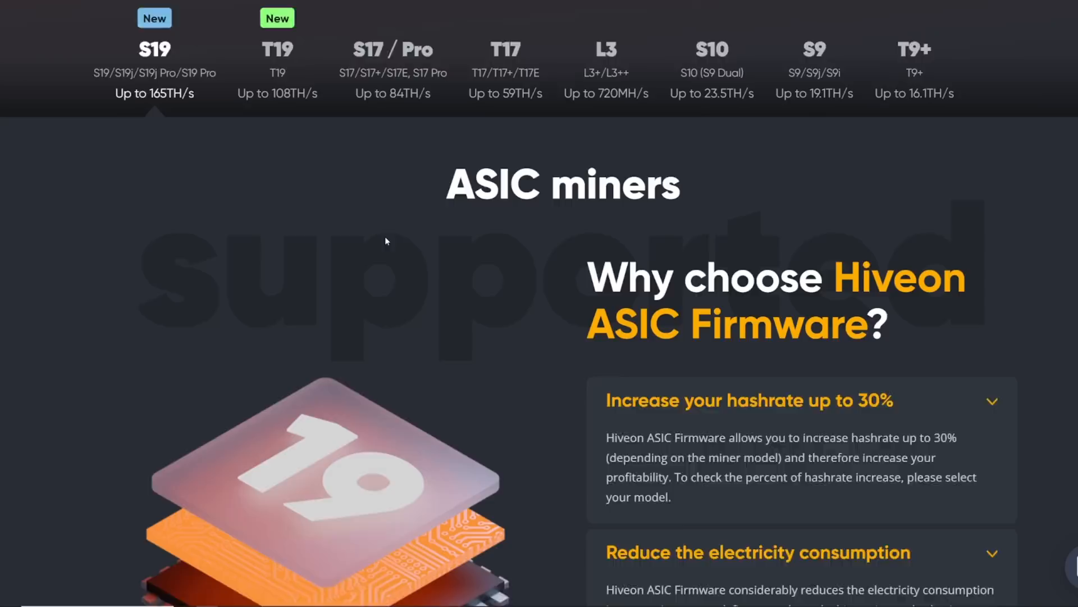
{"action": "scroll", "scroll_direction": "down", "scroll_amount": 3}
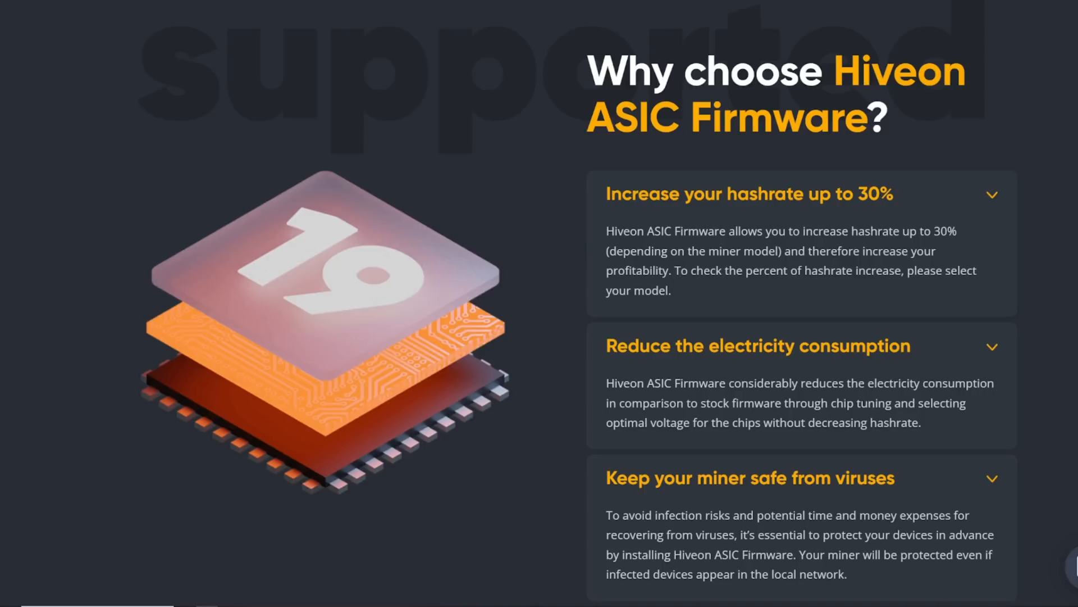
{"action": "scroll", "scroll_direction": "down", "scroll_amount": 3}
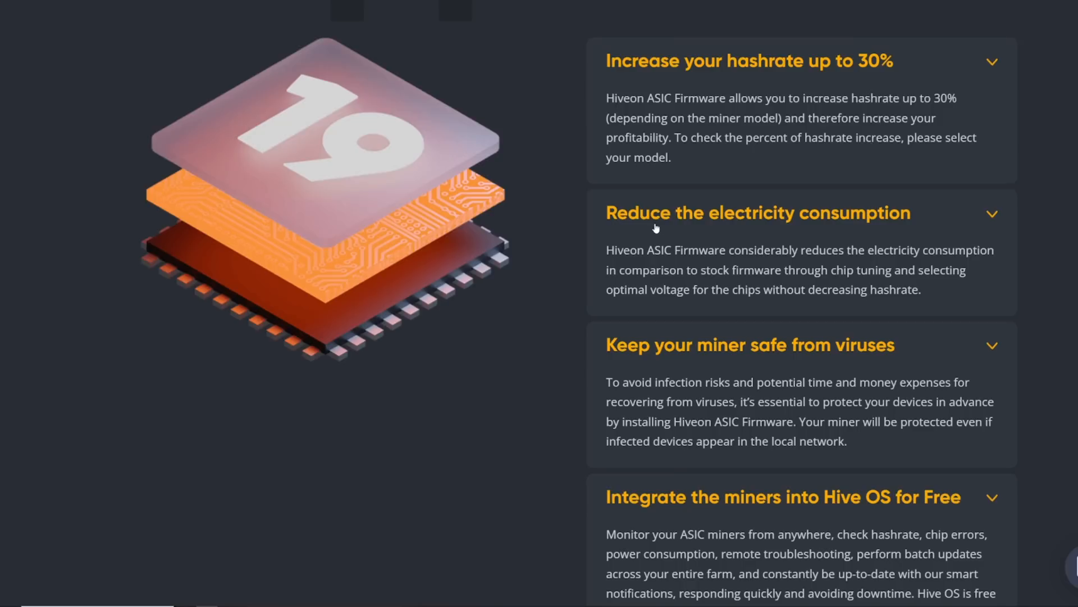
{"action": "mouse_move", "coordinate": [764, 236]}
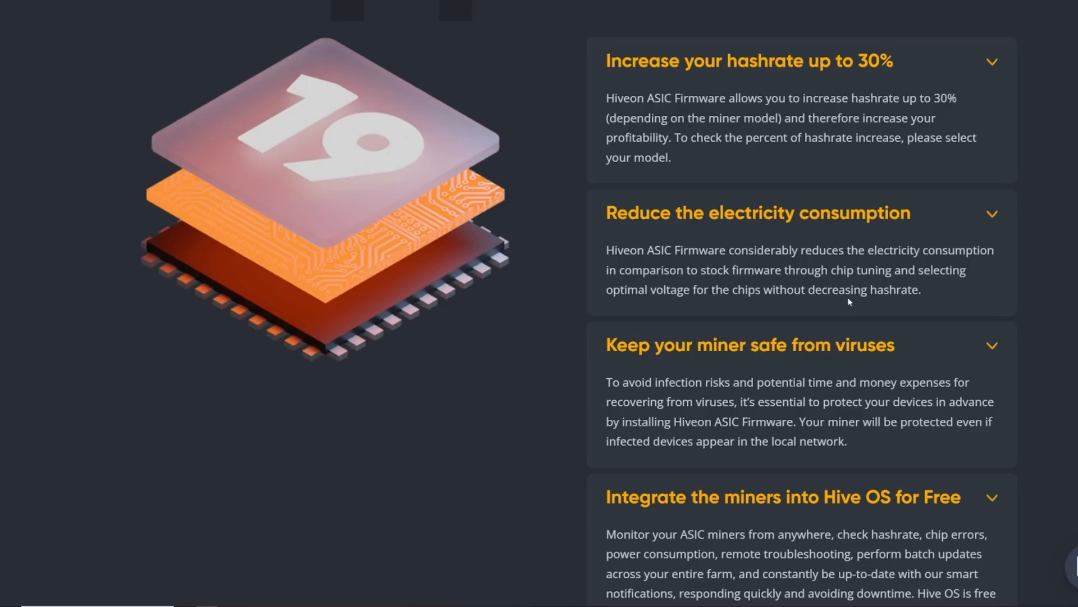
{"action": "mouse_move", "coordinate": [859, 331]}
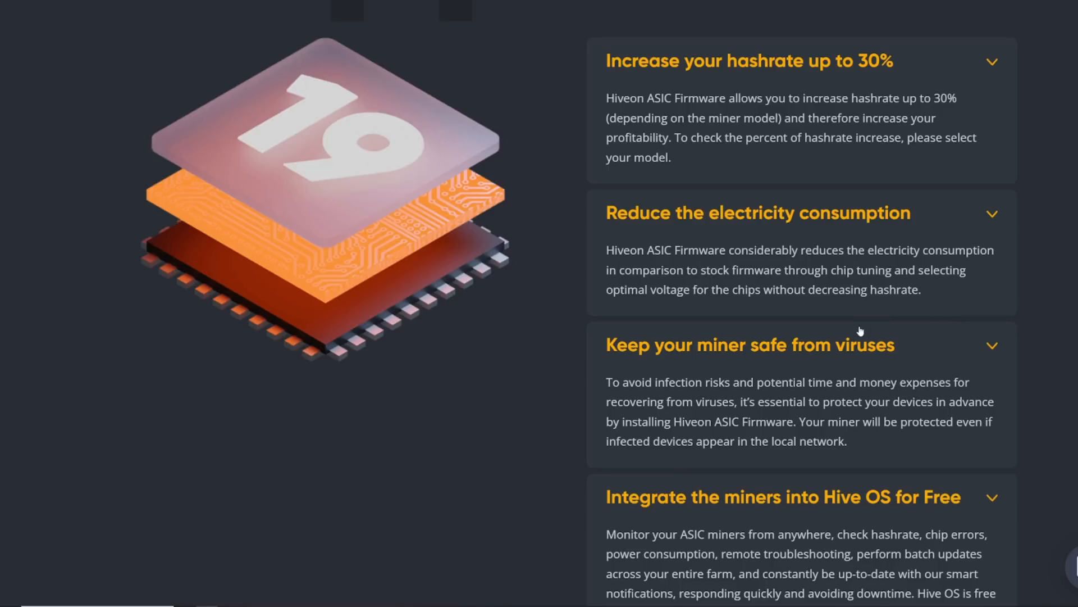
{"action": "scroll", "scroll_direction": "down", "scroll_amount": 3}
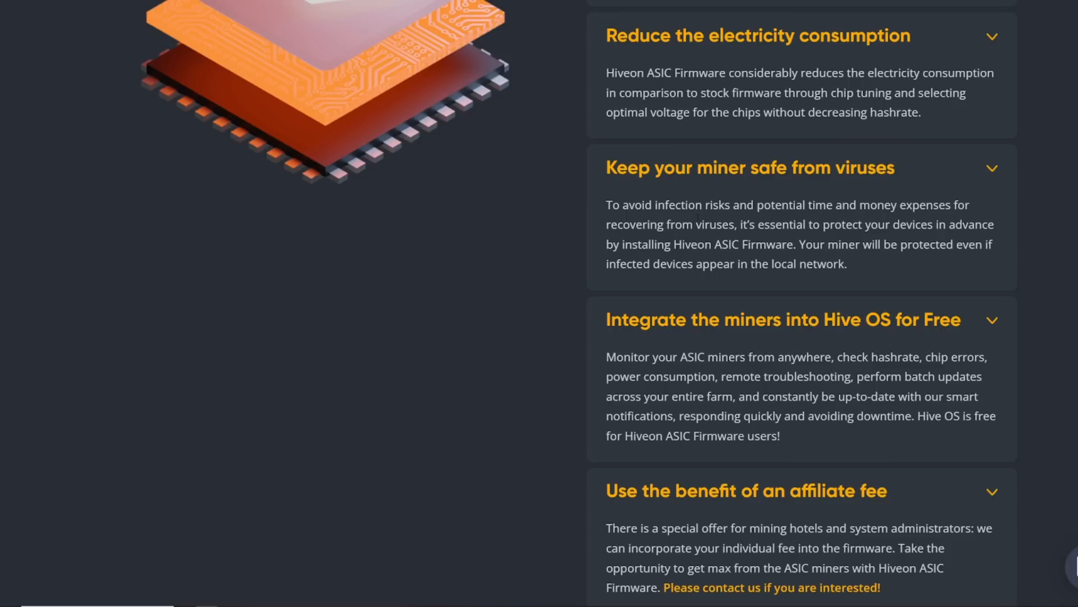
{"action": "mouse_move", "coordinate": [622, 257]}
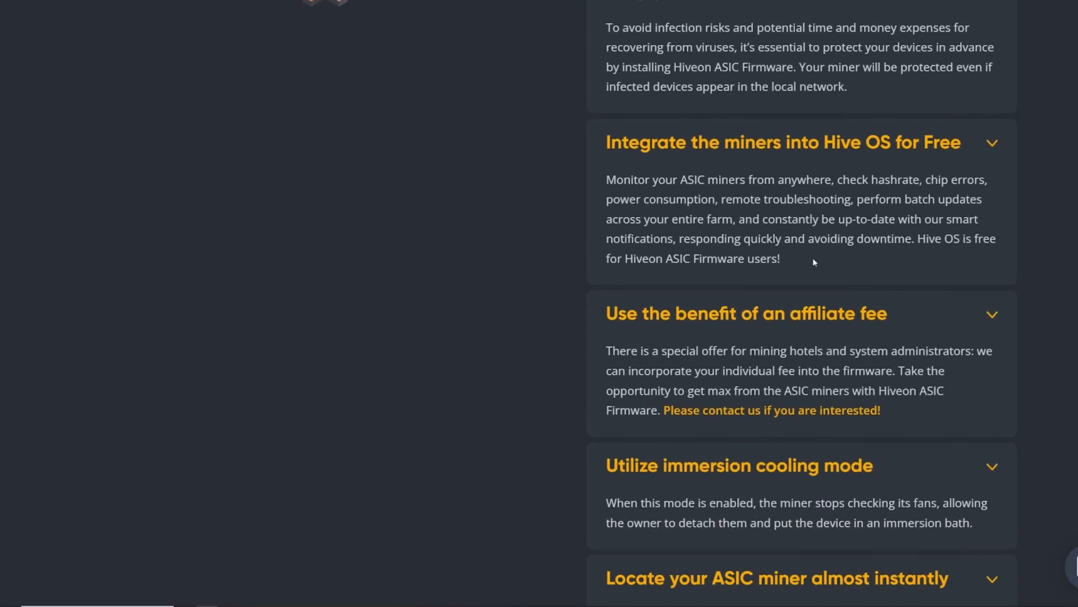
{"action": "mouse_move", "coordinate": [943, 154]}
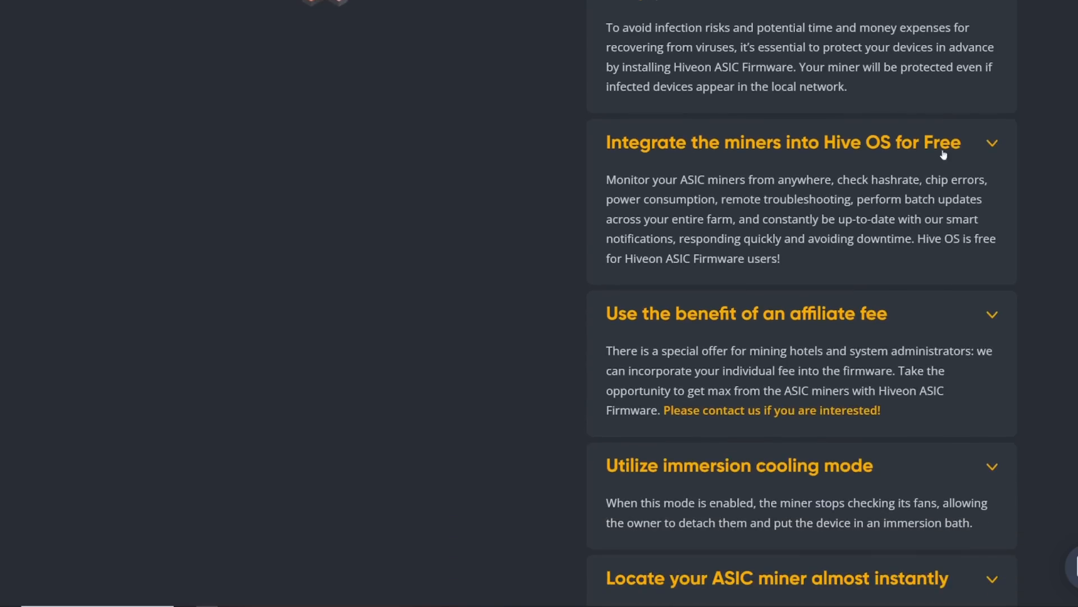
{"action": "mouse_move", "coordinate": [807, 193]}
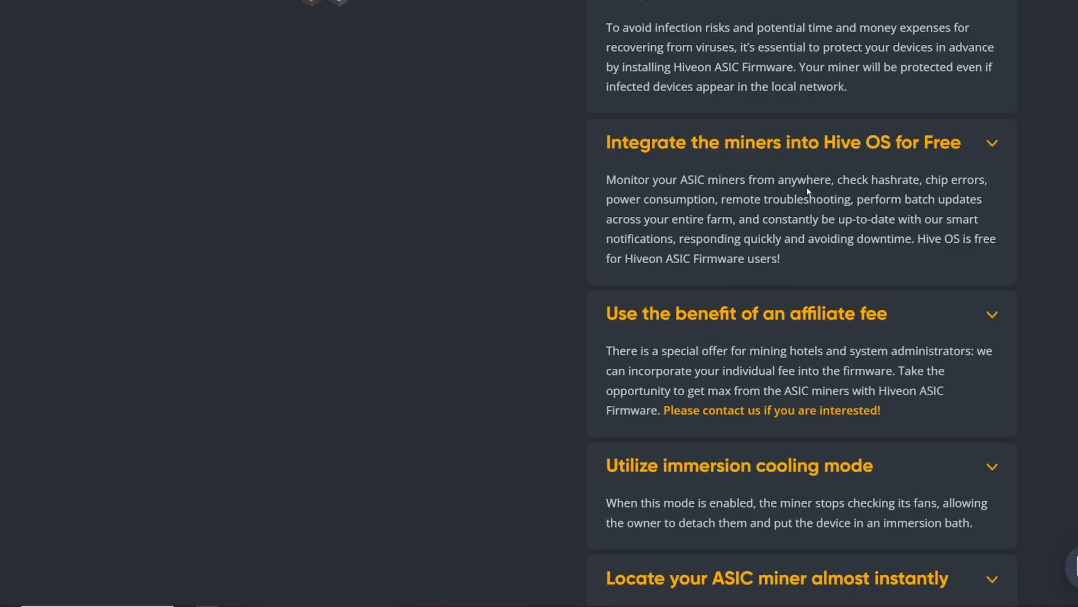
{"action": "mouse_move", "coordinate": [808, 192]}
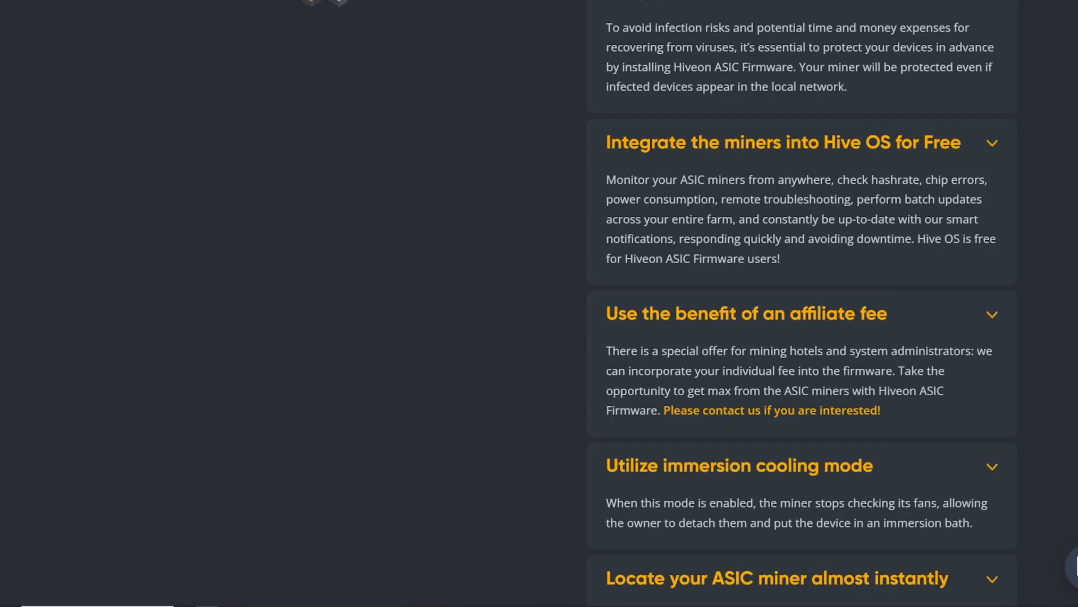
{"action": "left_click_drag", "start_coordinate": [720, 200], "coordinate": [869, 199]}
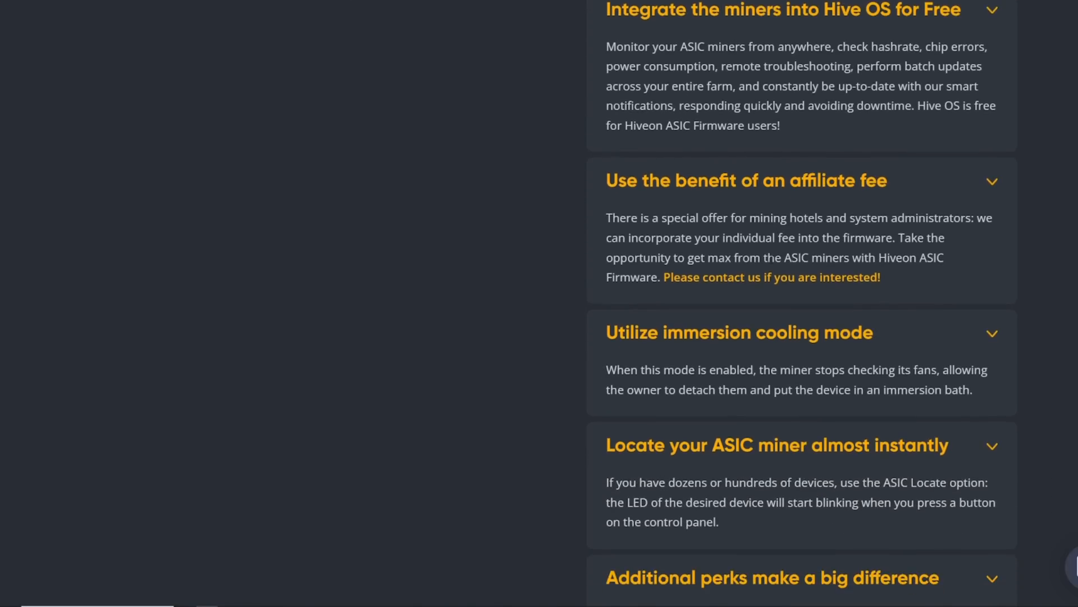
{"action": "scroll", "scroll_direction": "down", "scroll_amount": 3}
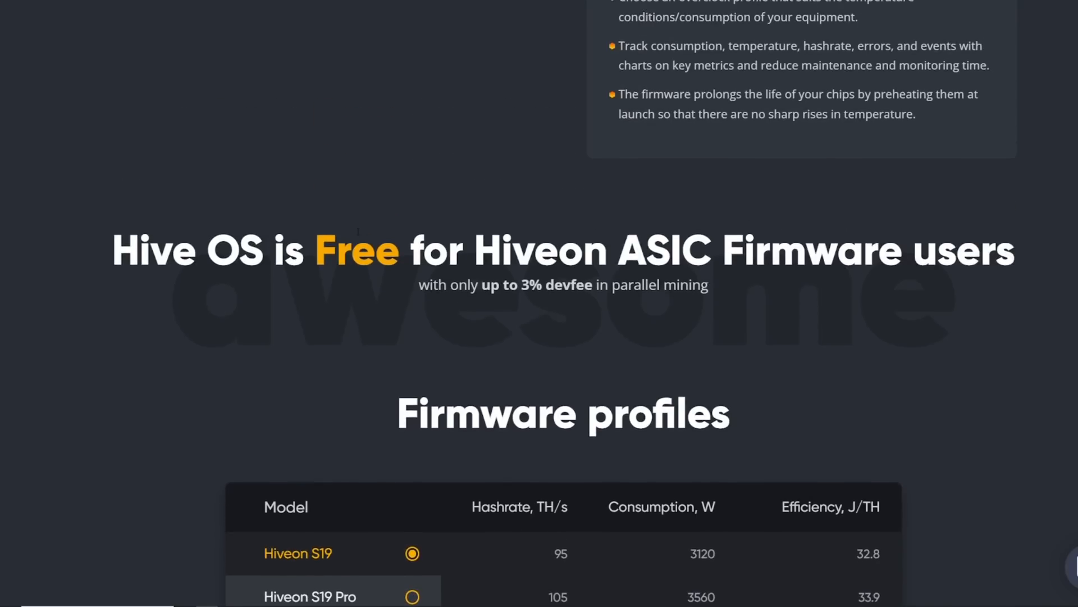
{"action": "mouse_move", "coordinate": [471, 299]}
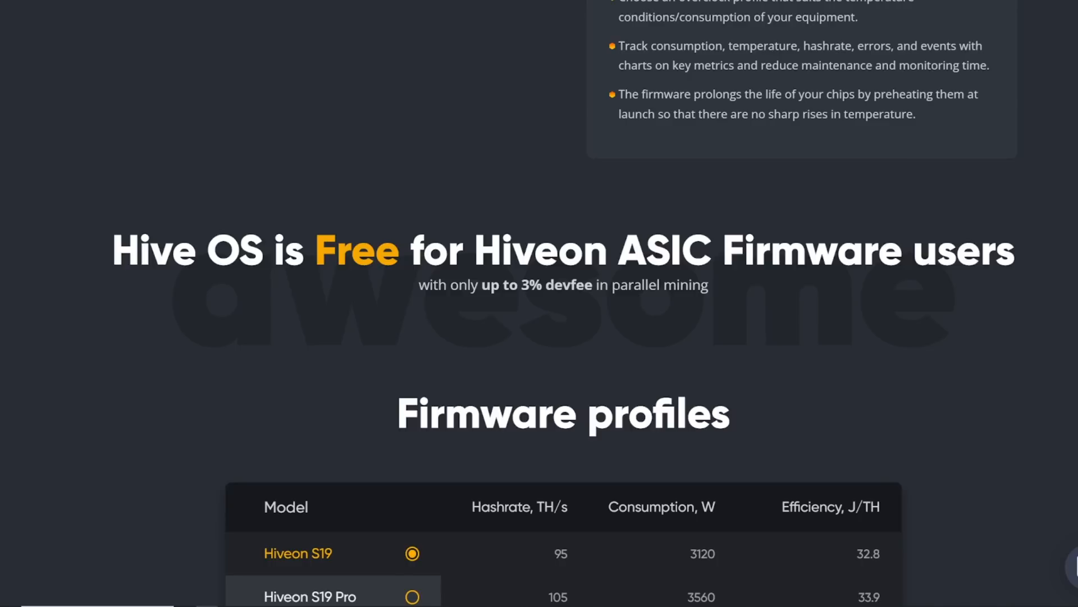
{"action": "scroll", "scroll_direction": "down", "scroll_amount": 3}
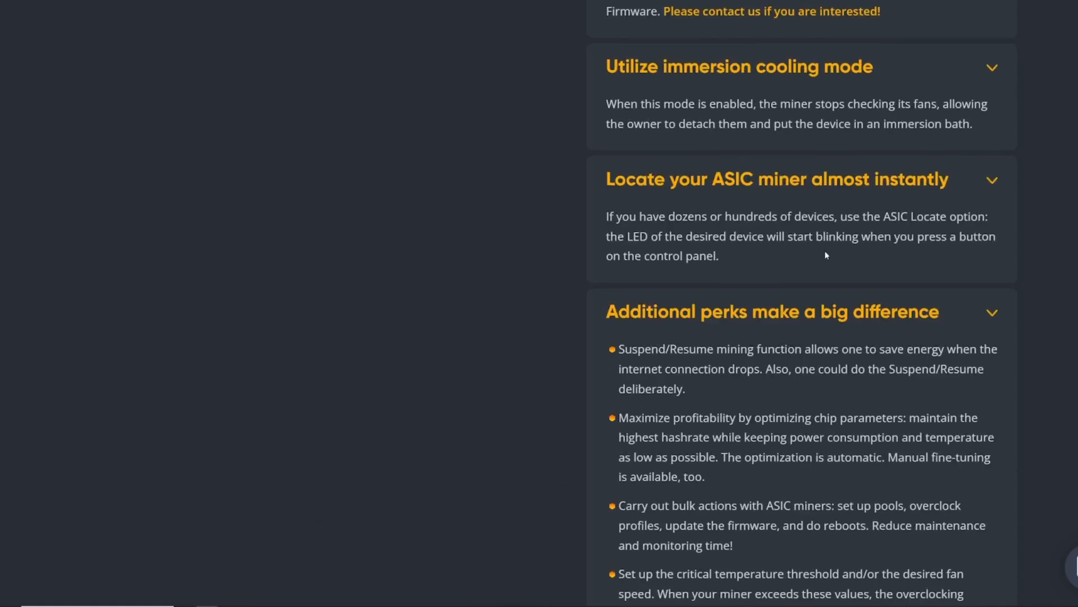
{"action": "scroll", "scroll_direction": "up", "scroll_amount": 3}
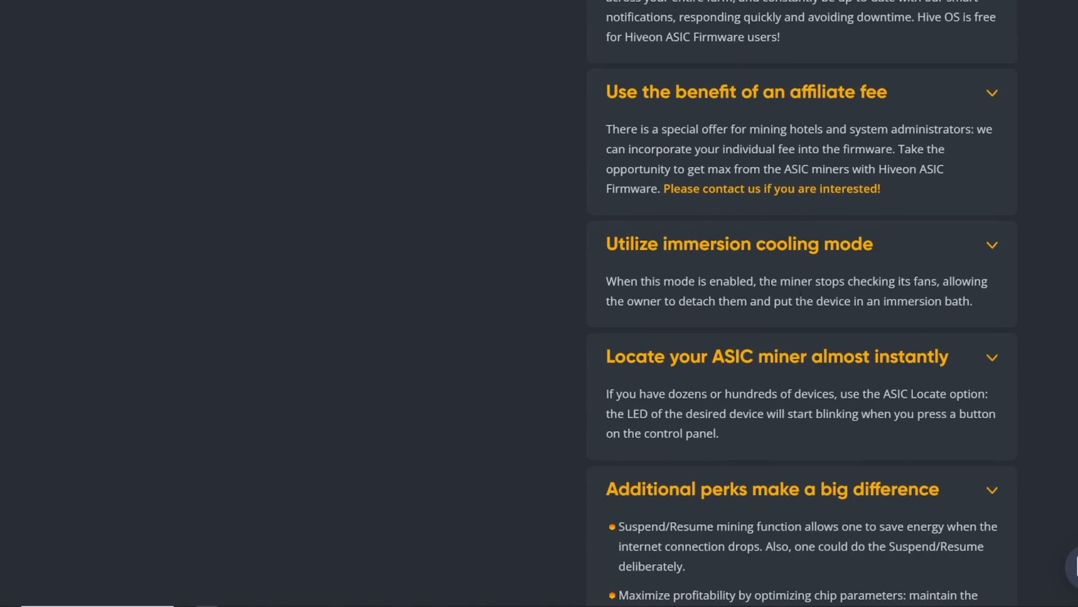
{"action": "scroll", "scroll_direction": "down", "scroll_amount": 3}
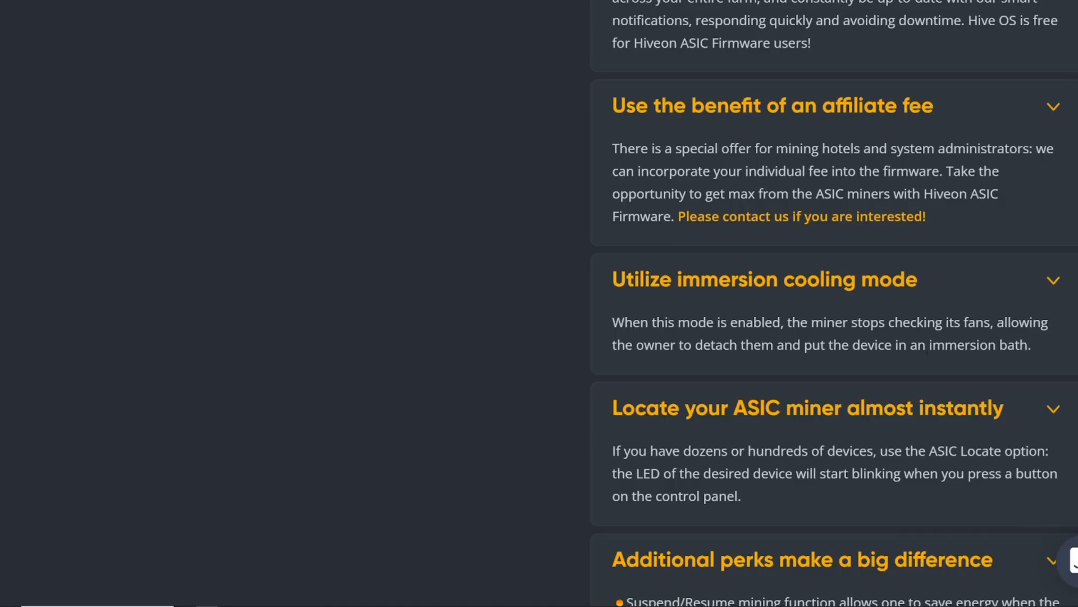
{"action": "scroll", "scroll_direction": "down", "scroll_amount": 3}
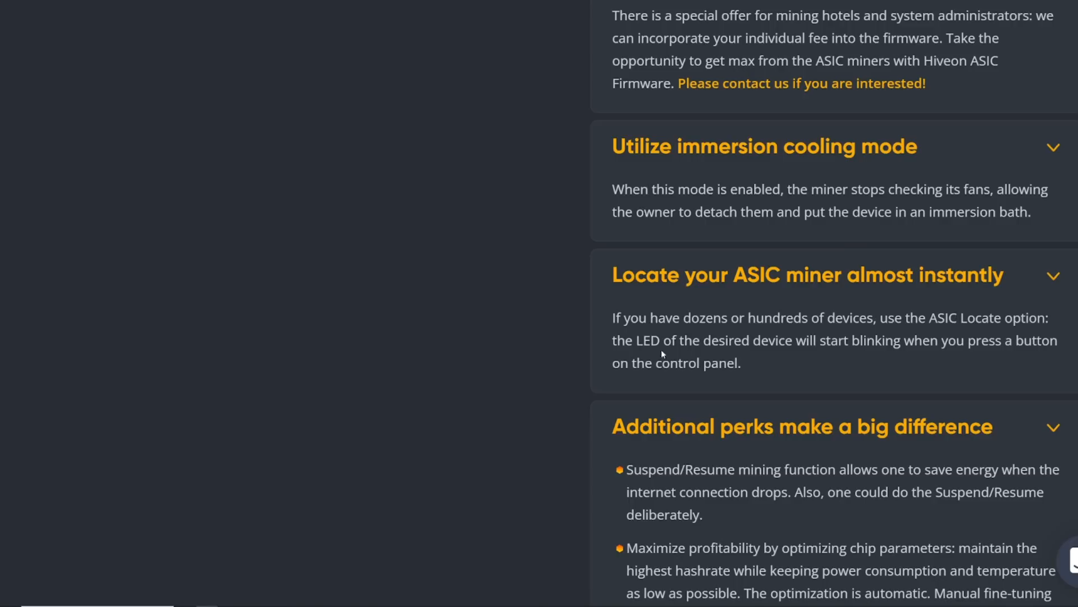
{"action": "mouse_move", "coordinate": [662, 352]}
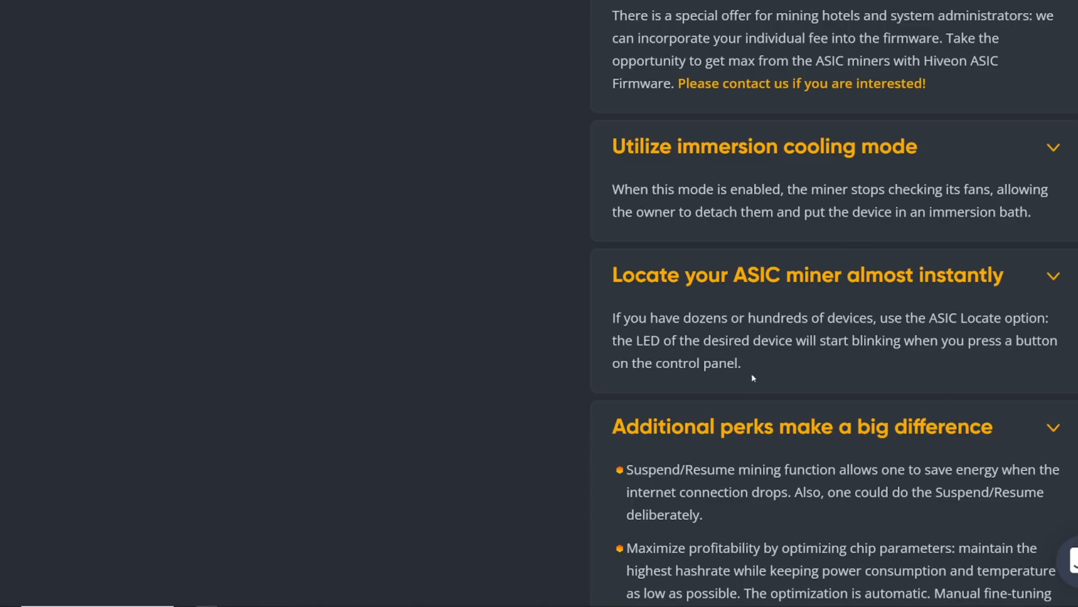
{"action": "scroll", "scroll_direction": "down", "scroll_amount": 3}
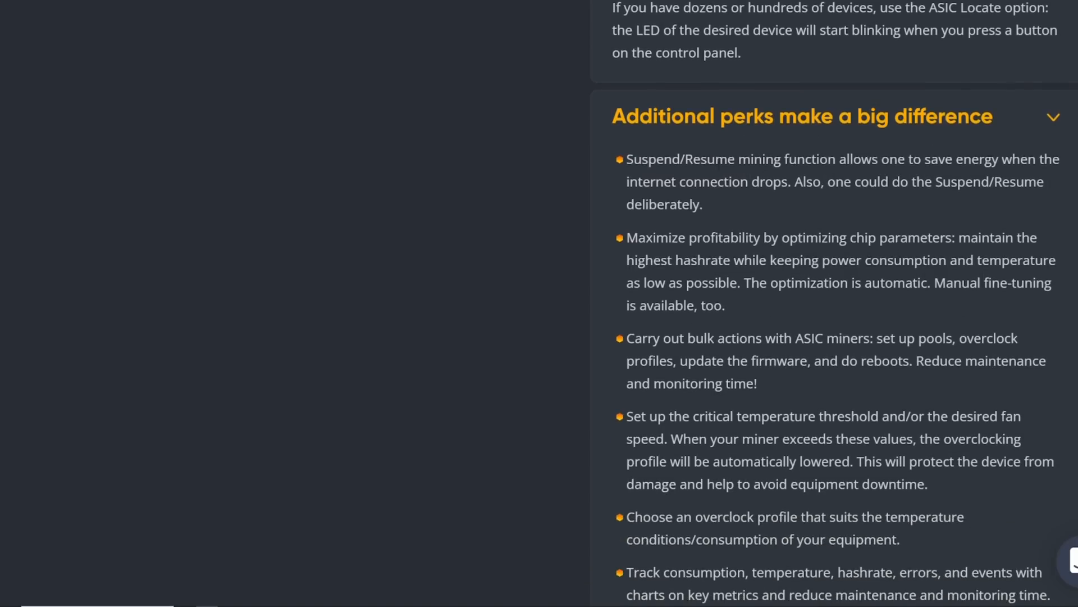
{"action": "scroll", "scroll_direction": "down", "scroll_amount": 3}
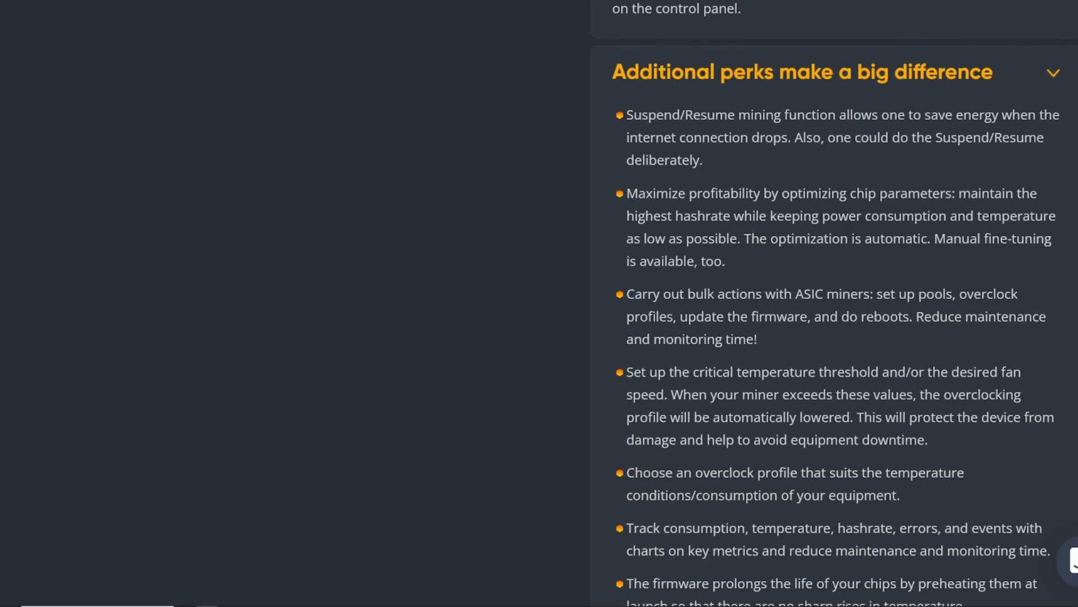
{"action": "scroll", "scroll_direction": "down", "scroll_amount": 3}
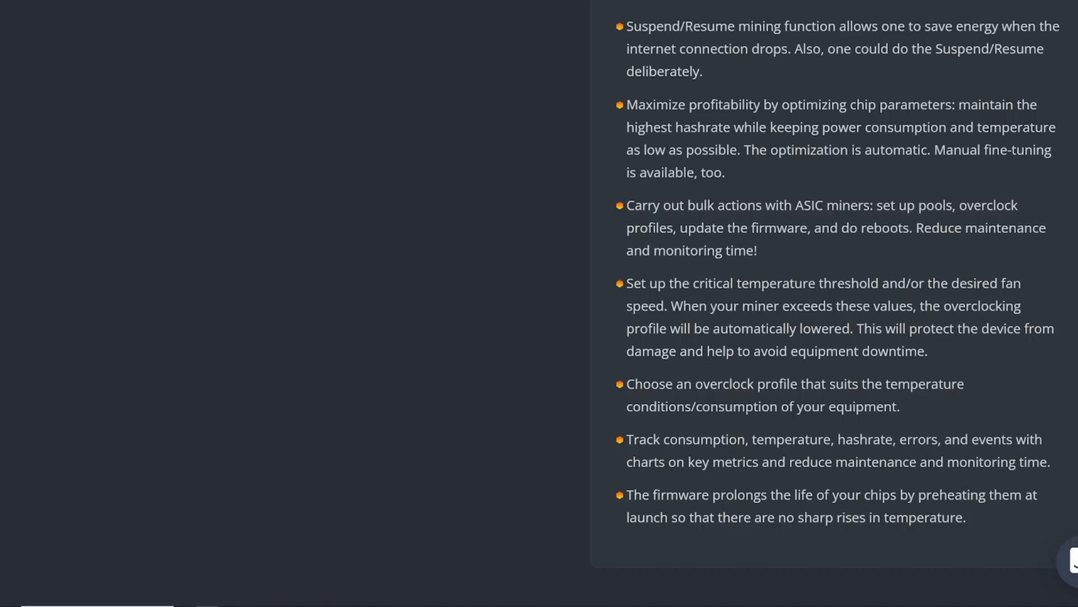
{"action": "left_click_drag", "start_coordinate": [653, 493], "coordinate": [789, 494]}
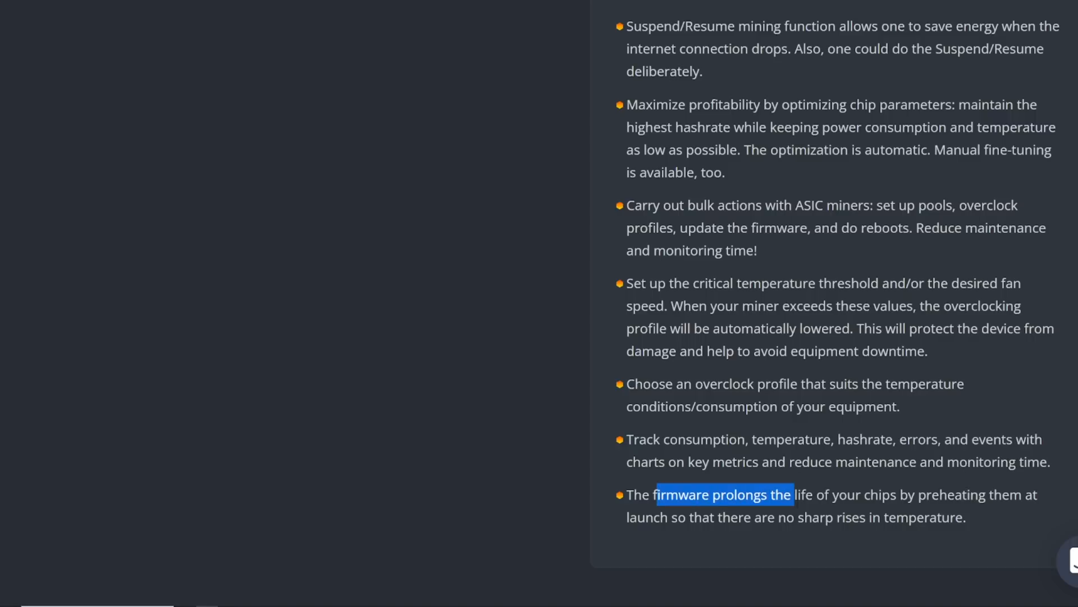
{"action": "scroll", "scroll_direction": "down", "scroll_amount": 3}
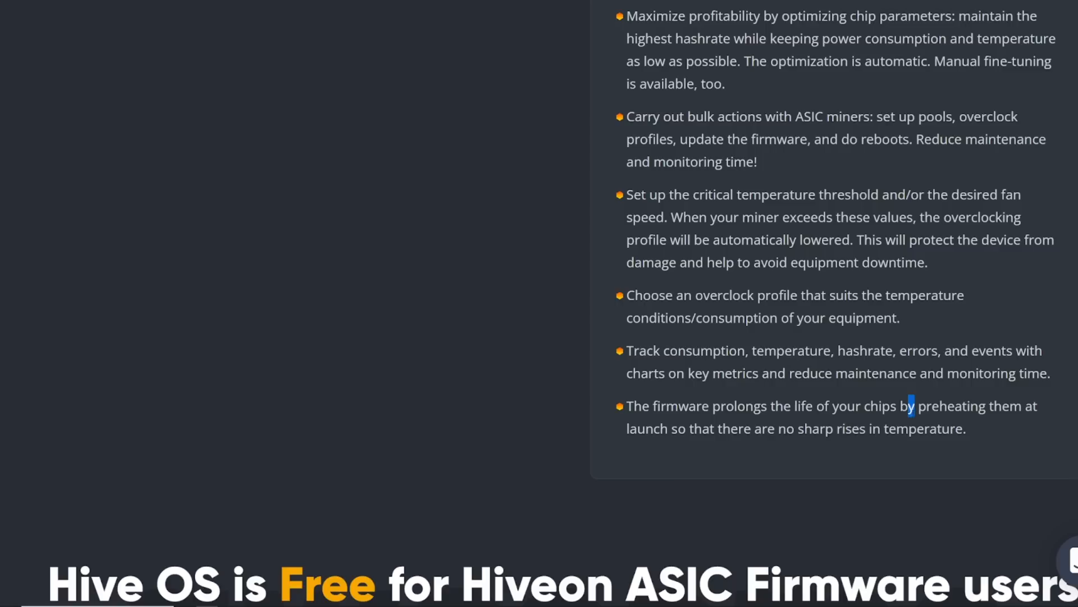
{"action": "left_click_drag", "start_coordinate": [910, 405], "coordinate": [763, 428]}
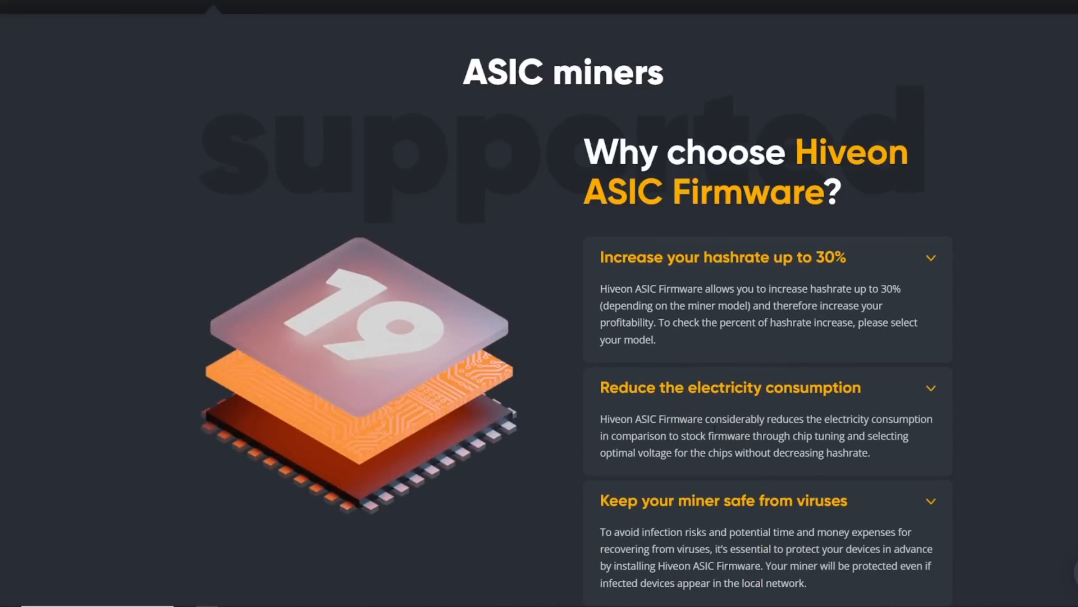
- Scroll to Firmware profiles and select the Hiveon S19j Pro option
{"action": "scroll", "scroll_direction": "down", "scroll_amount": 3}
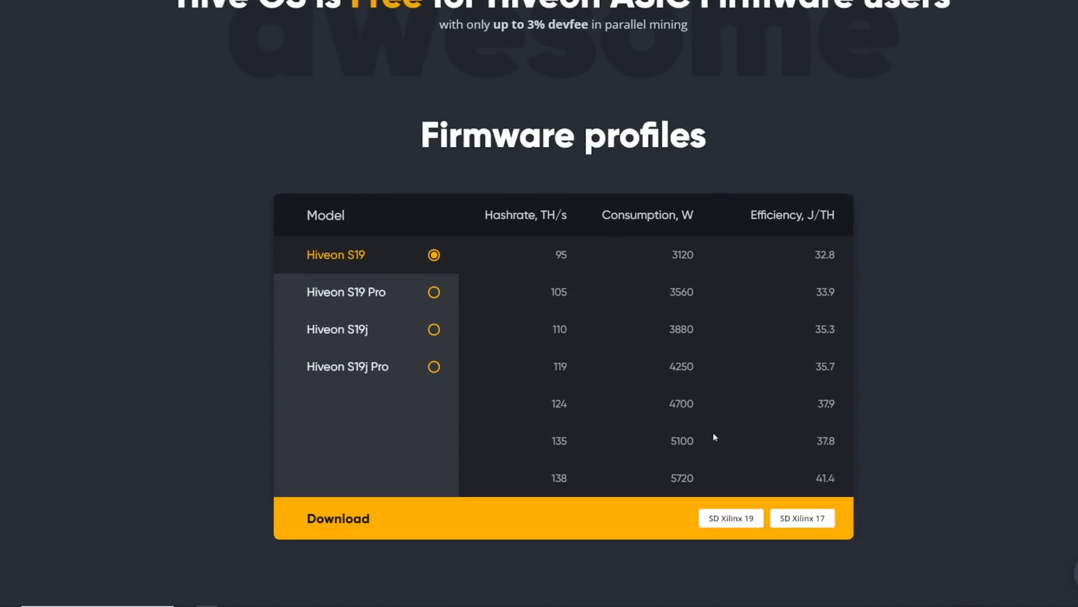
{"action": "left_click", "coordinate": [434, 366]}
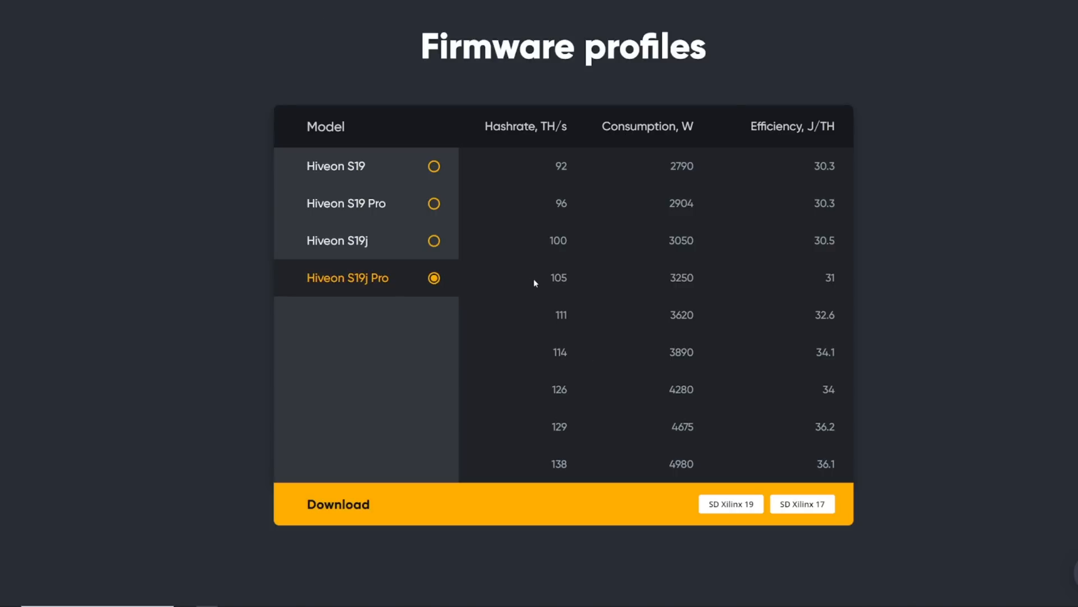
{"action": "mouse_move", "coordinate": [359, 291]}
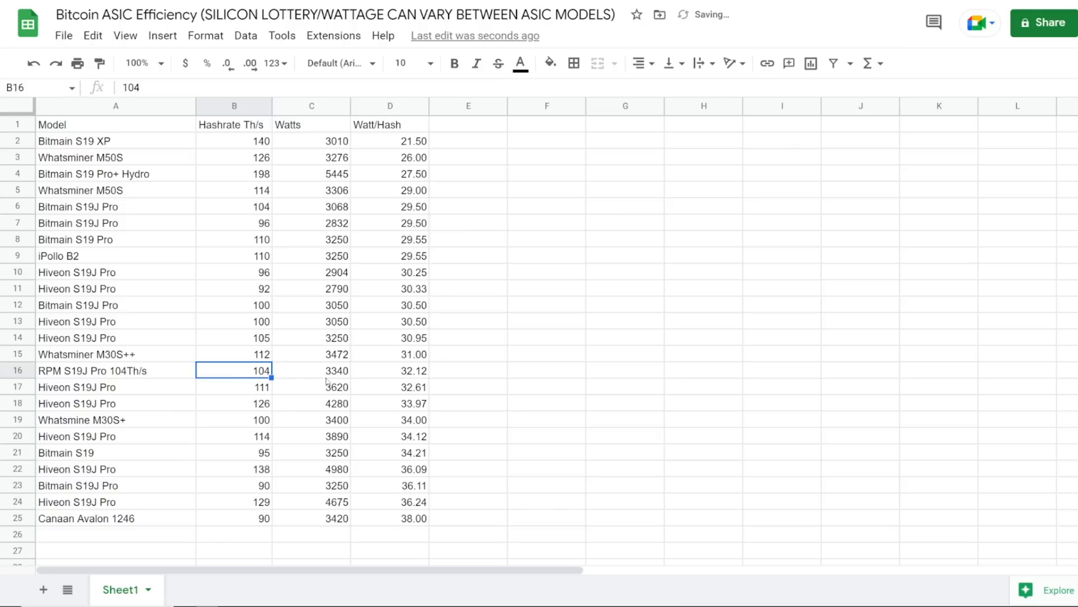
- Inspect the RPM S19J Pro wattage and Watt/Hash formula, then pick the Hiveon S19J Pro rows
{"action": "left_click", "coordinate": [310, 370]}
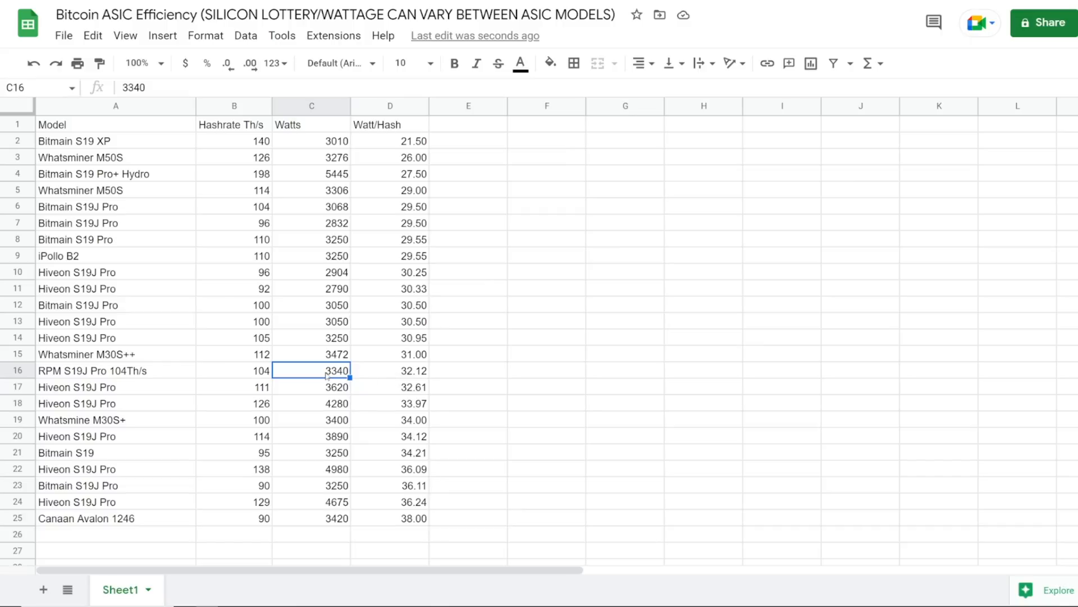
{"action": "mouse_move", "coordinate": [320, 376]}
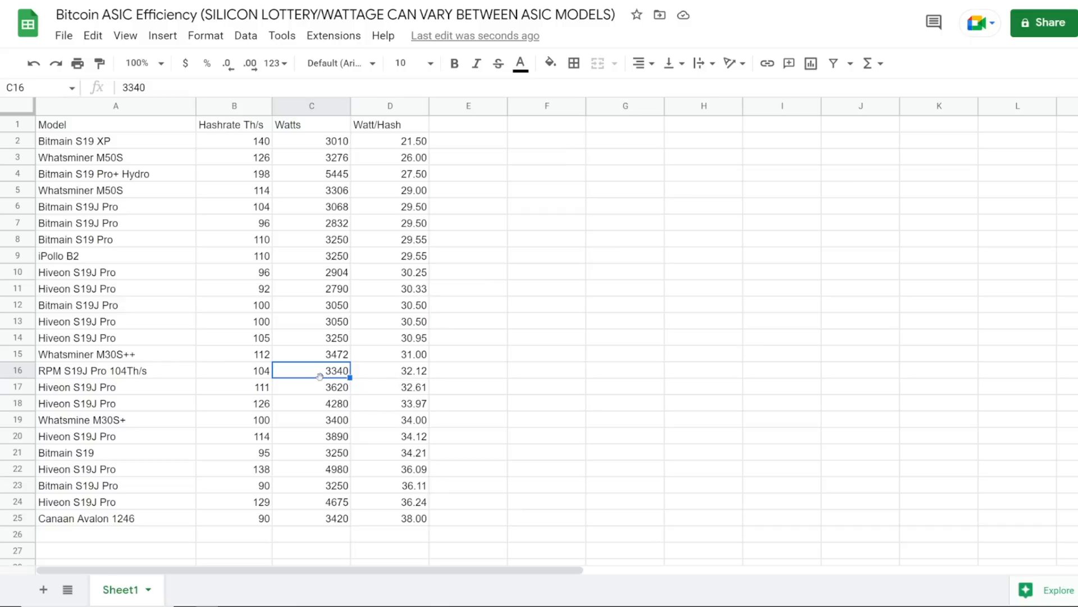
{"action": "left_click", "coordinate": [390, 370]}
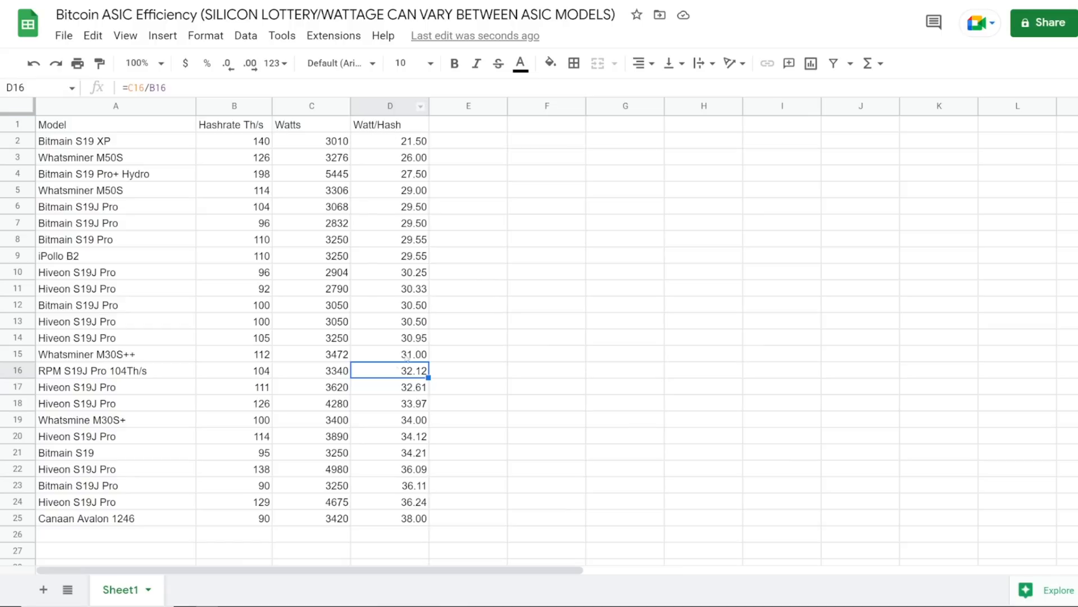
{"action": "mouse_move", "coordinate": [382, 360]}
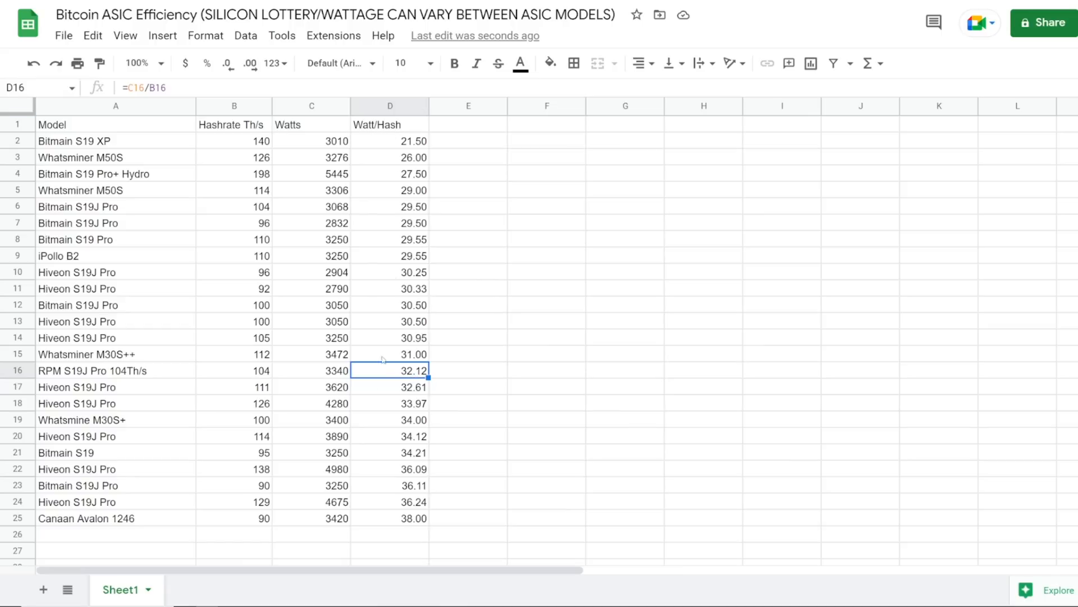
{"action": "mouse_move", "coordinate": [128, 362]}
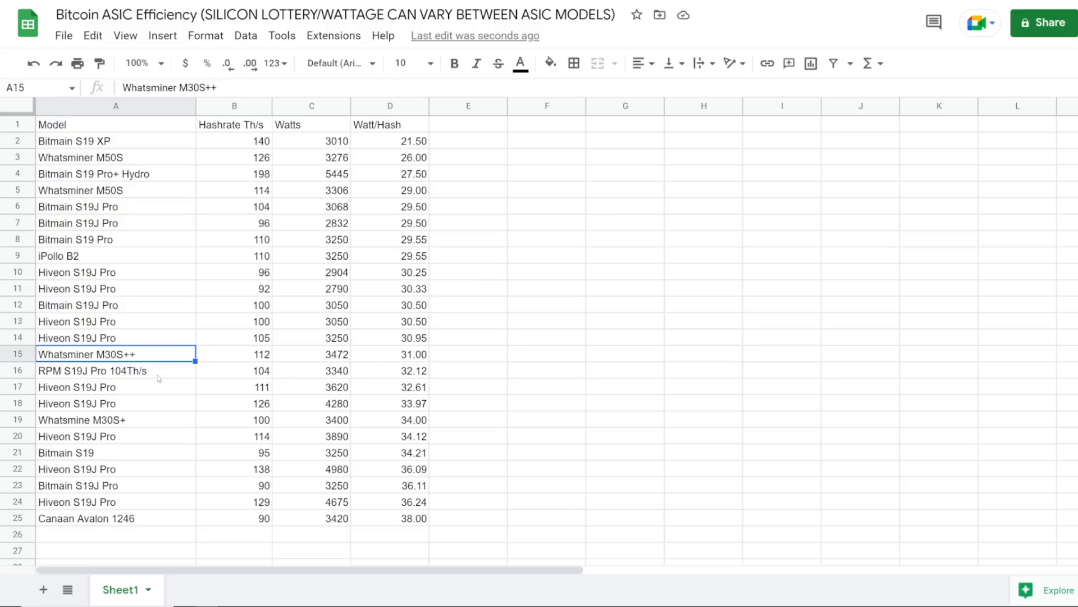
{"action": "left_click_drag", "start_coordinate": [116, 353], "coordinate": [116, 370]}
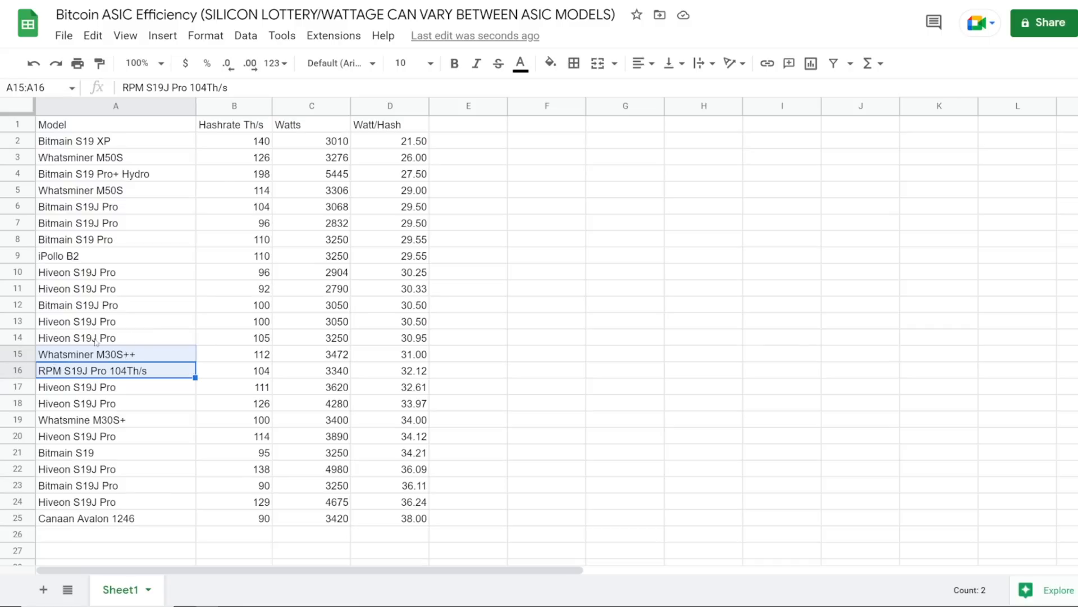
{"action": "left_click", "coordinate": [116, 337]}
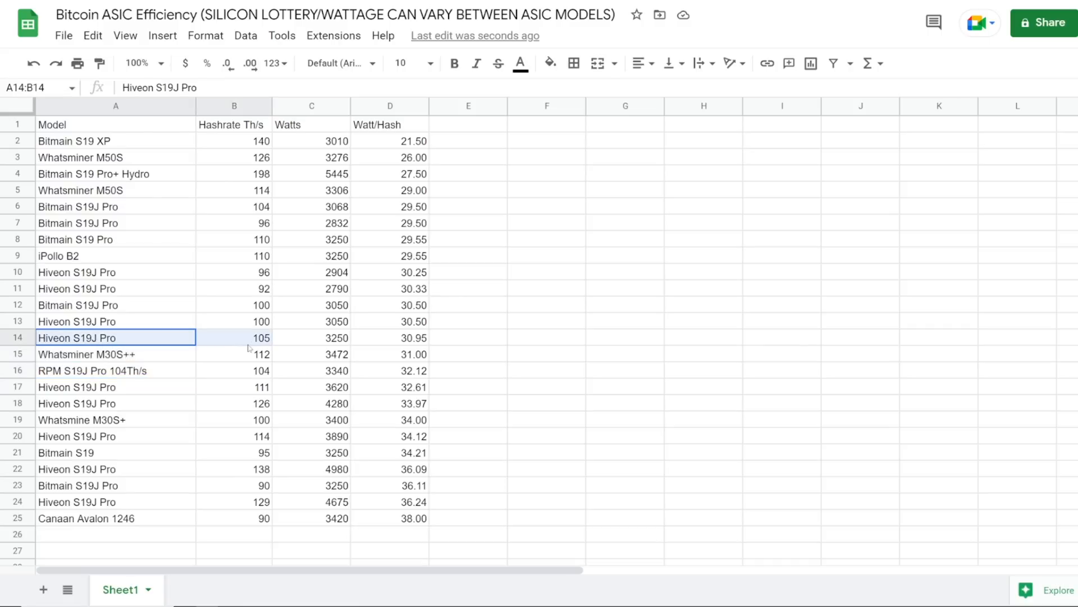
{"action": "left_click", "coordinate": [116, 322]}
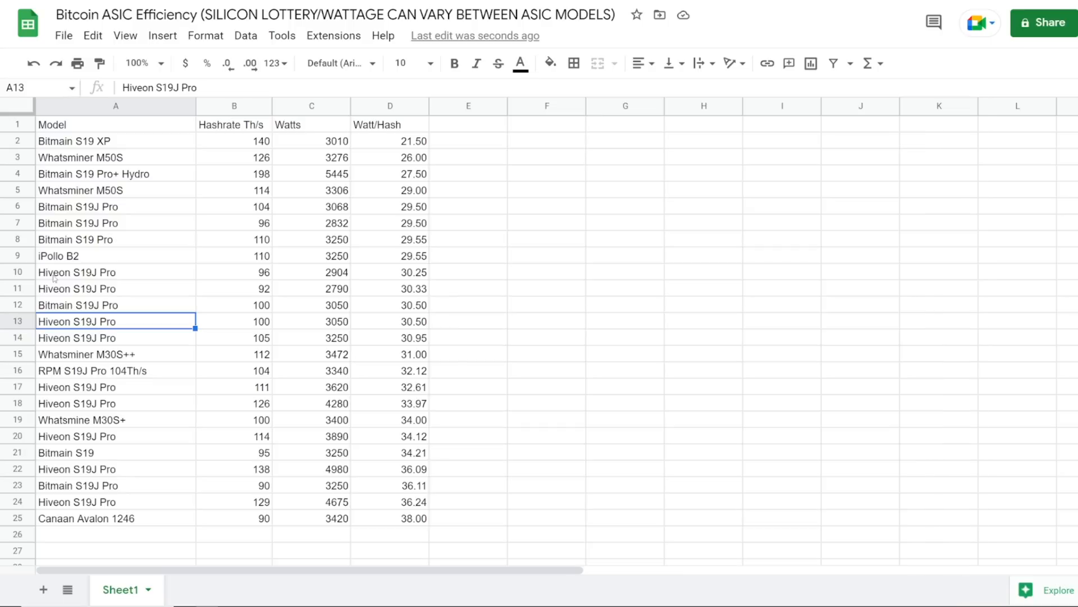
{"action": "mouse_move", "coordinate": [235, 212]}
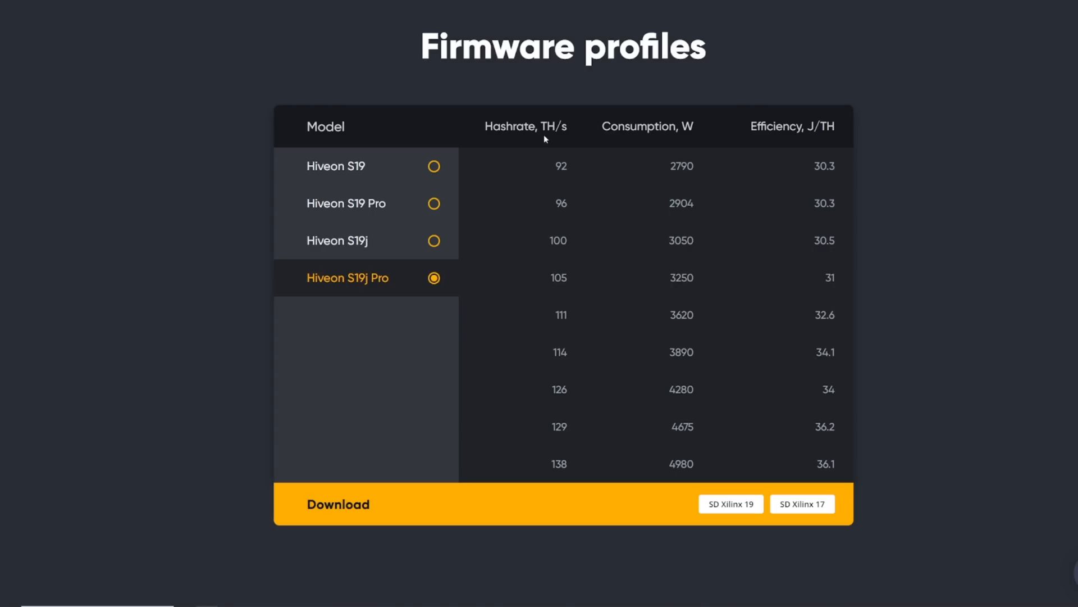
{"action": "mouse_move", "coordinate": [654, 166]}
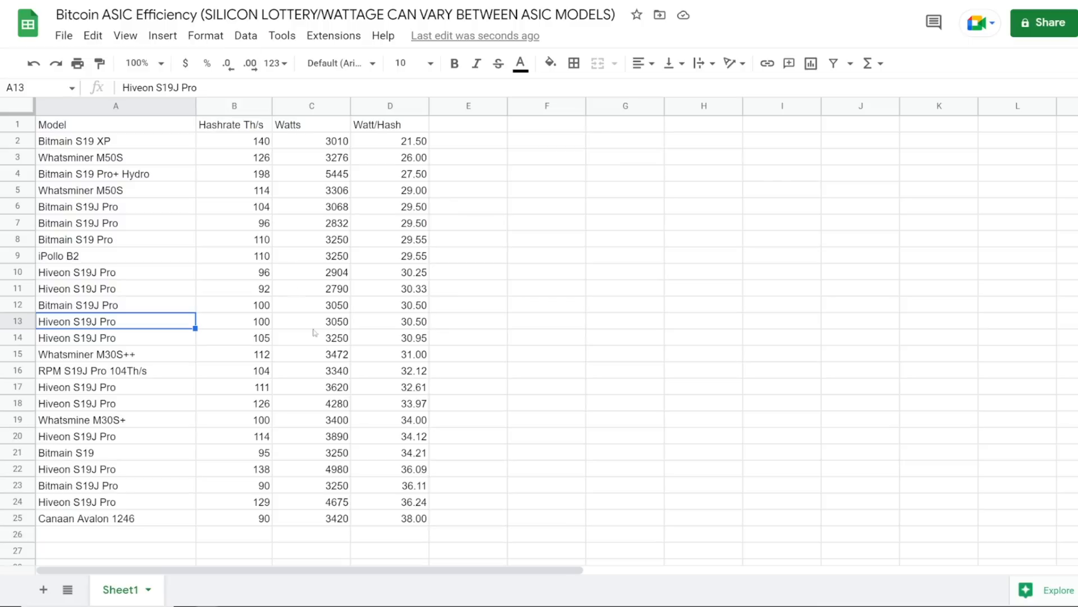
{"action": "mouse_move", "coordinate": [408, 330]}
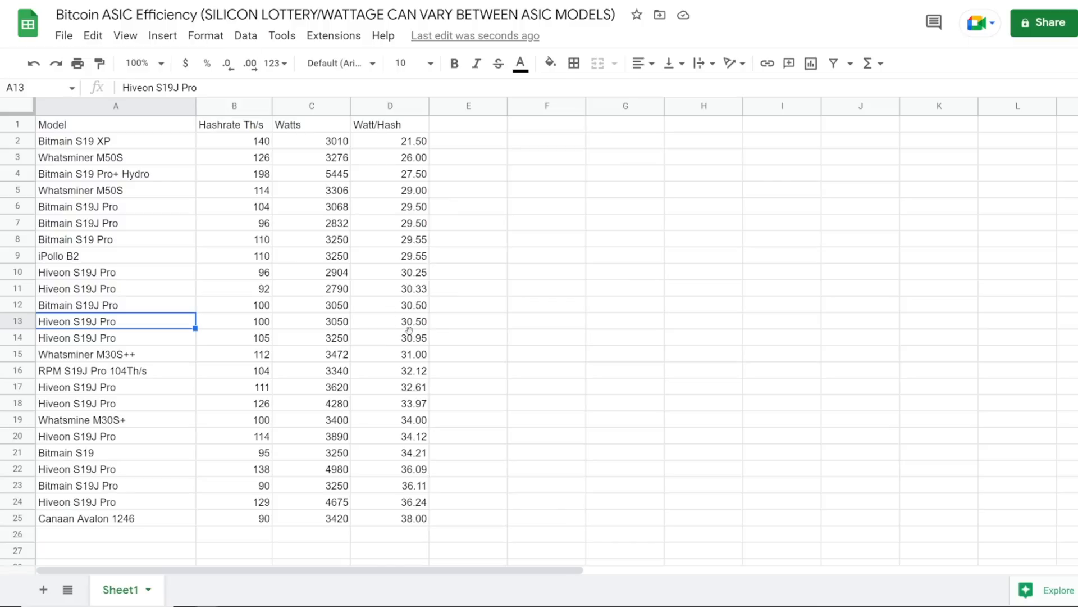
- Check row 14's 3250 W value and Watt/Hash formula against RPM S19J Pro
{"action": "left_click", "coordinate": [390, 337]}
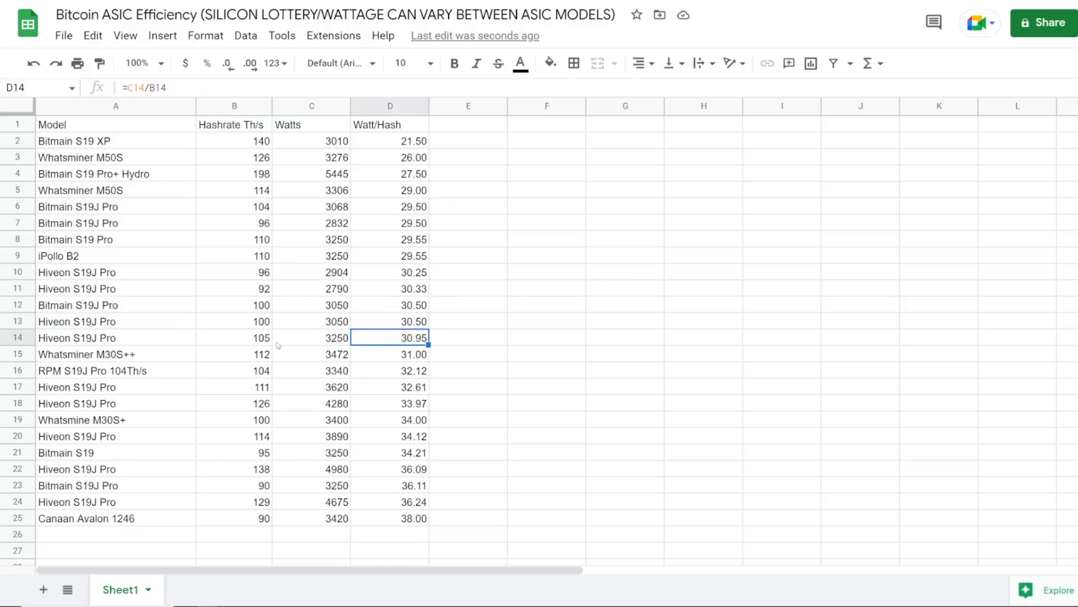
{"action": "left_click", "coordinate": [311, 337]}
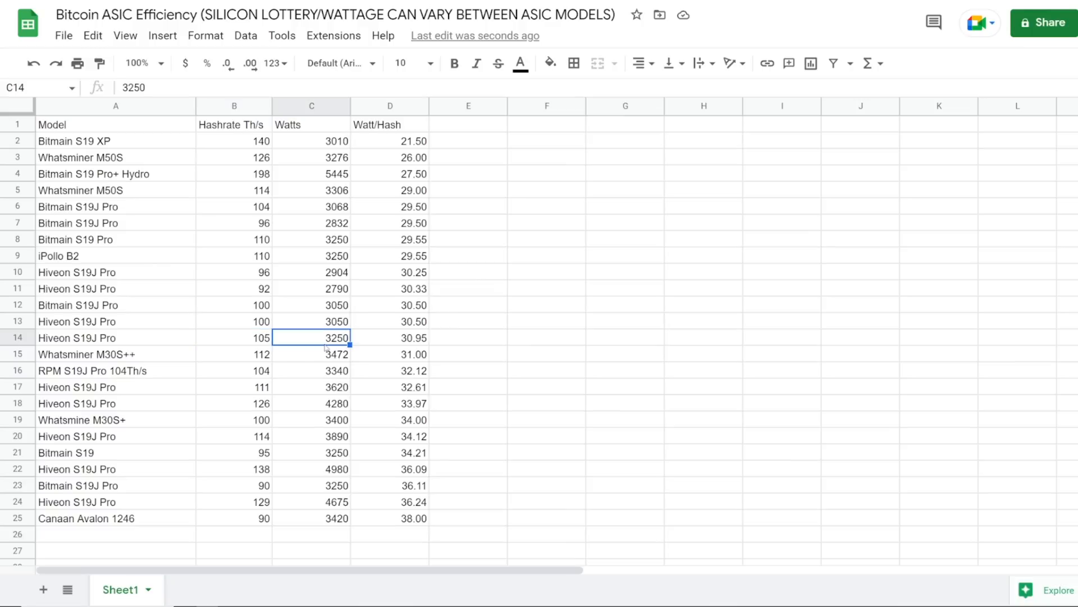
{"action": "left_click", "coordinate": [390, 337]}
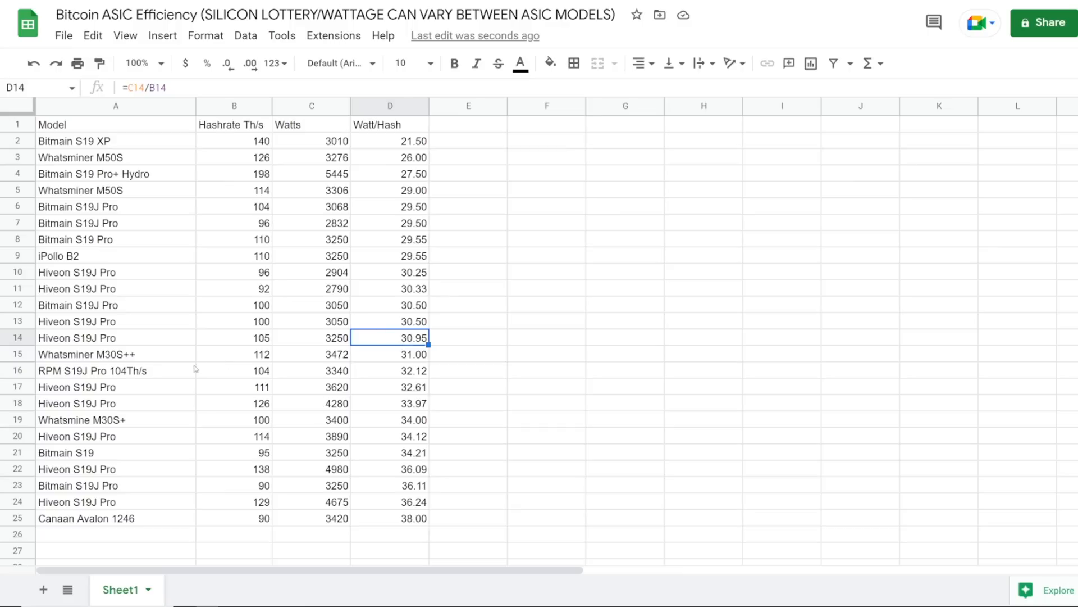
{"action": "left_click", "coordinate": [390, 371]}
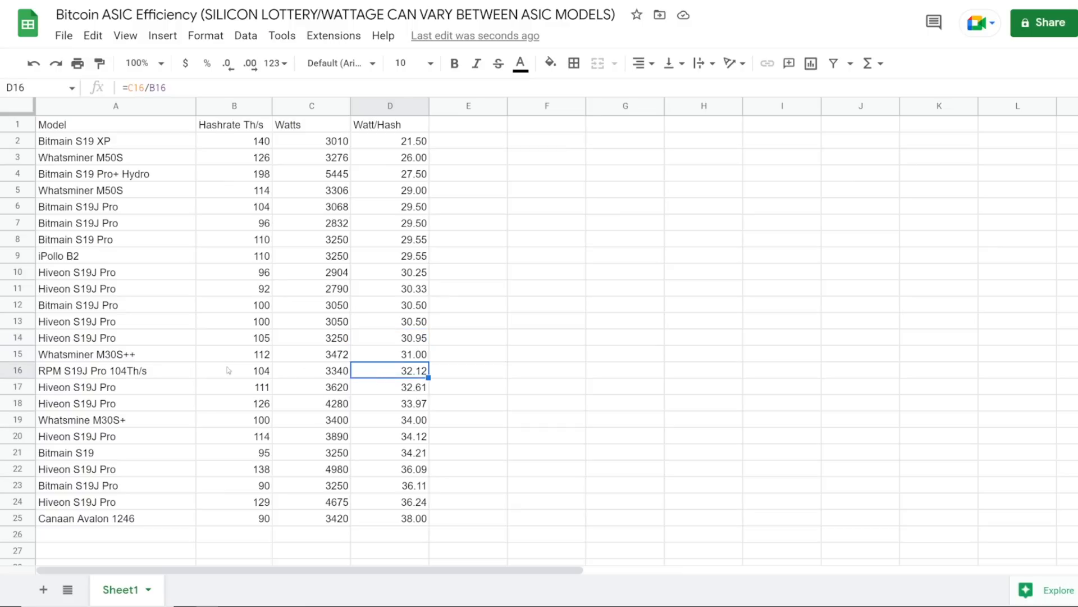
- Compare rows 10–13, including 30.33 Watt/Hash and 96 Th/s, then return to Hiveon
{"action": "left_click", "coordinate": [390, 288]}
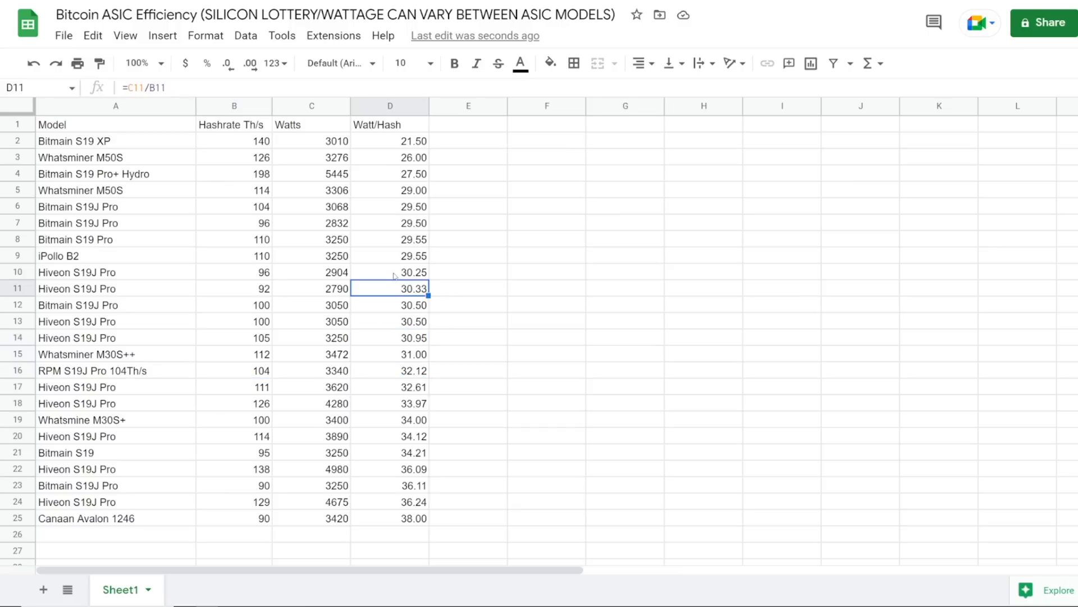
{"action": "left_click_drag", "start_coordinate": [390, 272], "coordinate": [389, 386]}
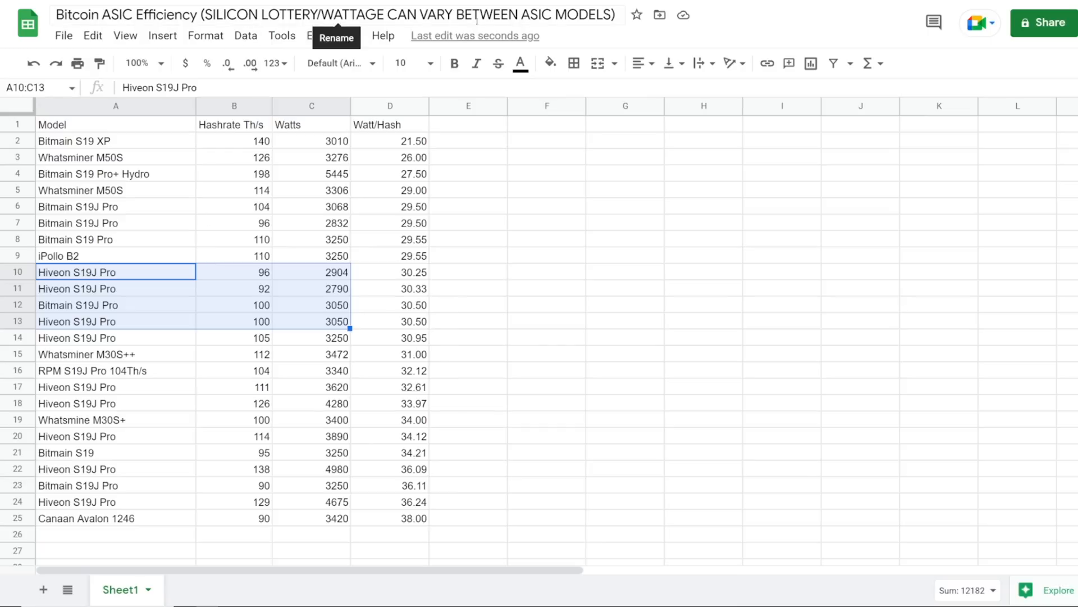
{"action": "left_click", "coordinate": [233, 272]}
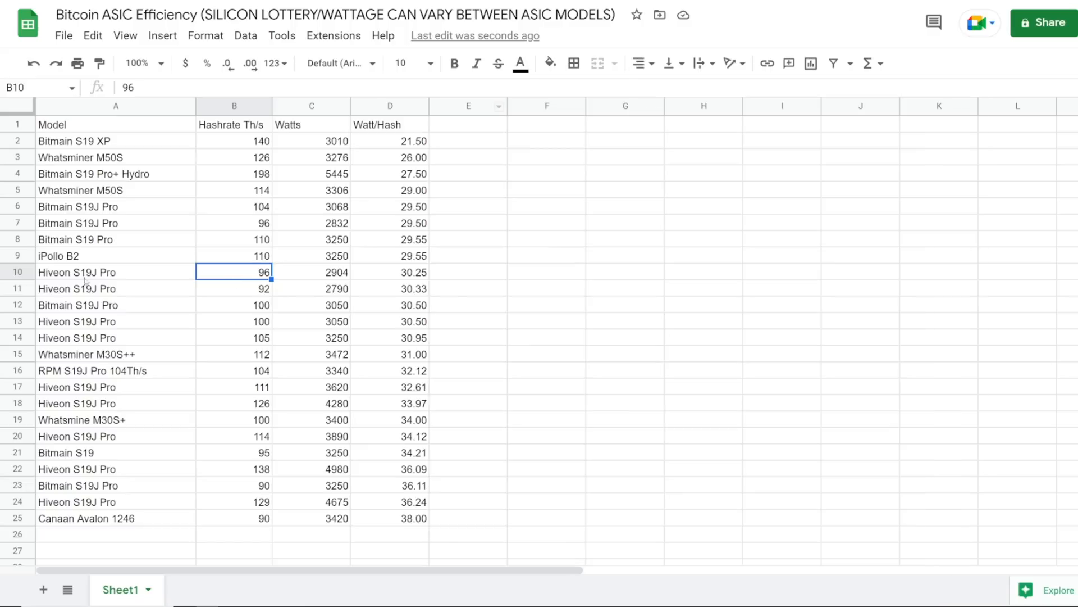
{"action": "left_click", "coordinate": [115, 370]}
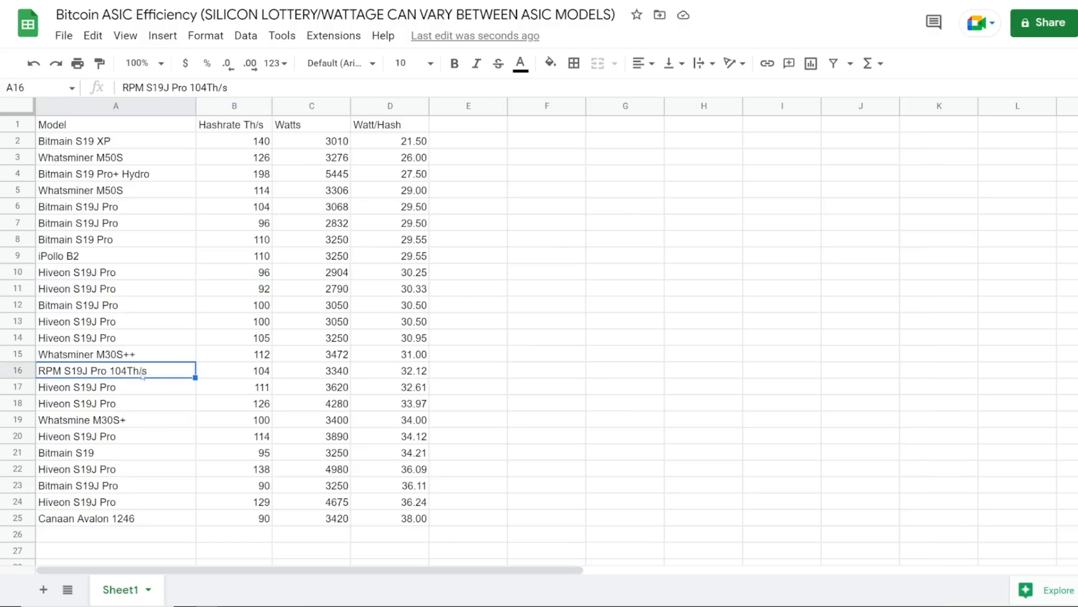
{"action": "left_click", "coordinate": [311, 370]}
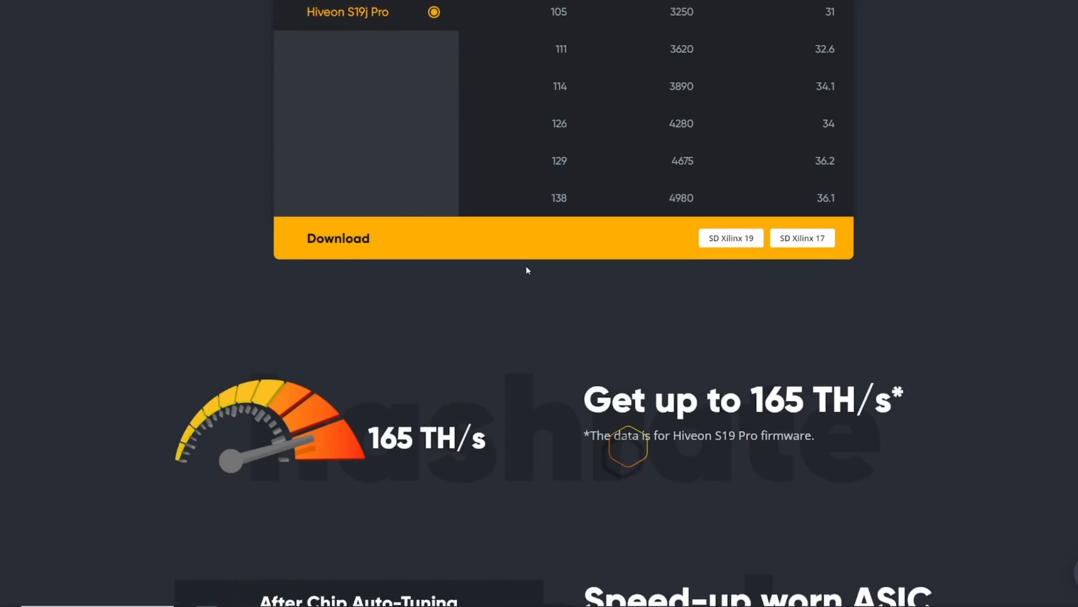
- Scroll past auto-tuning and select Hiveon S19 Pro, showing up to 165 TH/s at 6100 W
{"action": "scroll", "scroll_direction": "down", "scroll_amount": 3}
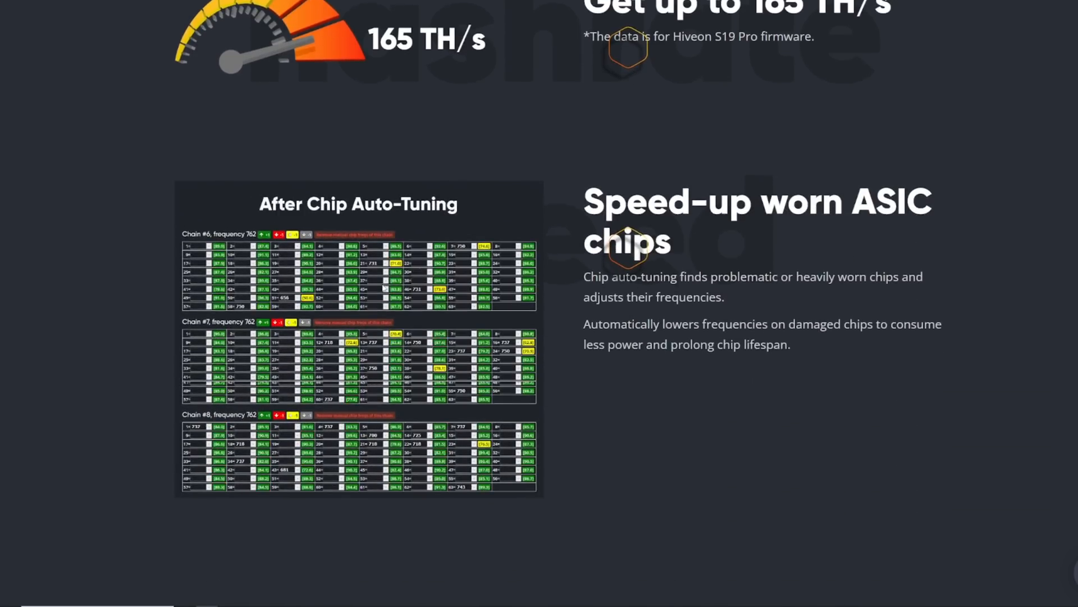
{"action": "mouse_move", "coordinate": [625, 286]}
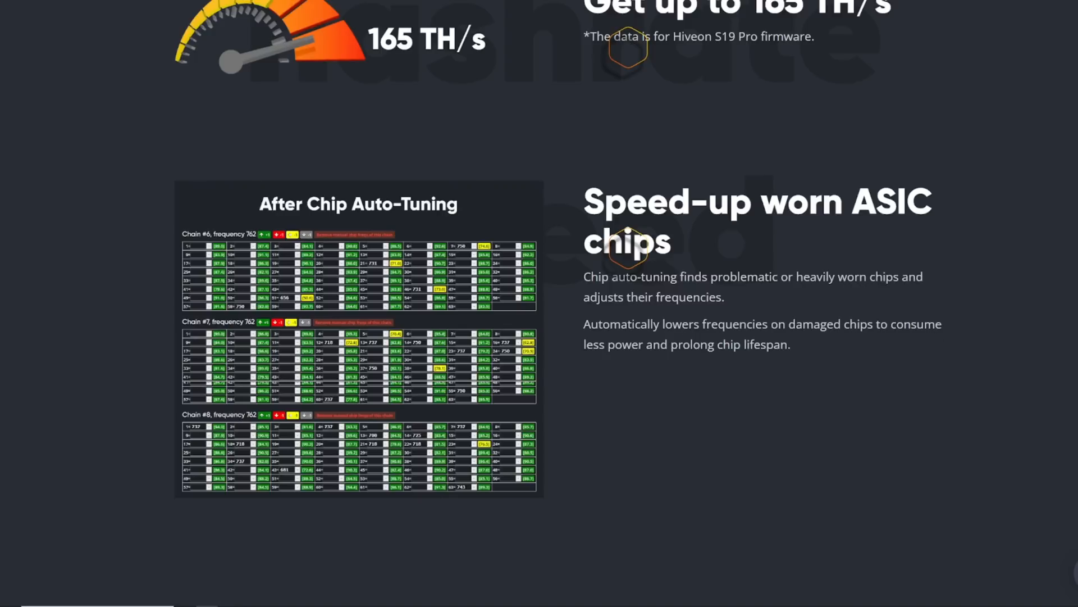
{"action": "scroll", "scroll_direction": "down", "scroll_amount": 3}
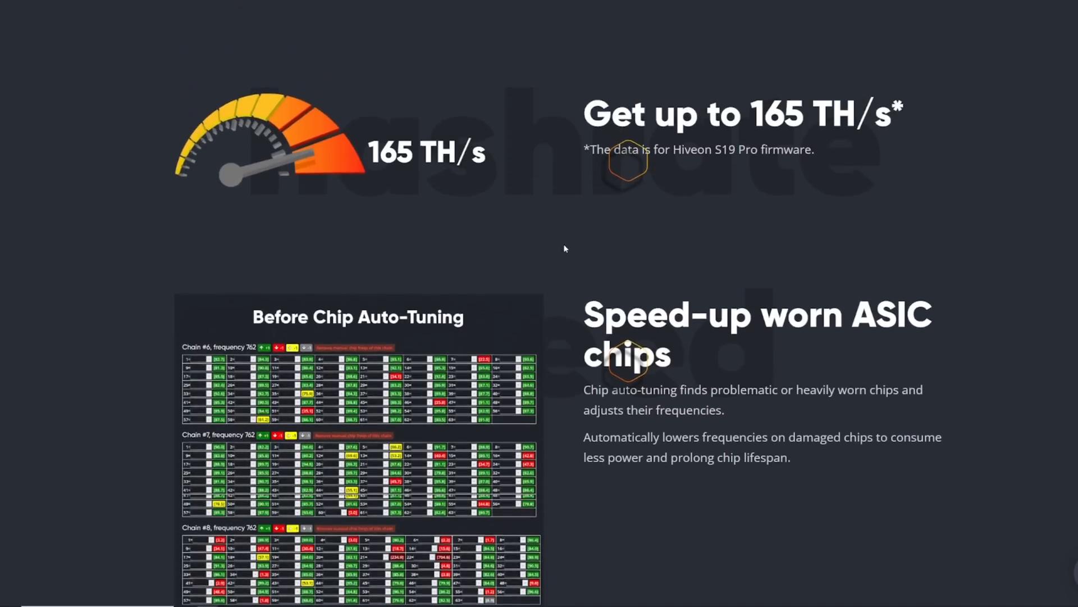
{"action": "scroll", "scroll_direction": "down", "scroll_amount": 3}
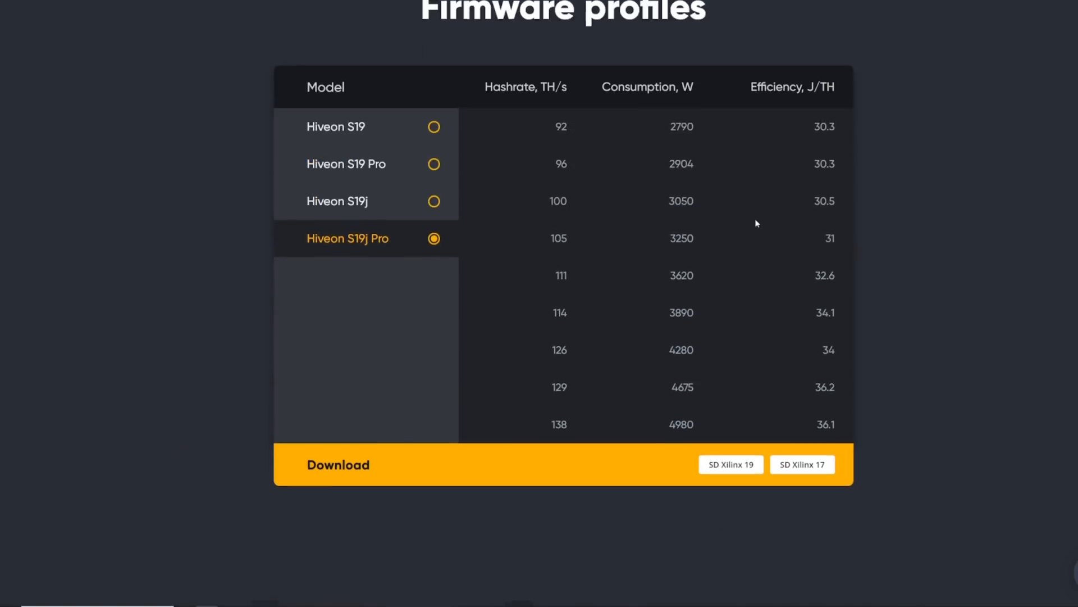
{"action": "left_click", "coordinate": [433, 184]}
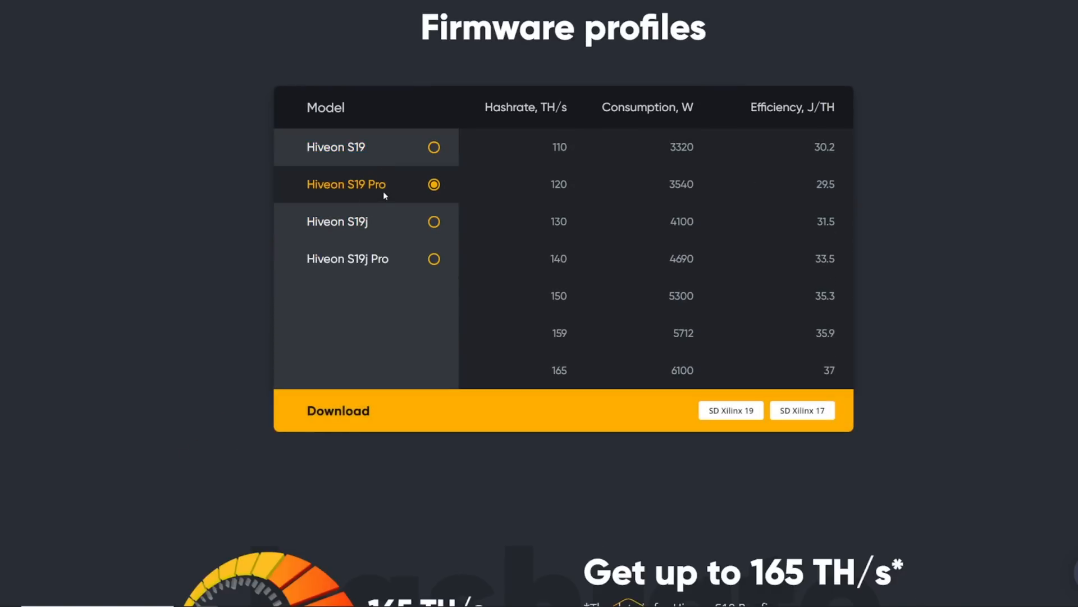
{"action": "mouse_move", "coordinate": [689, 384]}
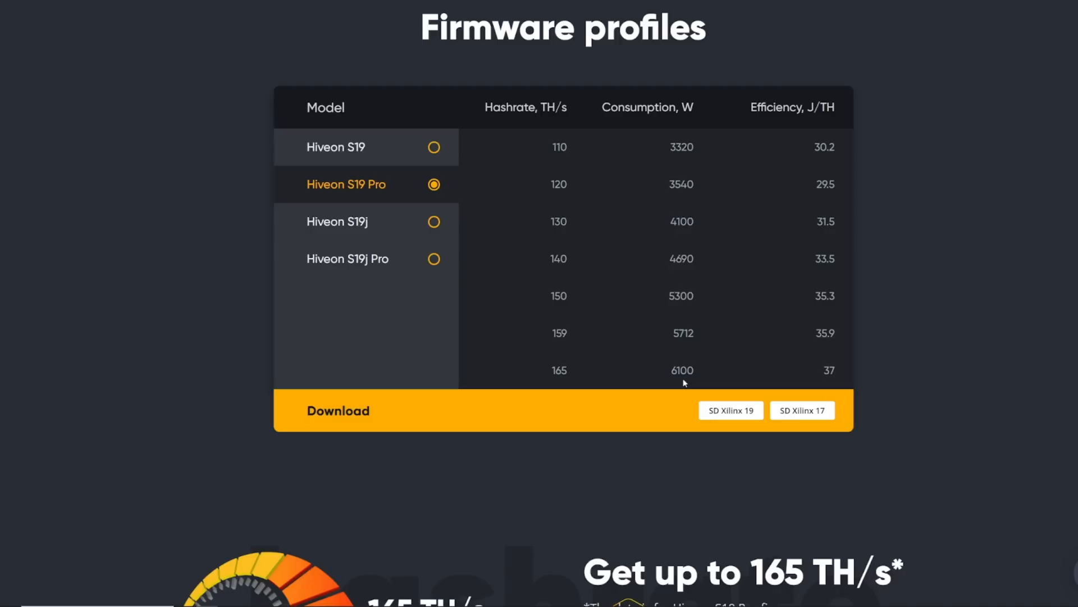
{"action": "mouse_move", "coordinate": [829, 385]}
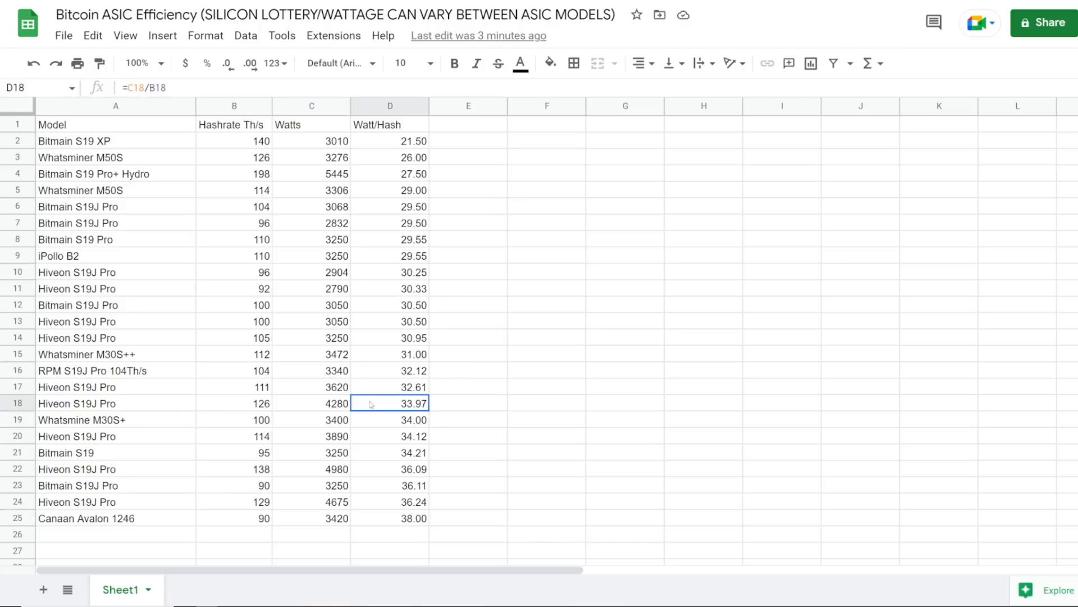
{"action": "left_click", "coordinate": [311, 469]}
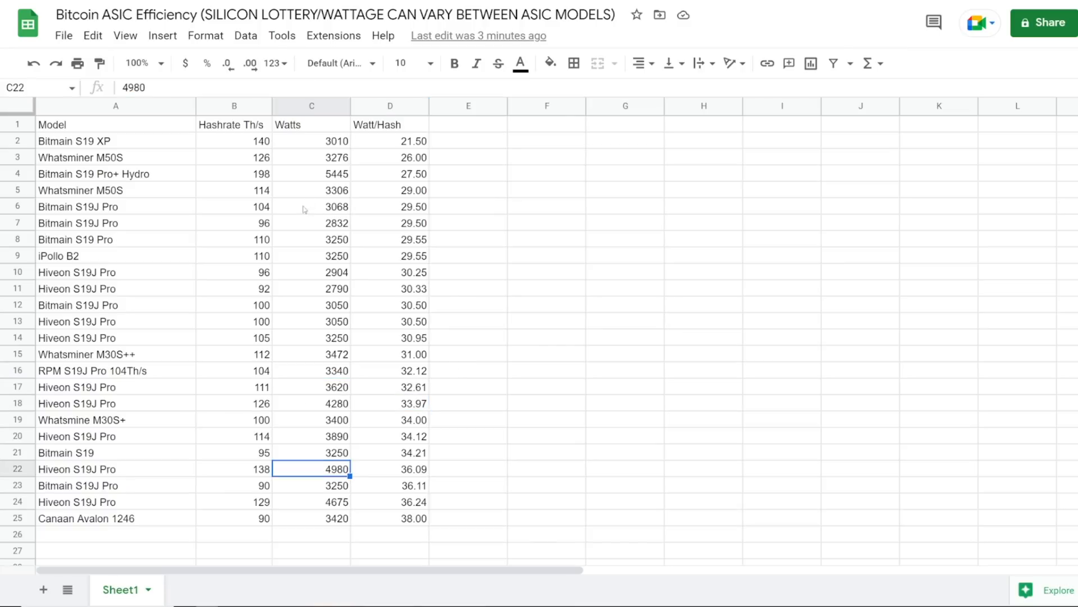
{"action": "left_click", "coordinate": [116, 140]}
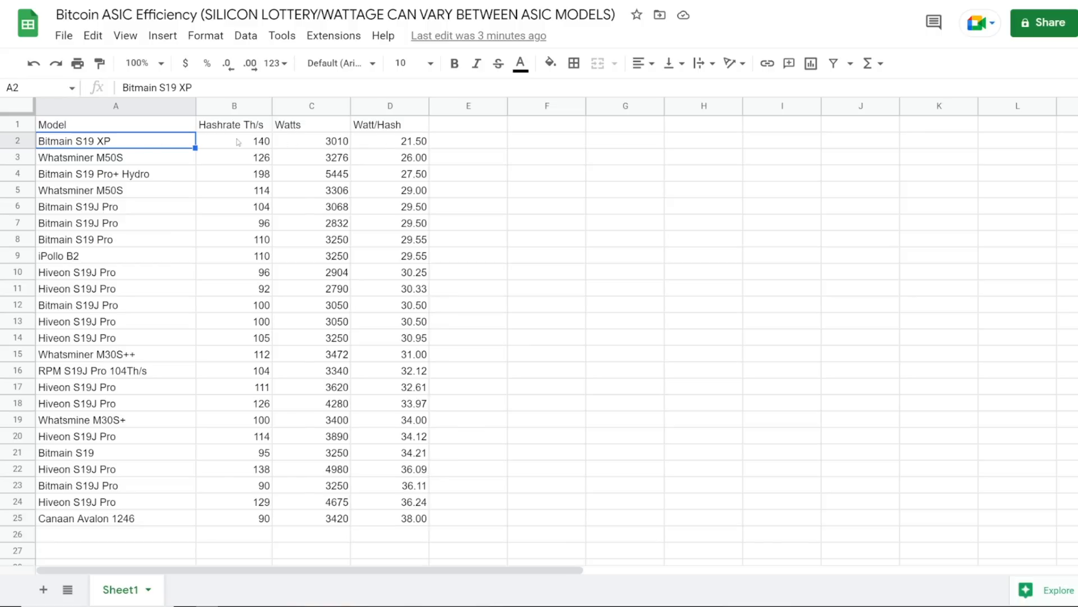
{"action": "left_click", "coordinate": [233, 140]}
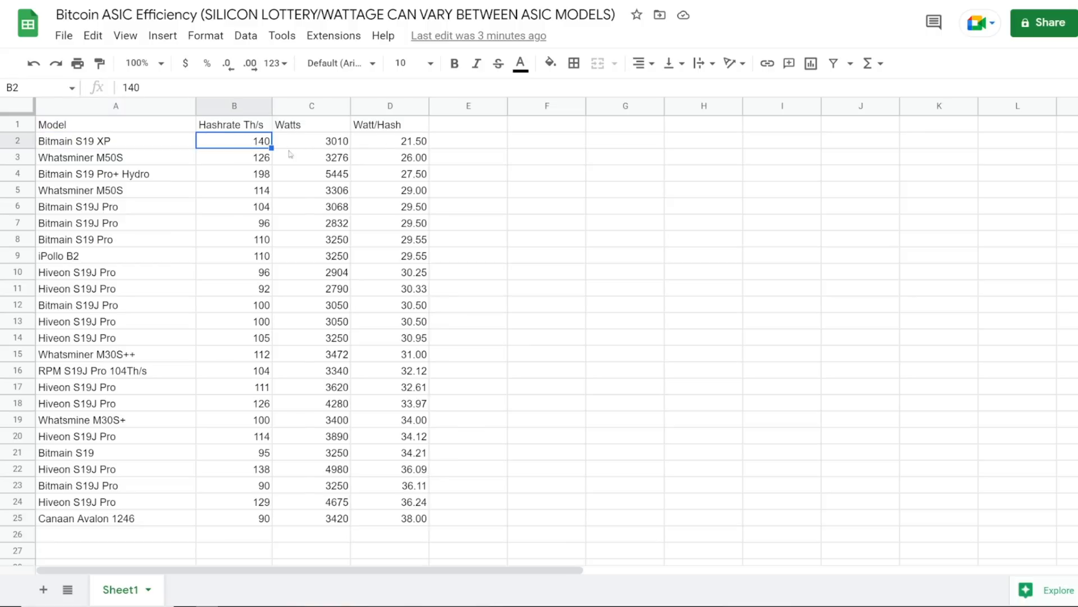
{"action": "left_click", "coordinate": [311, 140]}
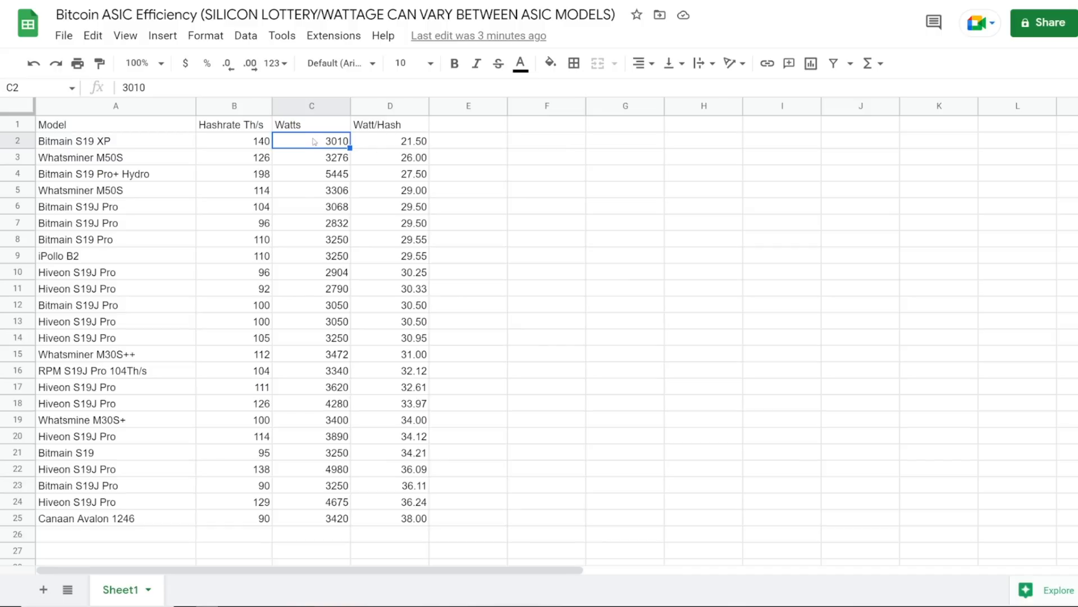
{"action": "left_click", "coordinate": [116, 157]}
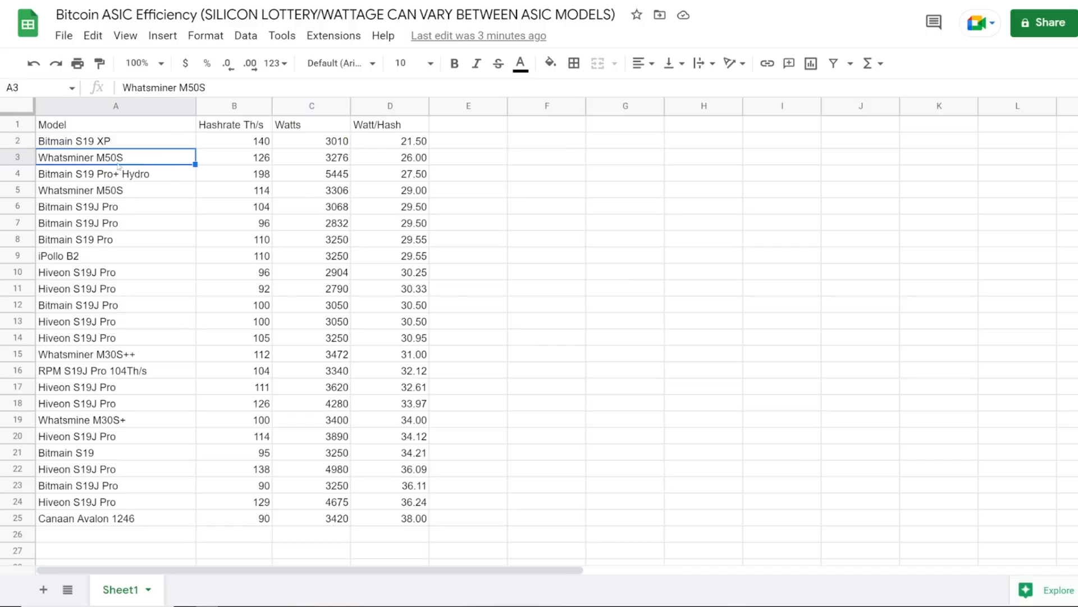
{"action": "left_click_drag", "start_coordinate": [115, 156], "coordinate": [390, 156]}
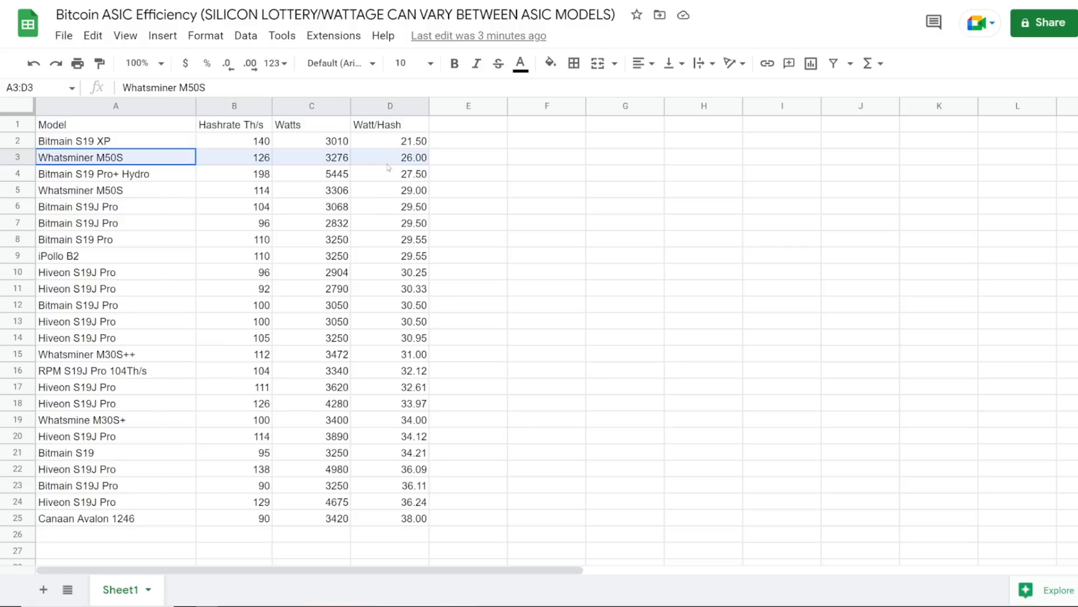
{"action": "left_click", "coordinate": [116, 157]}
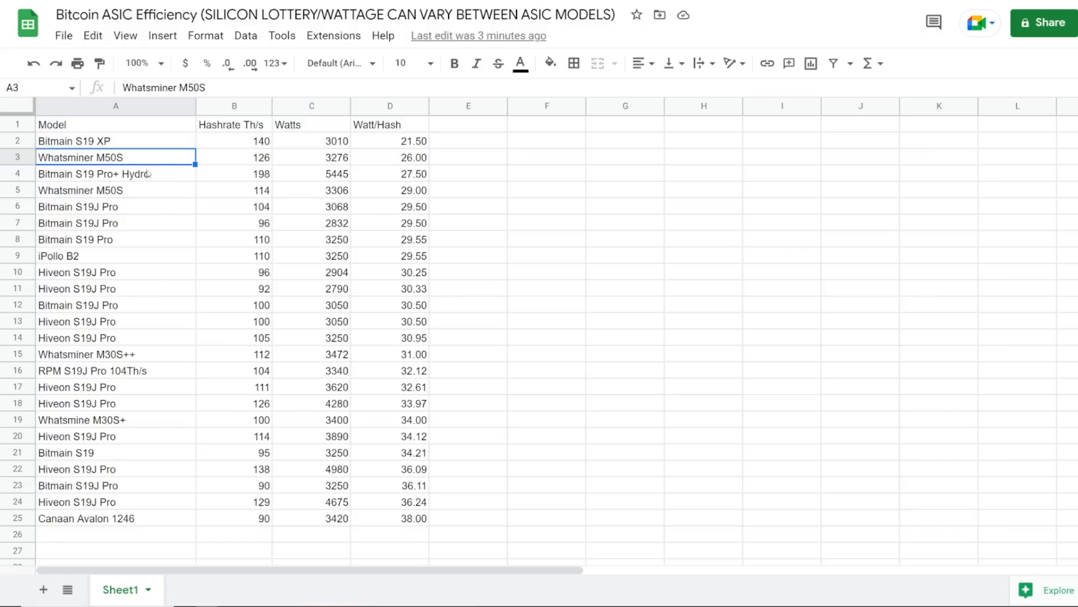
{"action": "left_click_drag", "start_coordinate": [115, 140], "coordinate": [115, 206]}
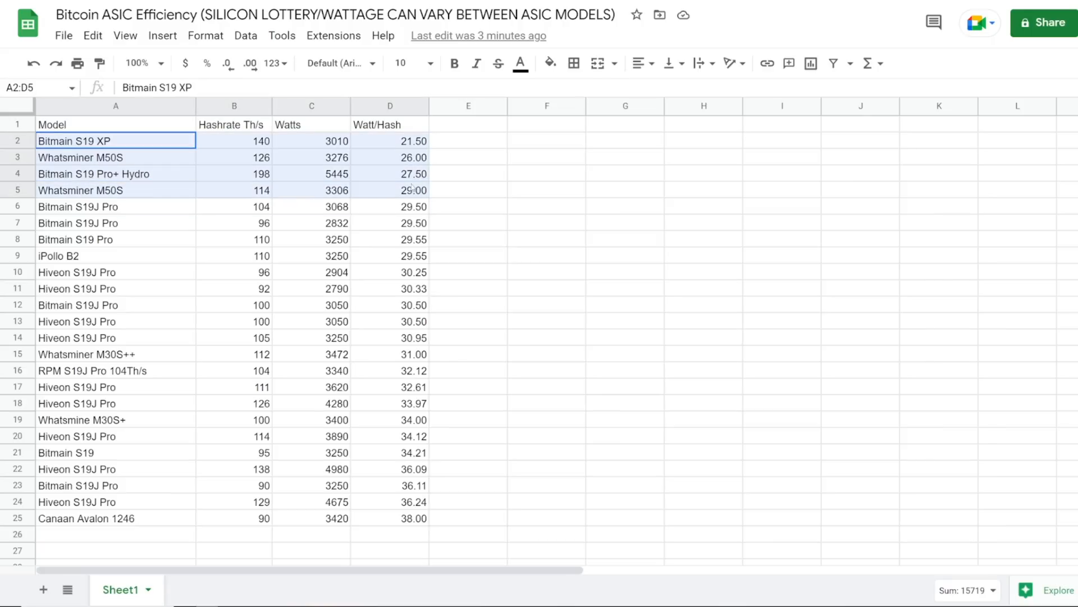
{"action": "left_click", "coordinate": [116, 156]}
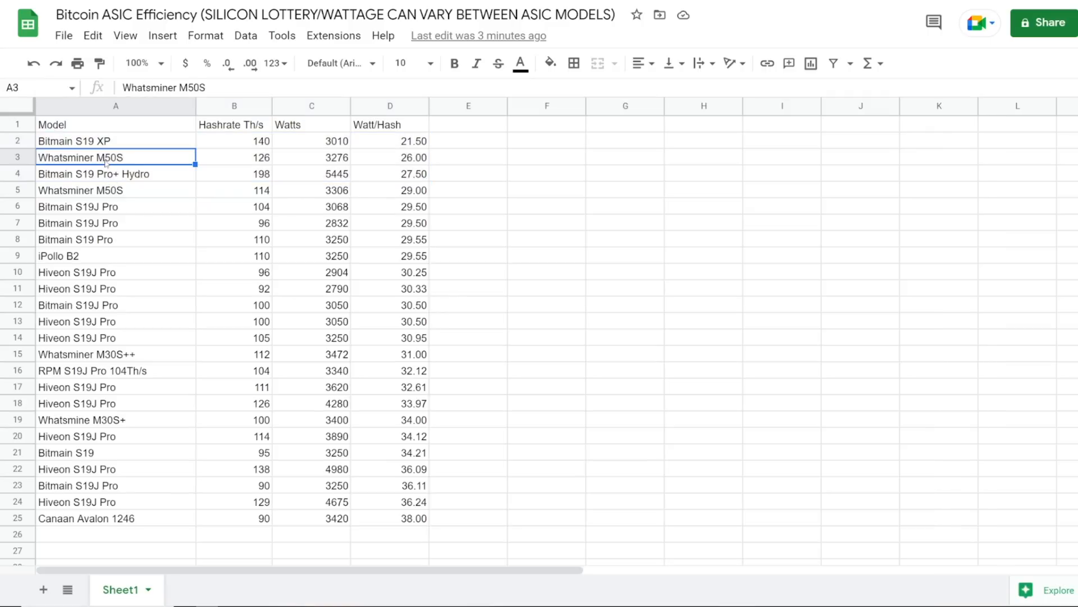
{"action": "mouse_move", "coordinate": [407, 162]}
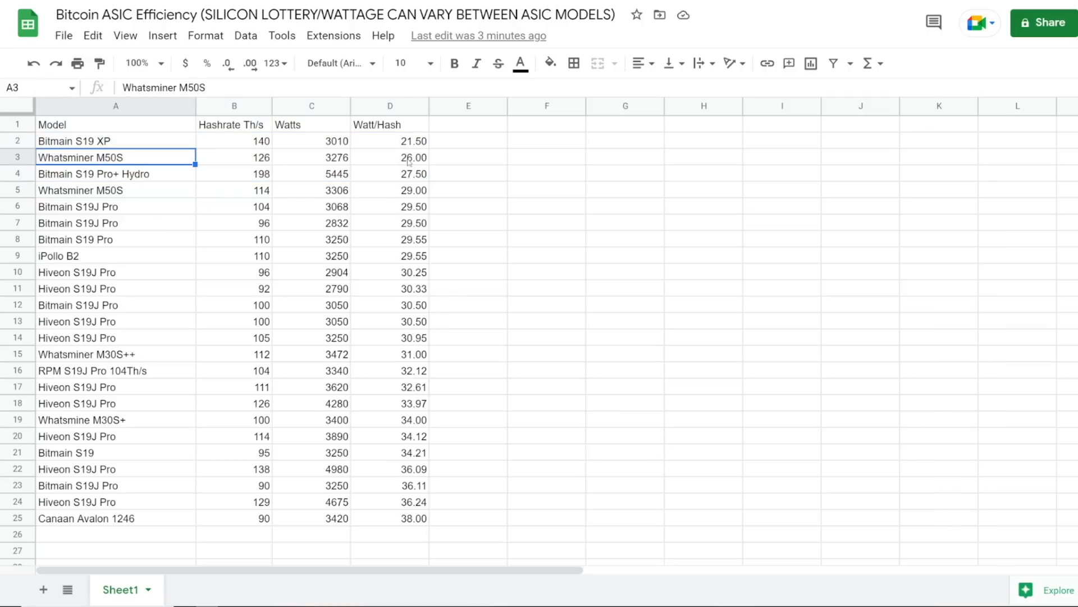
{"action": "left_click", "coordinate": [116, 272]}
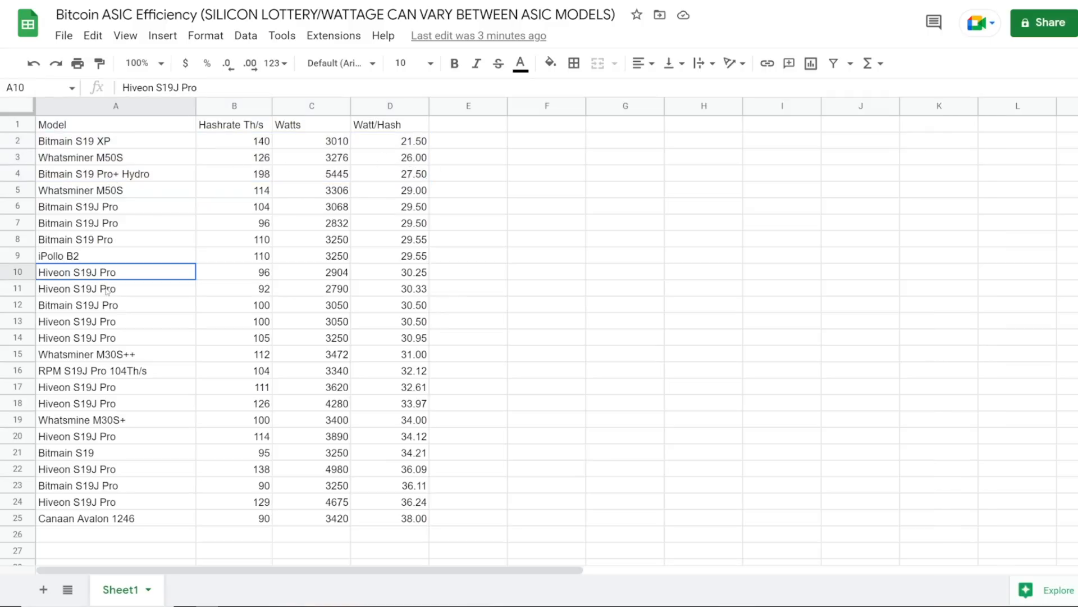
{"action": "left_click_drag", "start_coordinate": [116, 271], "coordinate": [116, 337]}
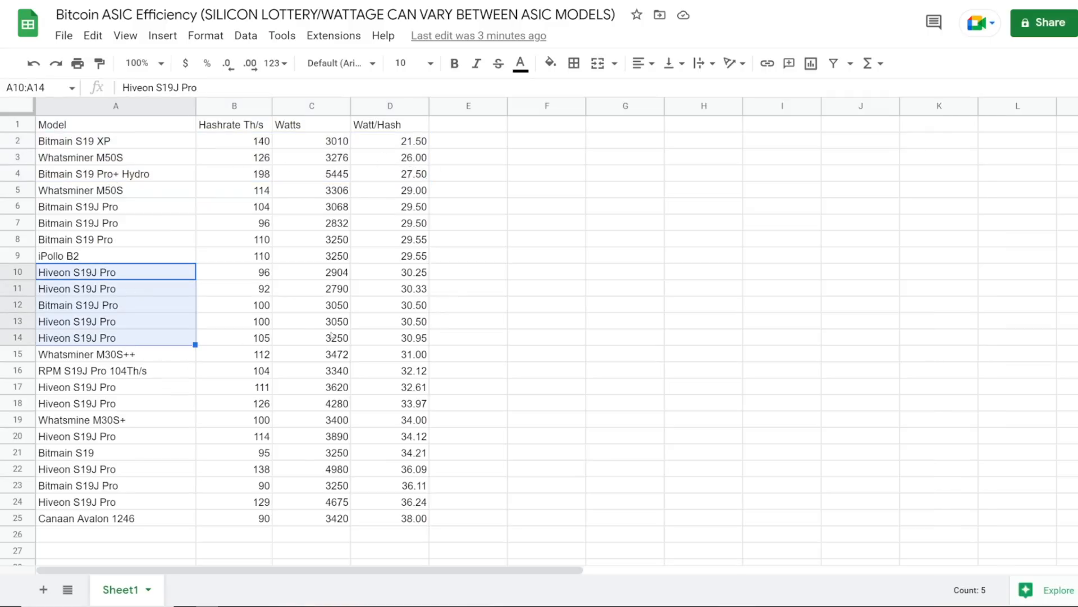
{"action": "left_click", "coordinate": [311, 304]}
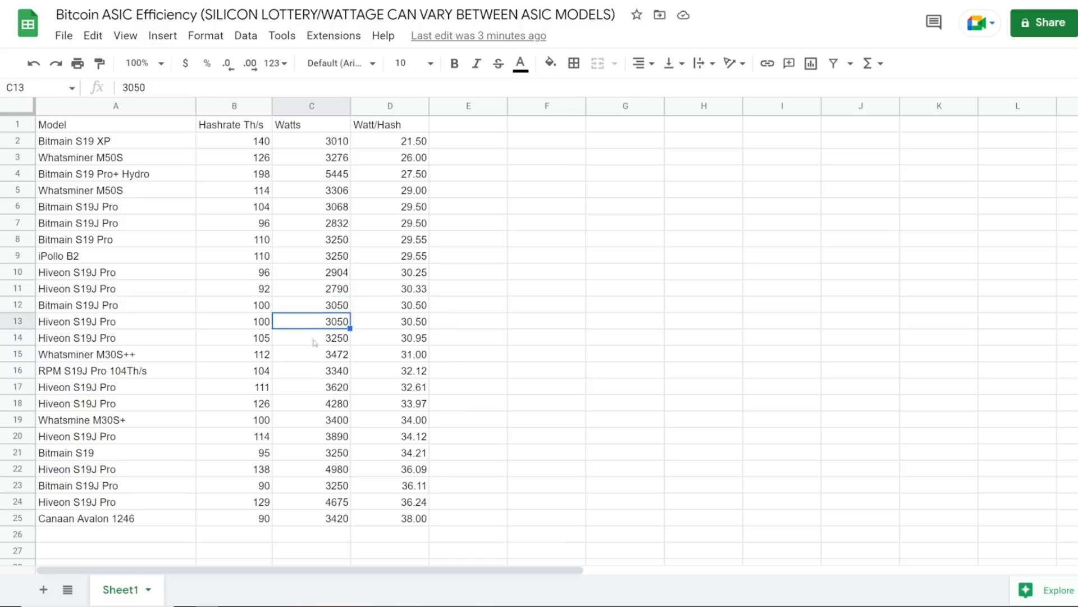
{"action": "left_click", "coordinate": [310, 337]}
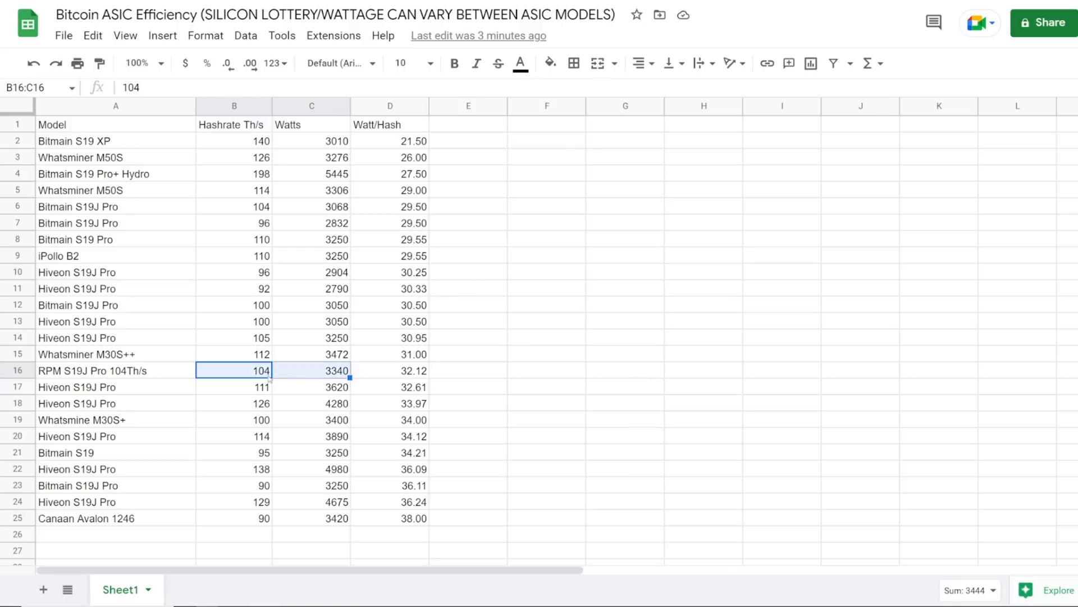
{"action": "left_click", "coordinate": [390, 370]}
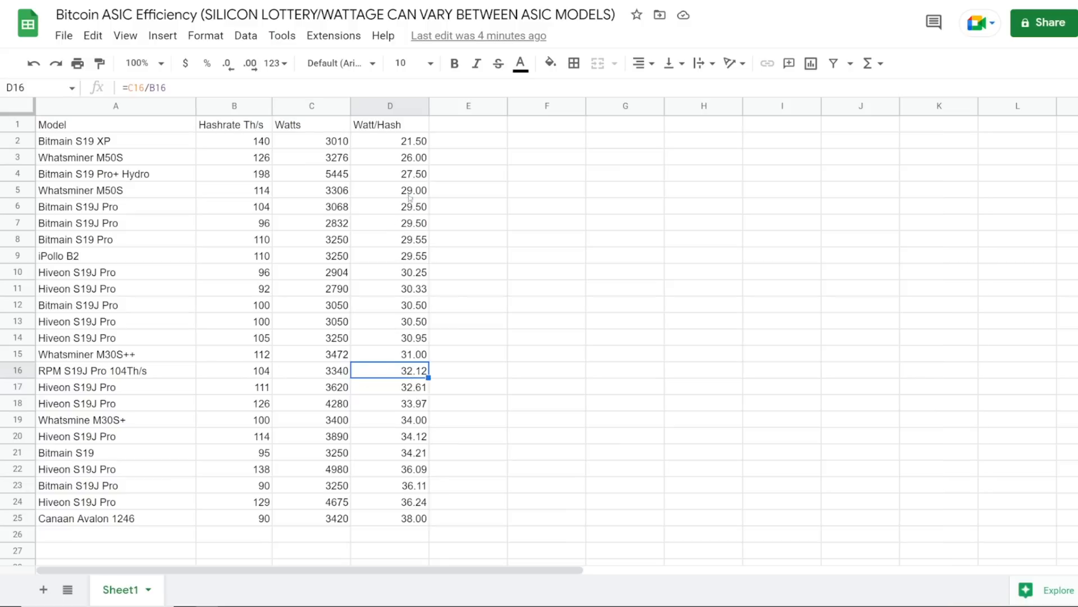
{"action": "left_click_drag", "start_coordinate": [390, 190], "coordinate": [390, 404]}
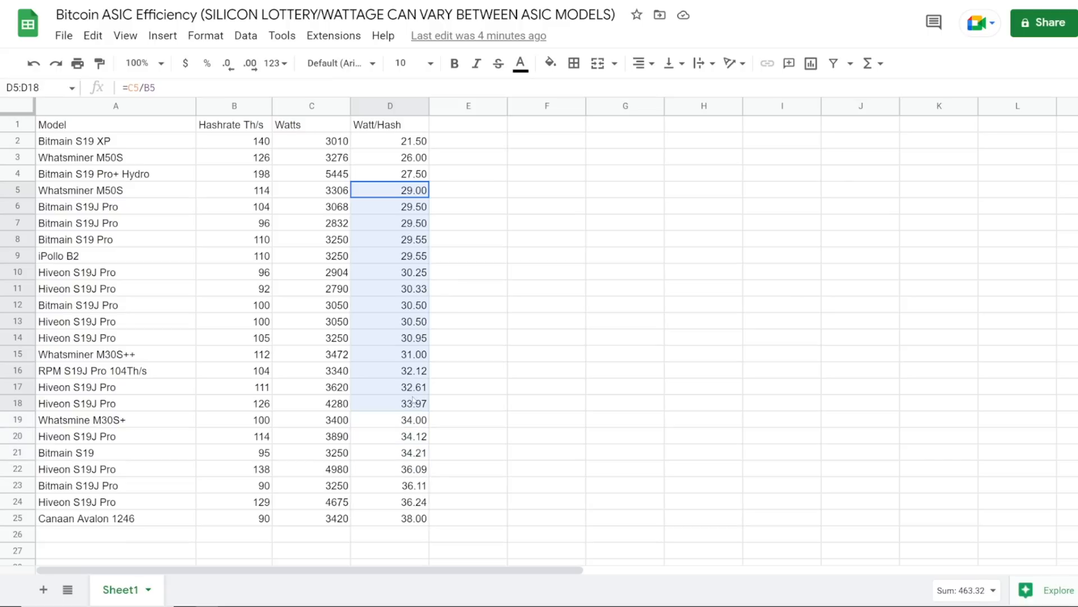
{"action": "left_click", "coordinate": [390, 305]}
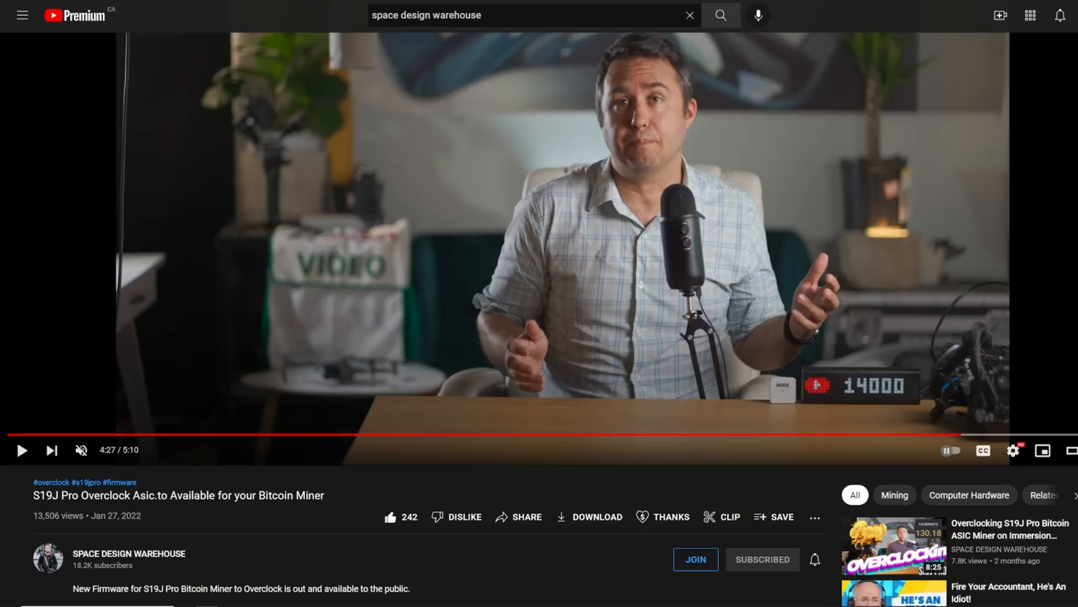
{"action": "mouse_move", "coordinate": [403, 316]}
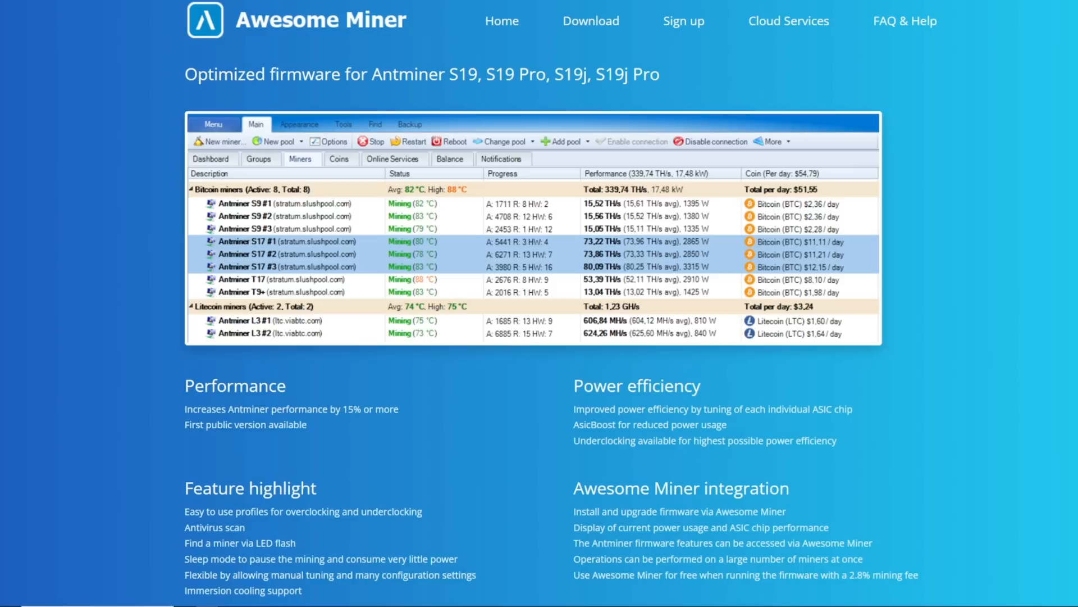
{"action": "mouse_move", "coordinate": [464, 89]}
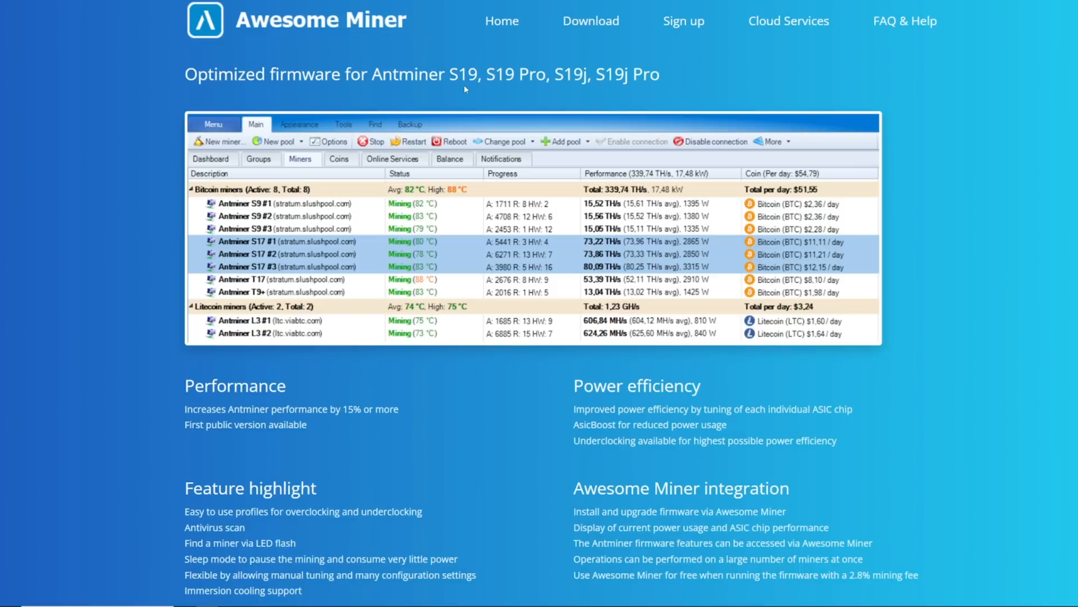
{"action": "mouse_move", "coordinate": [358, 285]}
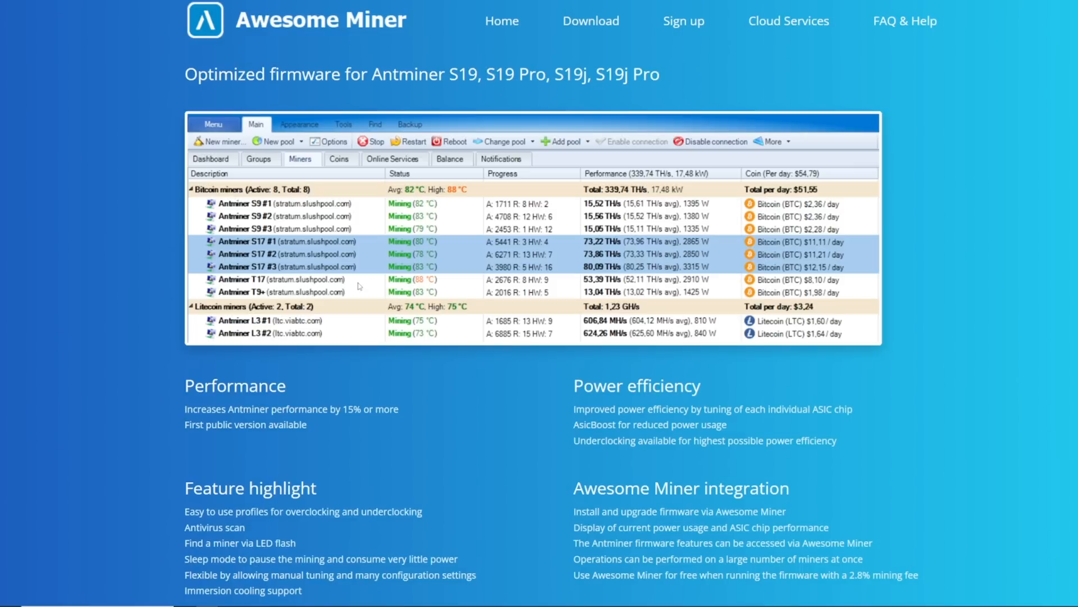
- Scroll the Awesome Miner firmware page down to its feature highlights and back up
{"action": "scroll", "scroll_direction": "down", "scroll_amount": 3}
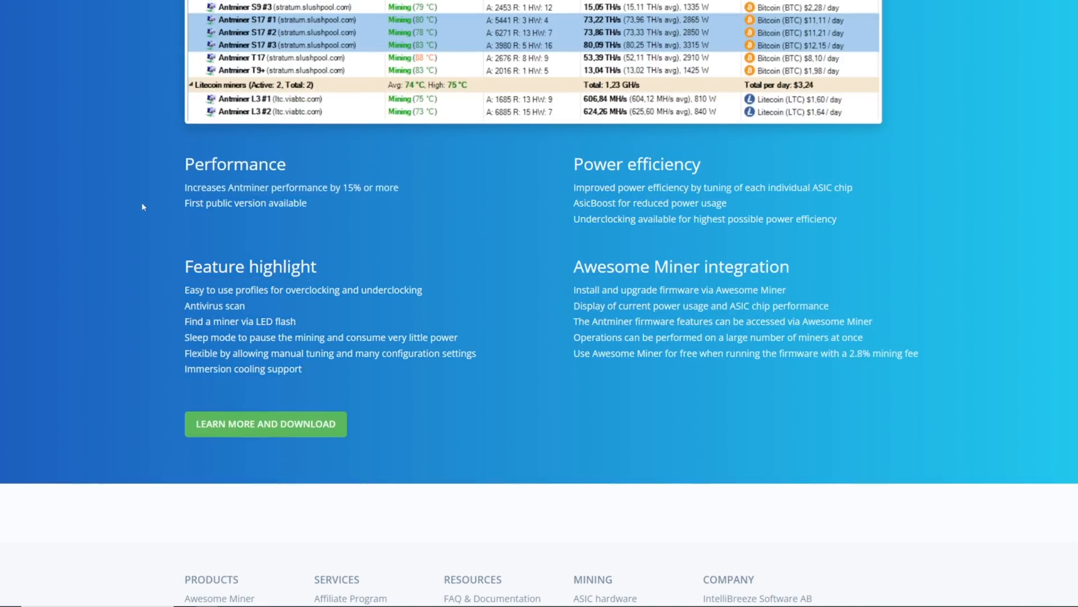
{"action": "scroll", "scroll_direction": "up", "scroll_amount": 3}
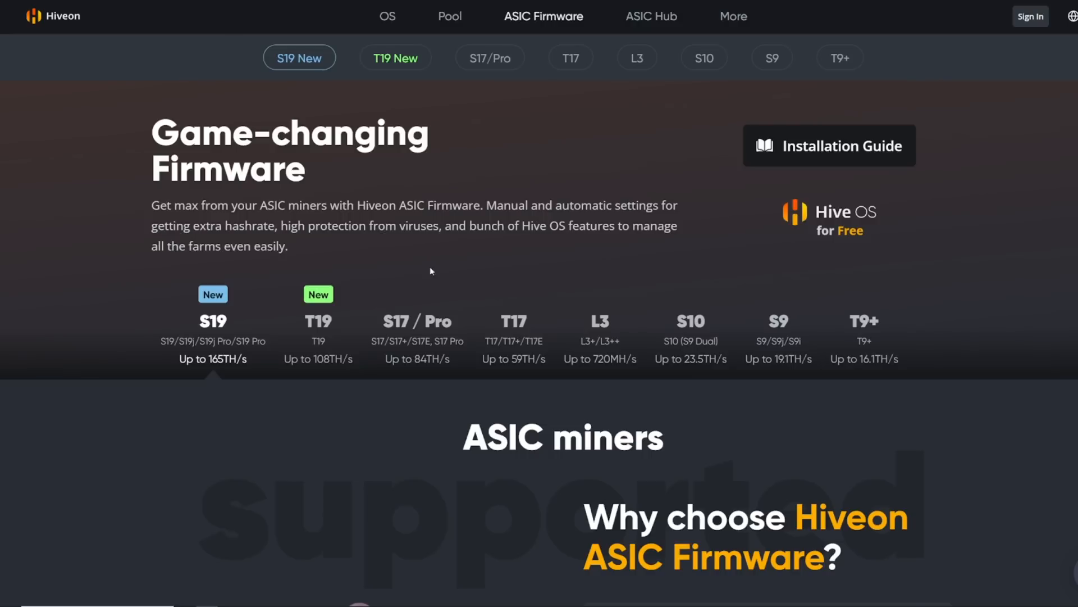
- Scroll down the installation guide and drag-select the double-decked boards sentence
{"action": "scroll", "scroll_direction": "down", "scroll_amount": 3}
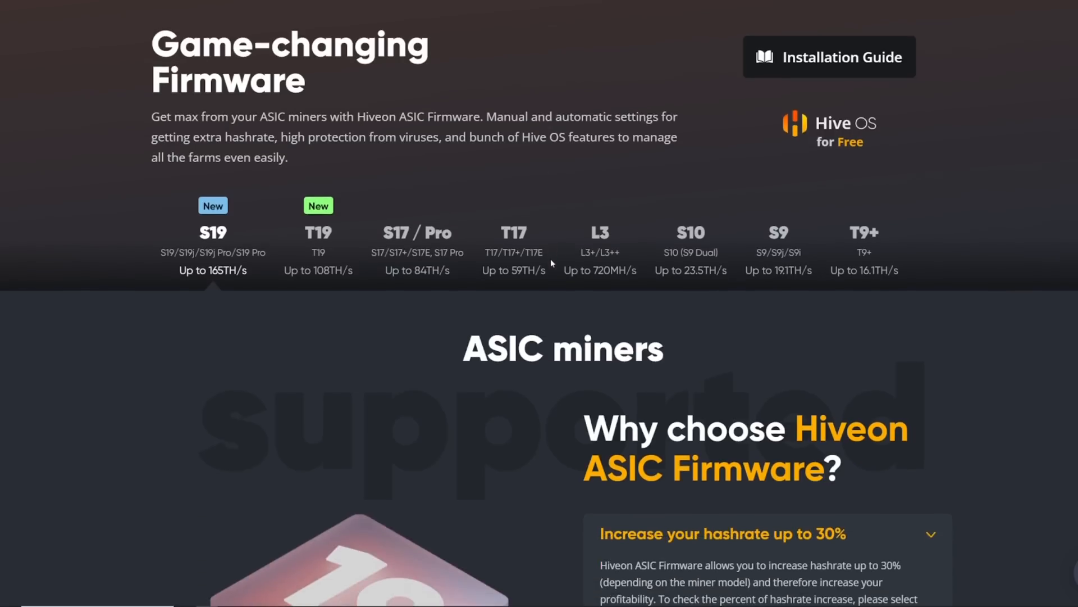
{"action": "scroll", "scroll_direction": "down", "scroll_amount": 3}
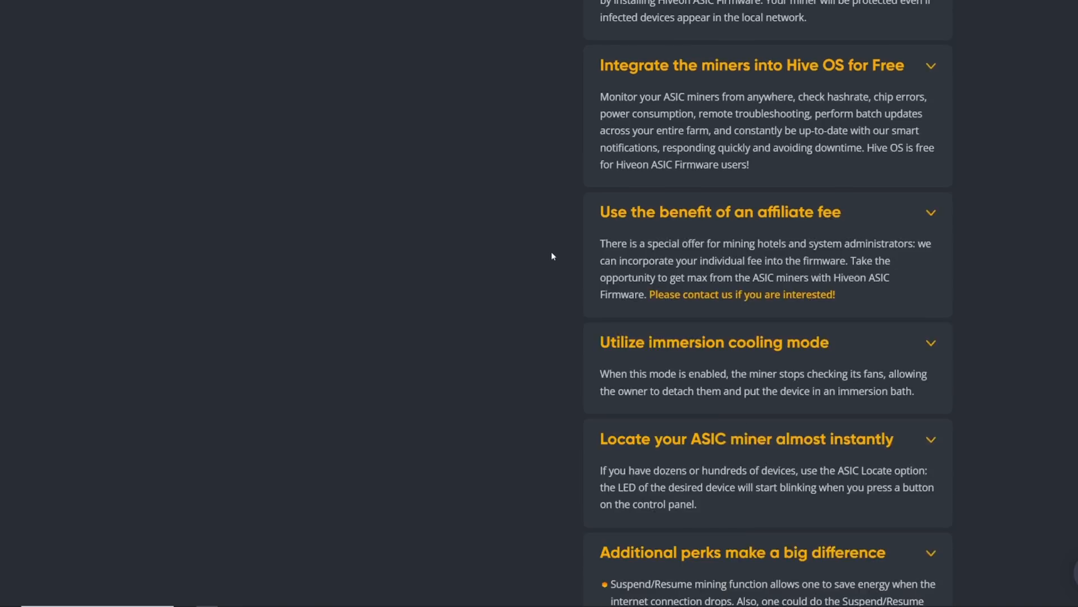
{"action": "scroll", "scroll_direction": "down", "scroll_amount": 3}
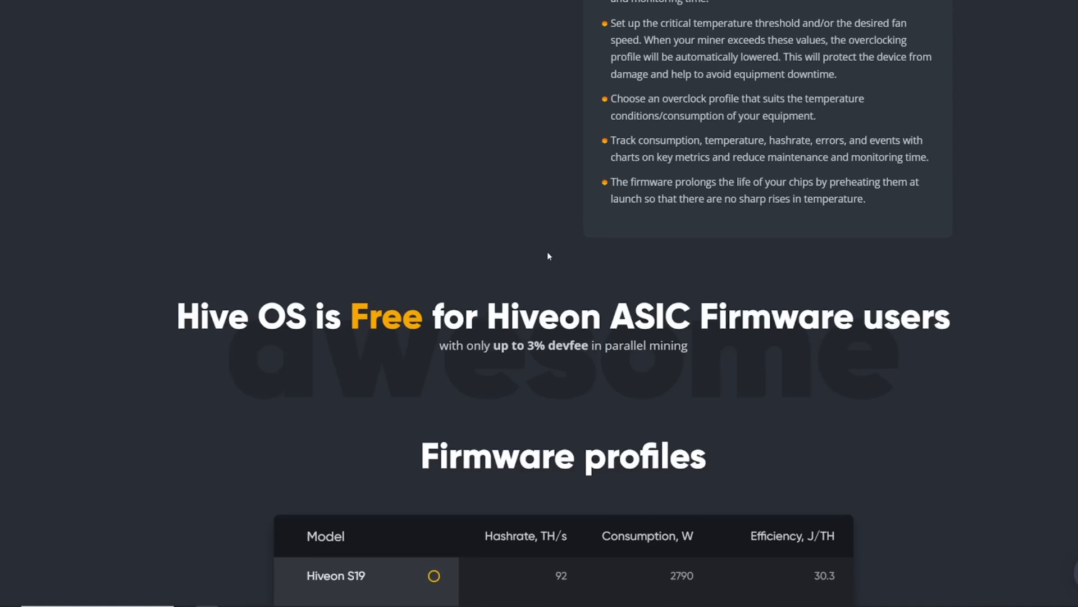
{"action": "scroll", "scroll_direction": "down", "scroll_amount": 3}
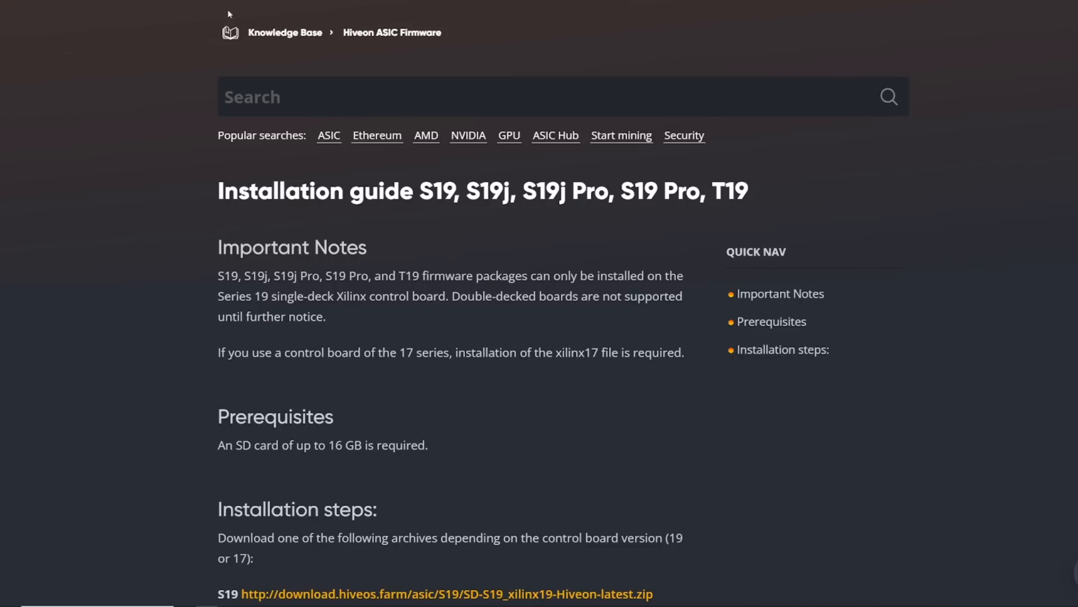
{"action": "left_click_drag", "start_coordinate": [454, 296], "coordinate": [327, 316]}
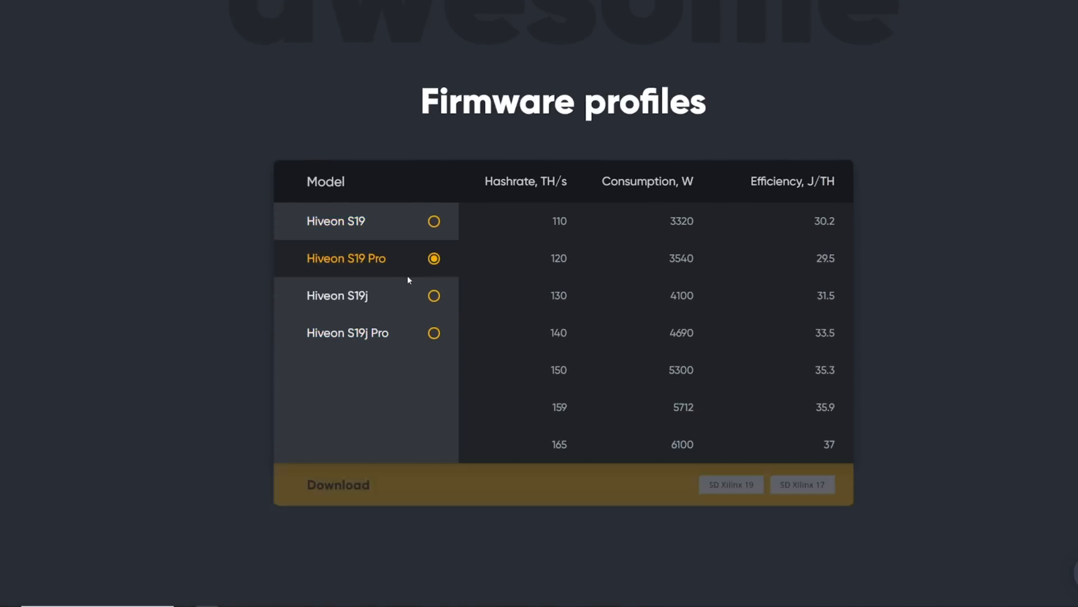
- Select the Hiveon S19 option in Firmware profiles and scroll back up the feature list
{"action": "left_click", "coordinate": [335, 221]}
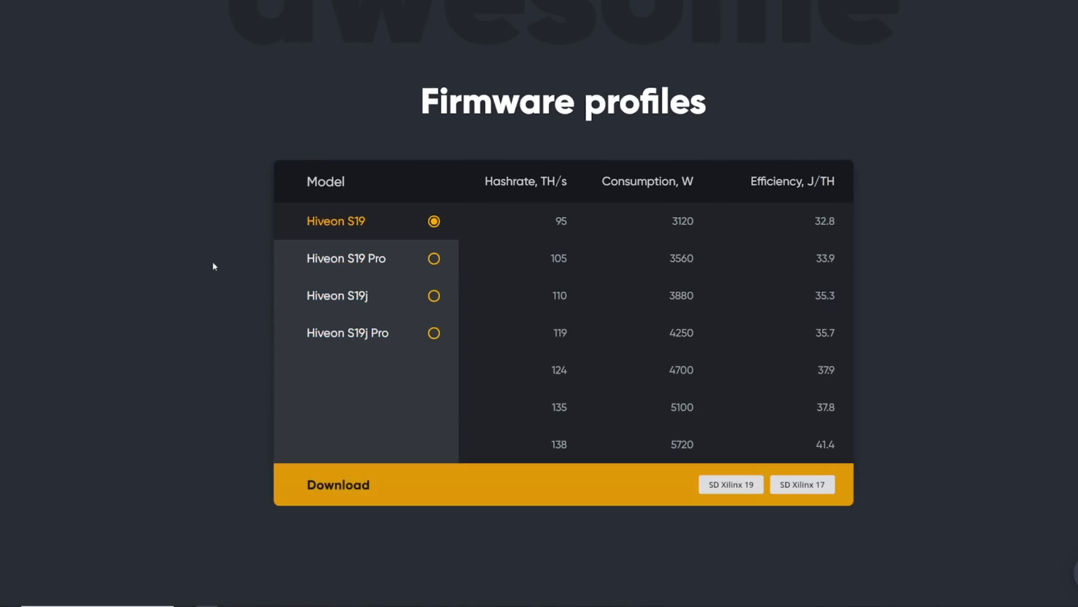
{"action": "scroll", "scroll_direction": "up", "scroll_amount": 3}
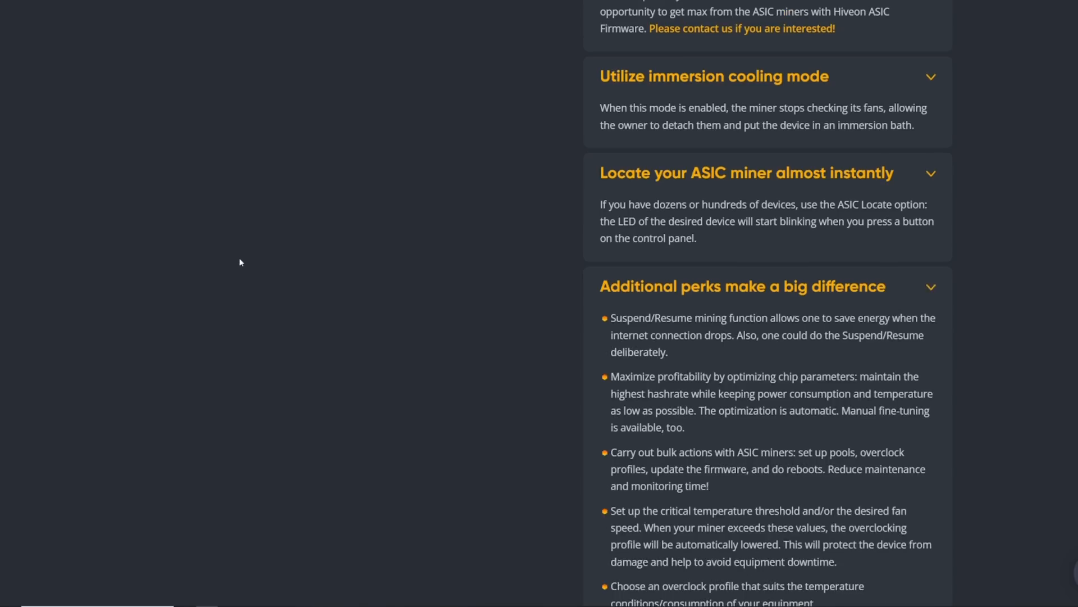
{"action": "scroll", "scroll_direction": "up", "scroll_amount": 3}
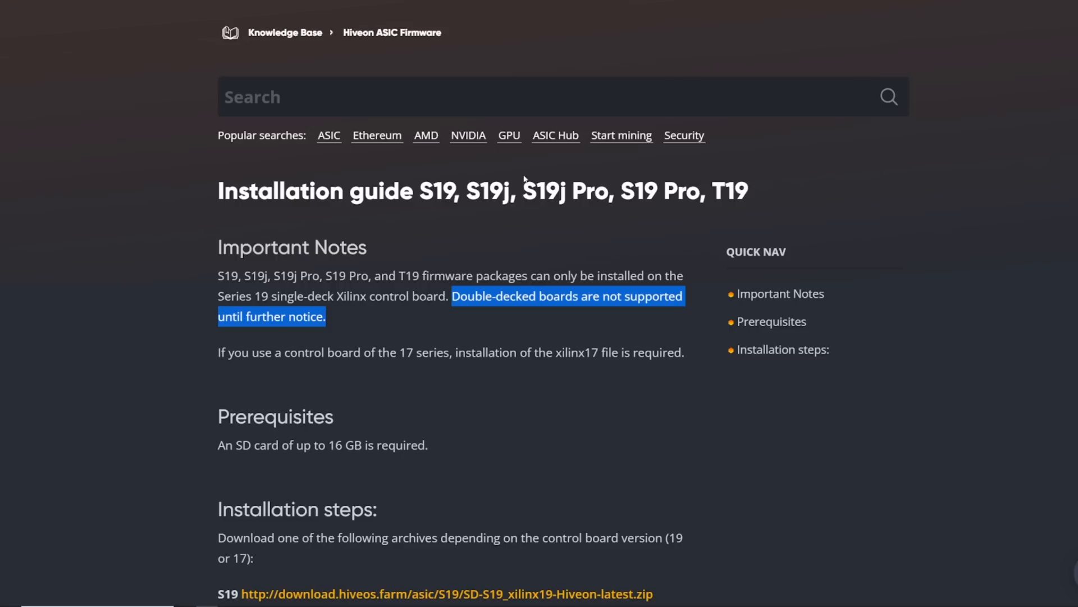
- Scroll the guide's downloads and steps, then select and deselect the double-decked boards sentence
{"action": "scroll", "scroll_direction": "down", "scroll_amount": 3}
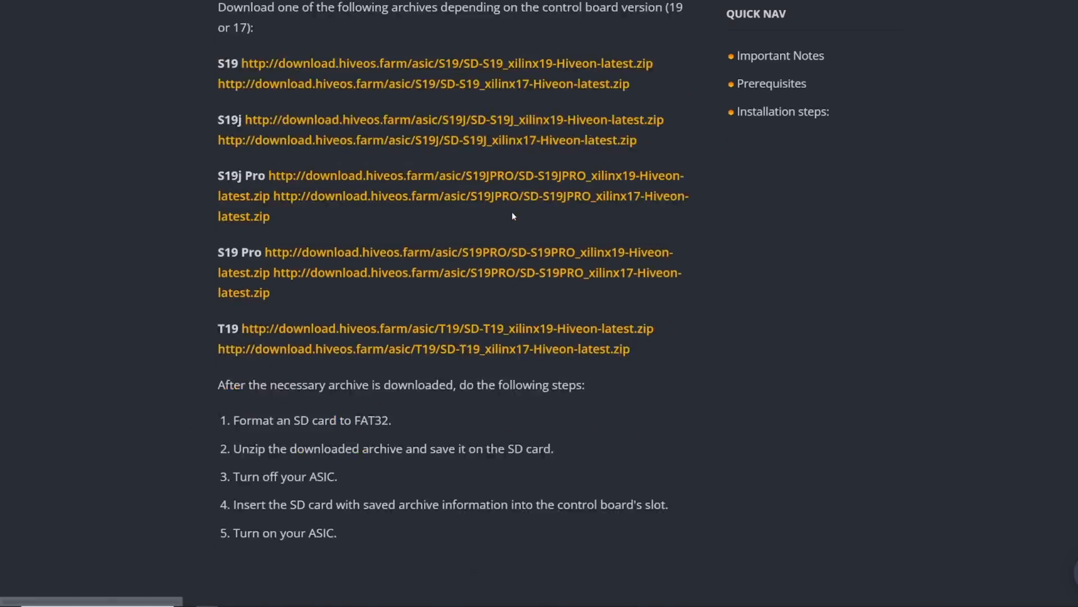
{"action": "scroll", "scroll_direction": "up", "scroll_amount": 3}
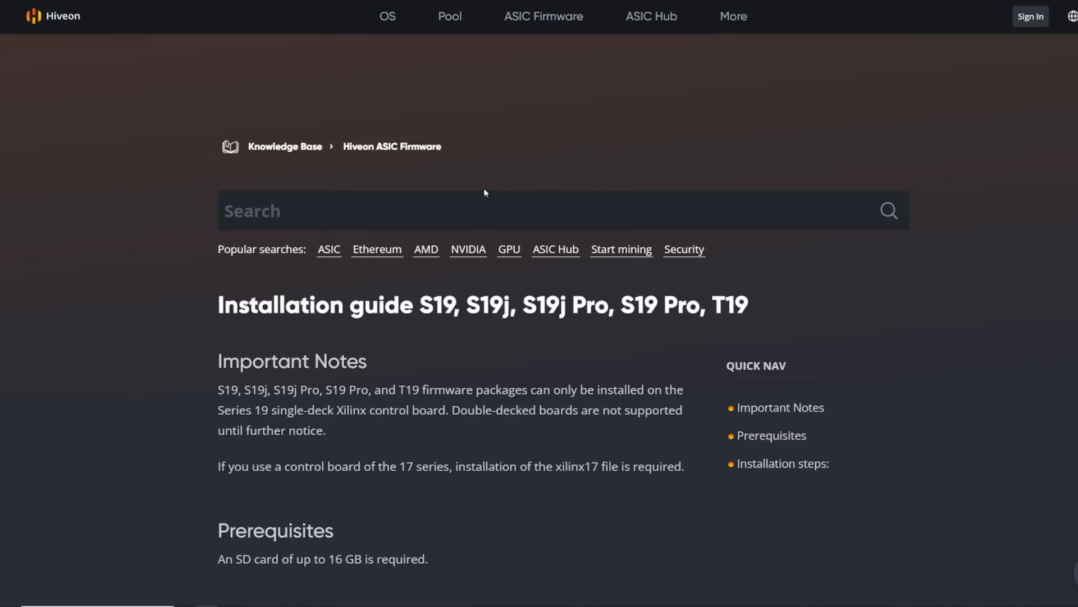
{"action": "scroll", "scroll_direction": "down", "scroll_amount": 3}
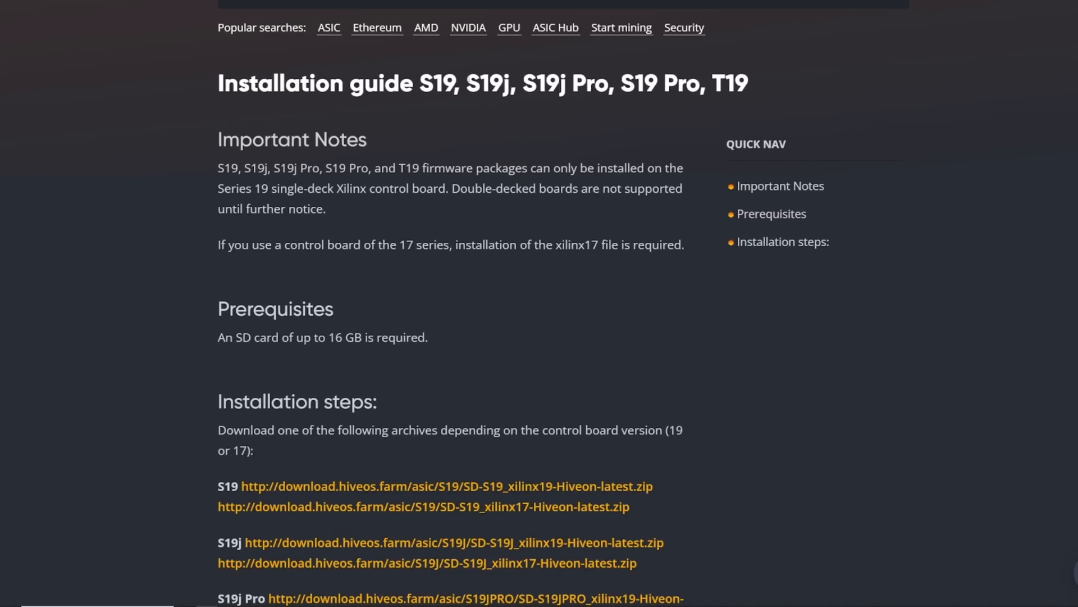
{"action": "left_click_drag", "start_coordinate": [454, 187], "coordinate": [325, 209]}
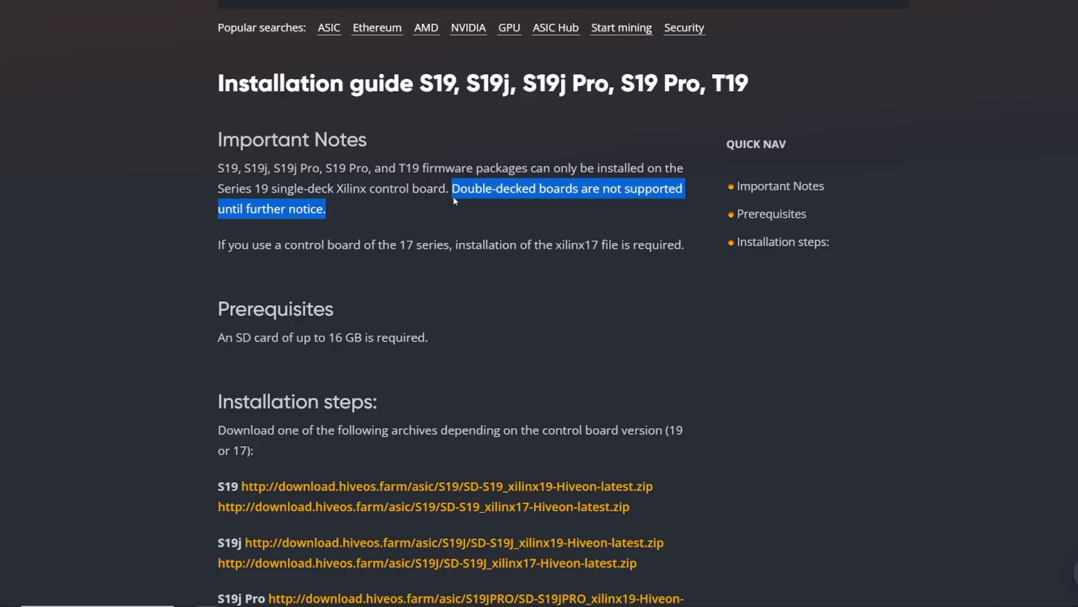
{"action": "left_click", "coordinate": [454, 199]}
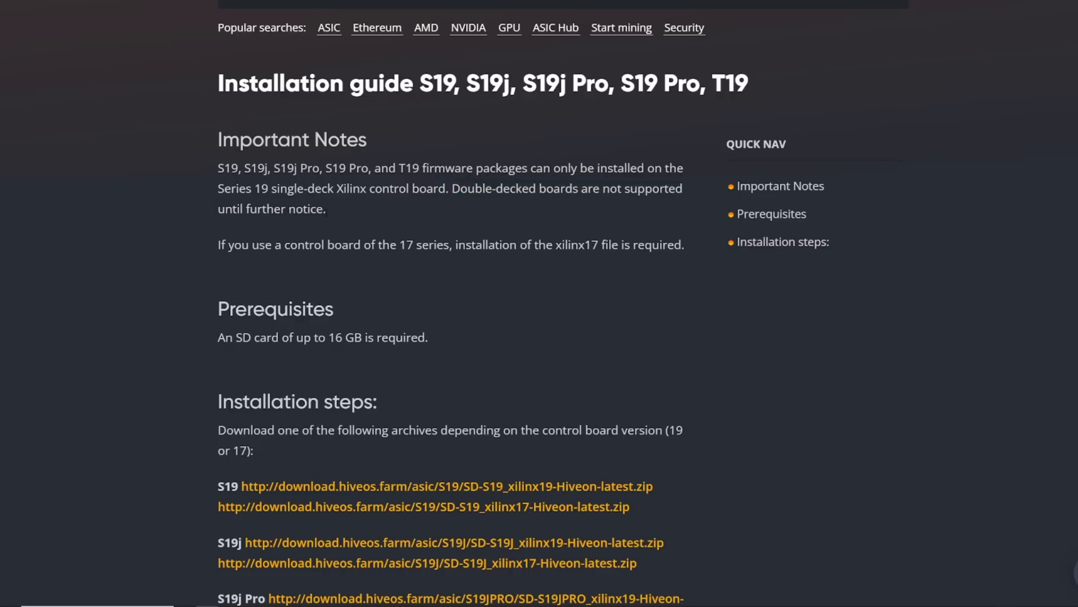